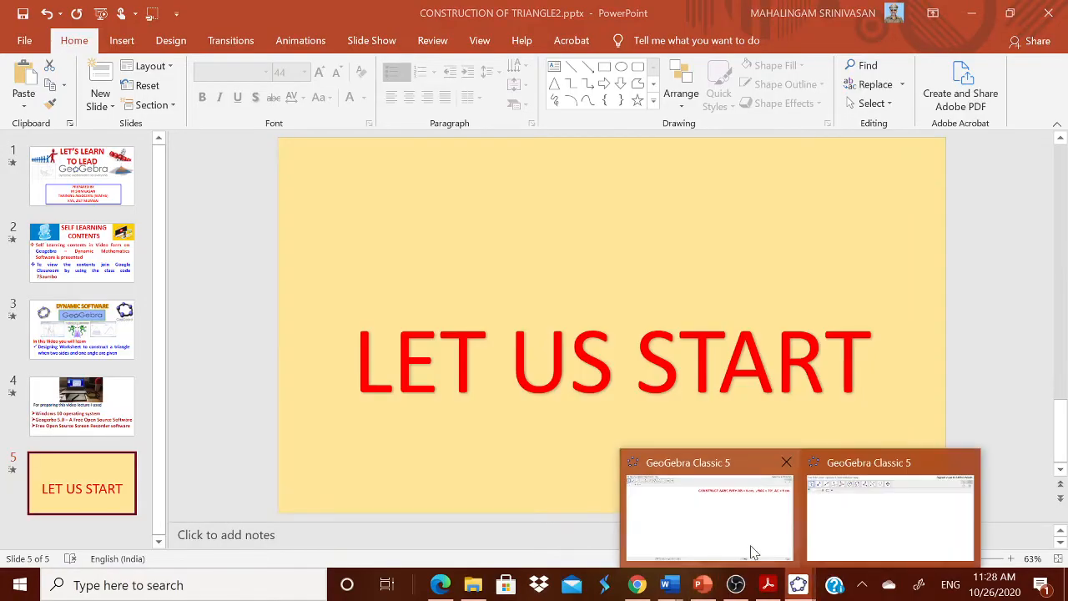
# - Switch from PowerPoint to the GeoGebra window holding the triangle ABC construction
pyautogui.click(707, 517)
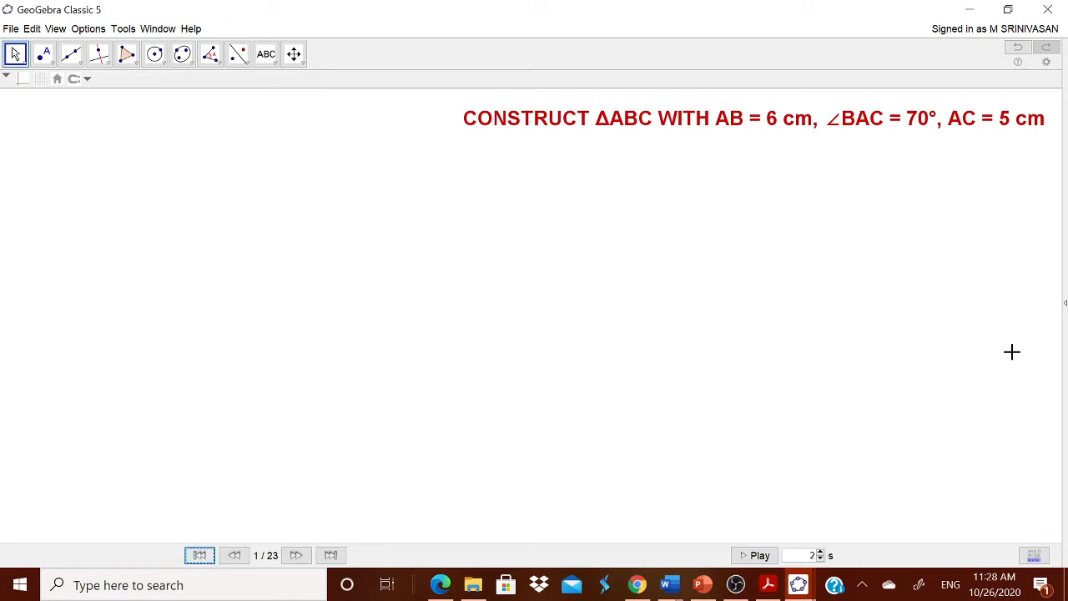
# - Advance the construction through point A, side AB at 70°, point C, filled triangle and its caption
pyautogui.click(297, 554)
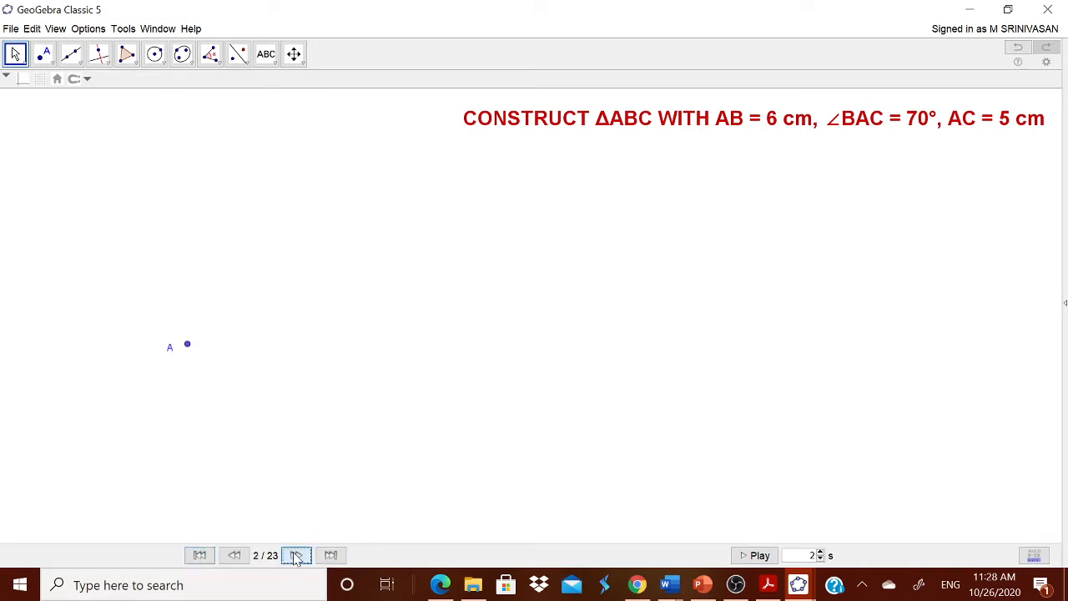
pyautogui.click(296, 554)
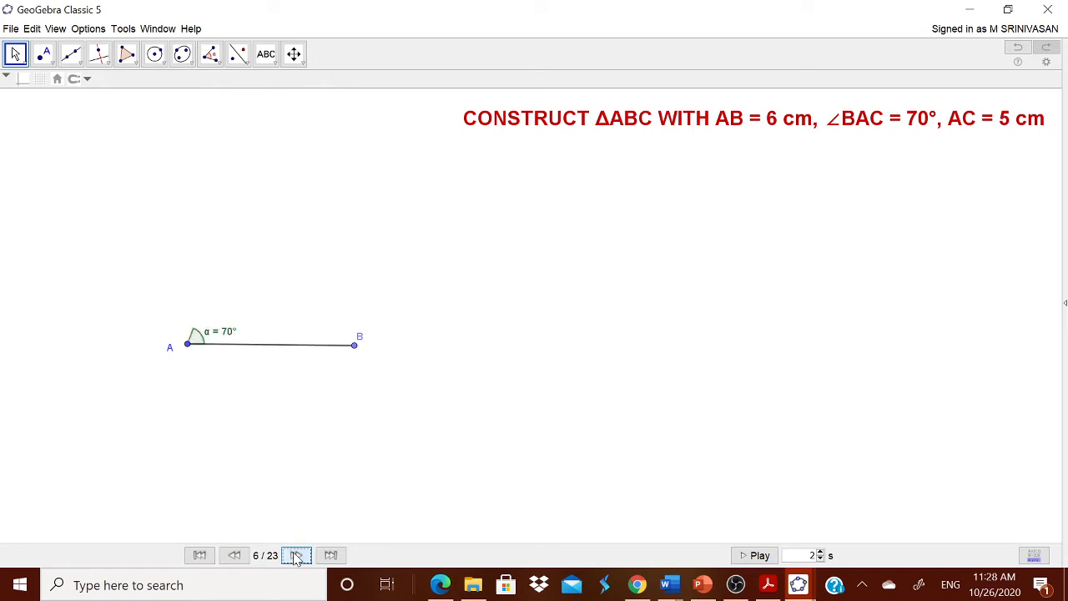
pyautogui.click(295, 554)
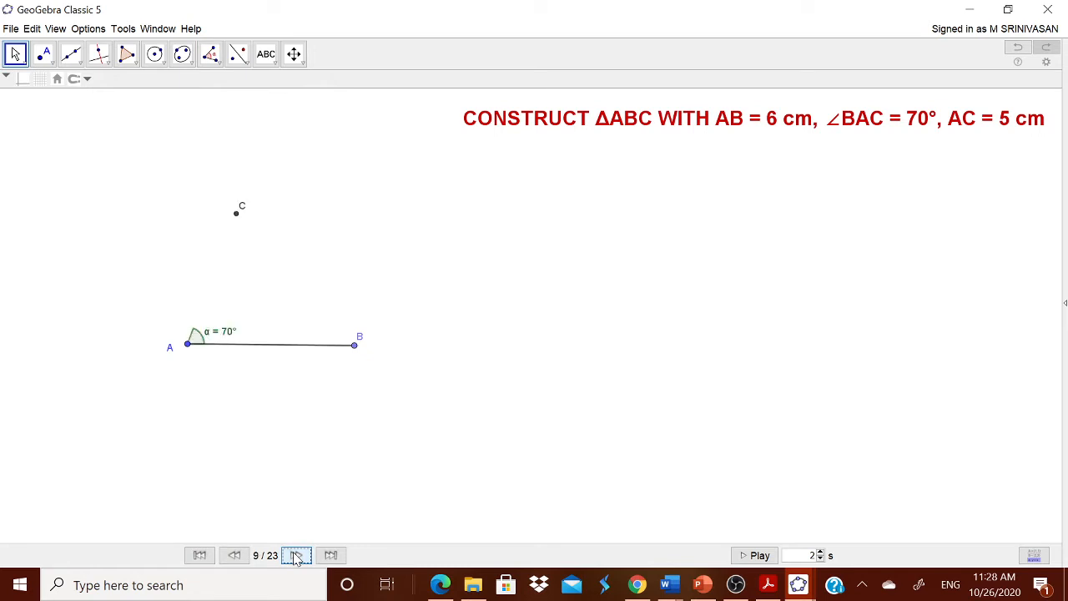
pyautogui.click(297, 554)
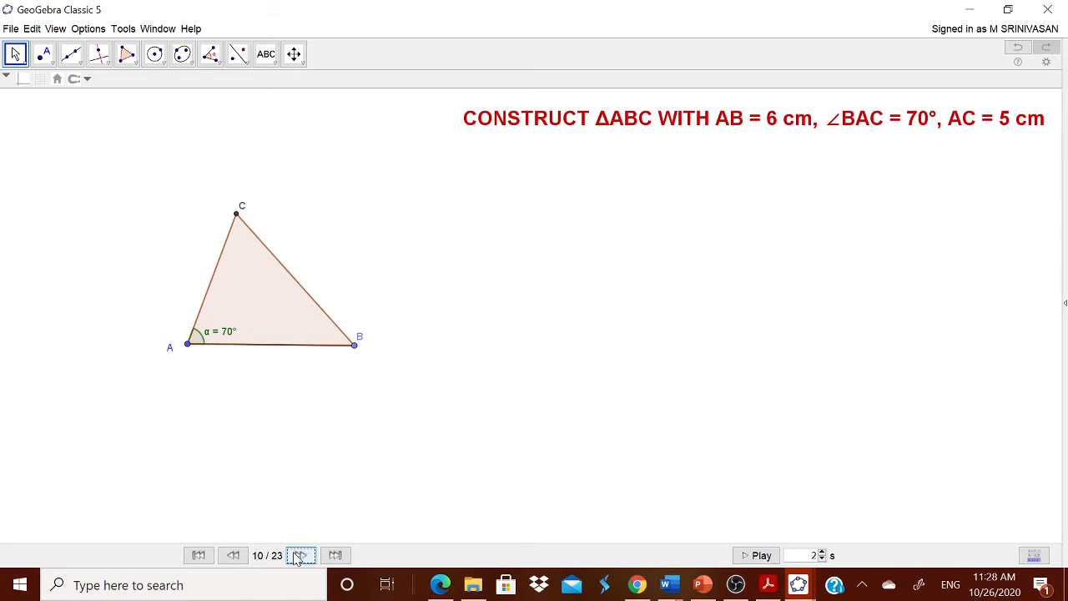
pyautogui.click(301, 554)
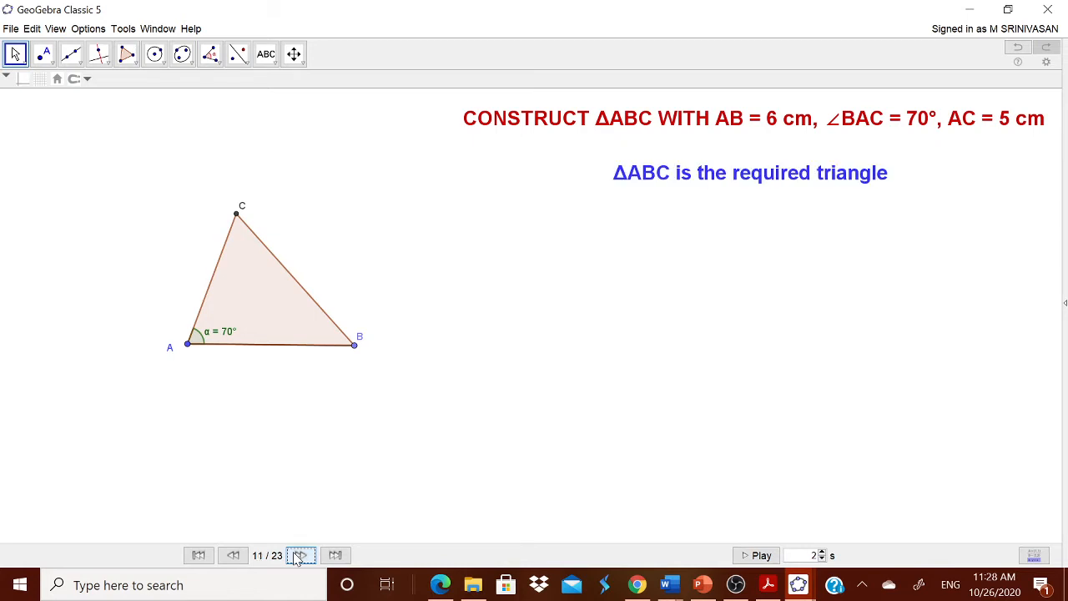
# - Advance to show the angles at B and C and altitude CG labelled 4.7 cm with its caption
pyautogui.click(300, 554)
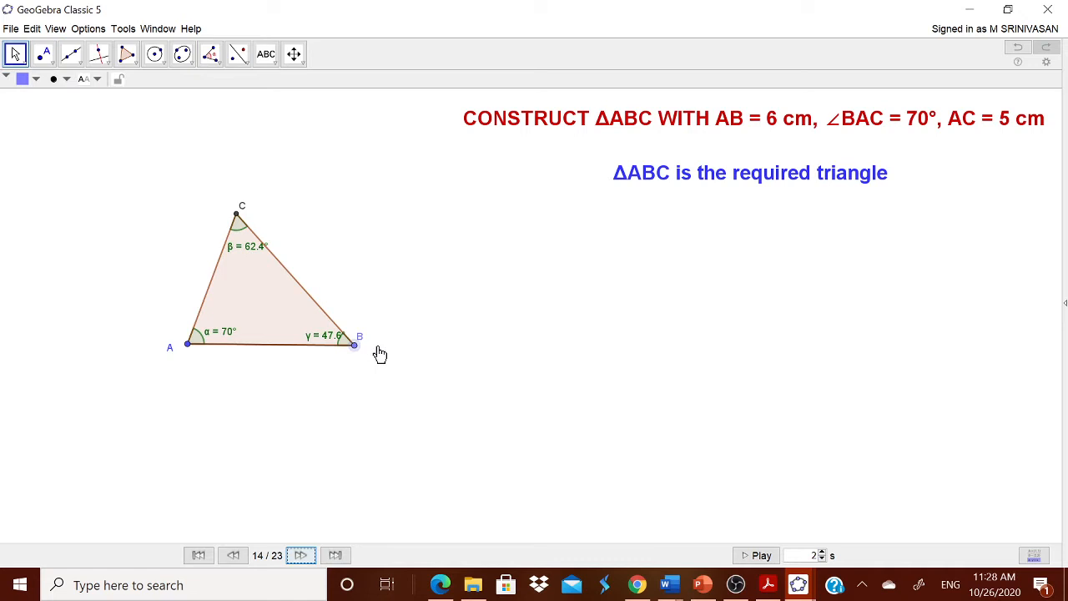
pyautogui.moveTo(354, 343); pyautogui.dragTo(352, 315)
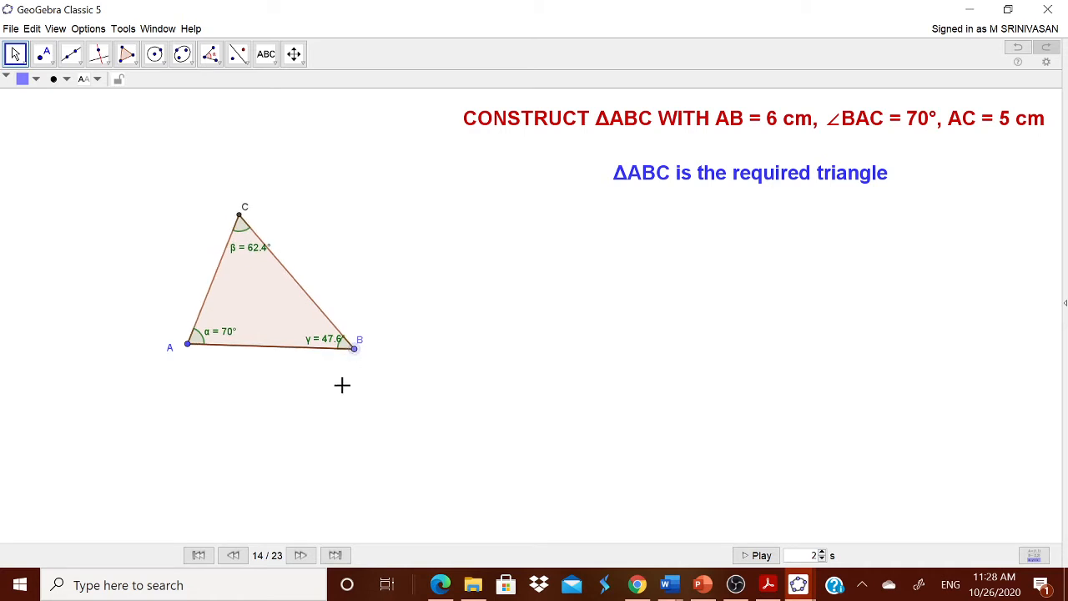
pyautogui.click(300, 554)
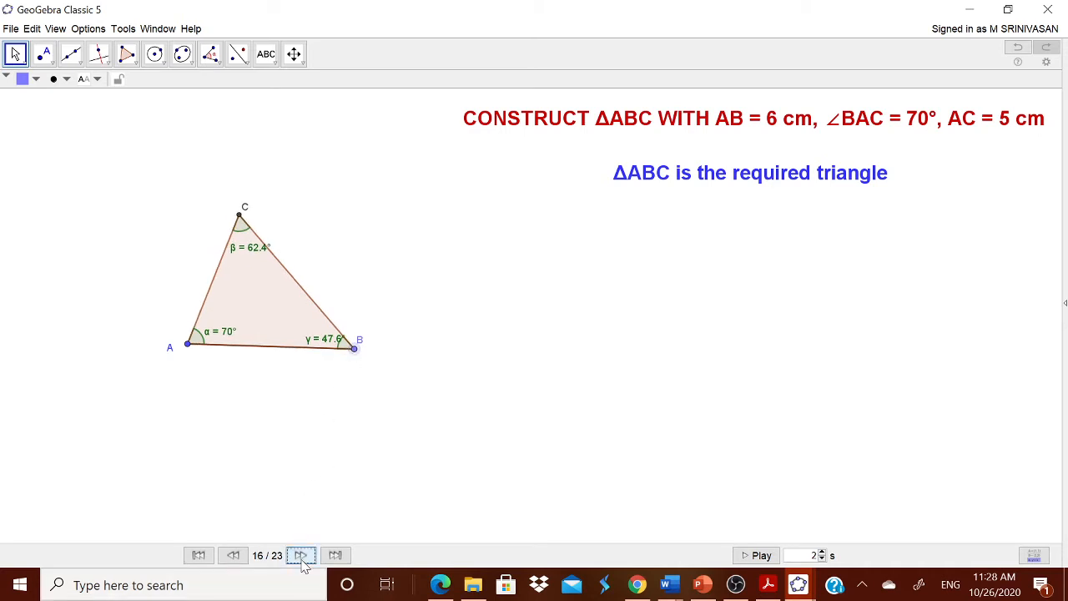
pyautogui.click(301, 554)
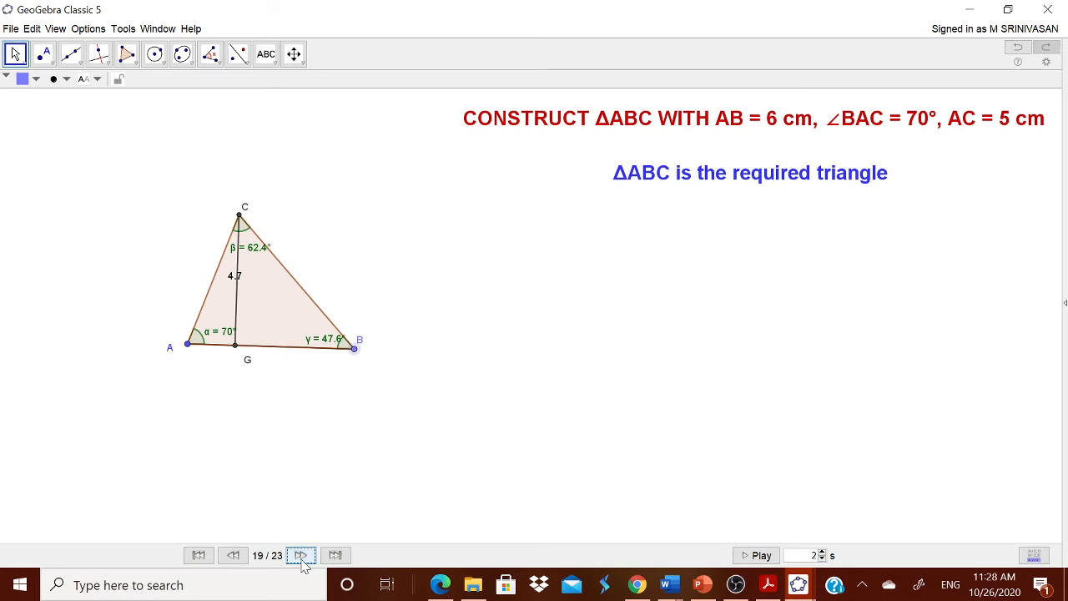
pyautogui.click(300, 554)
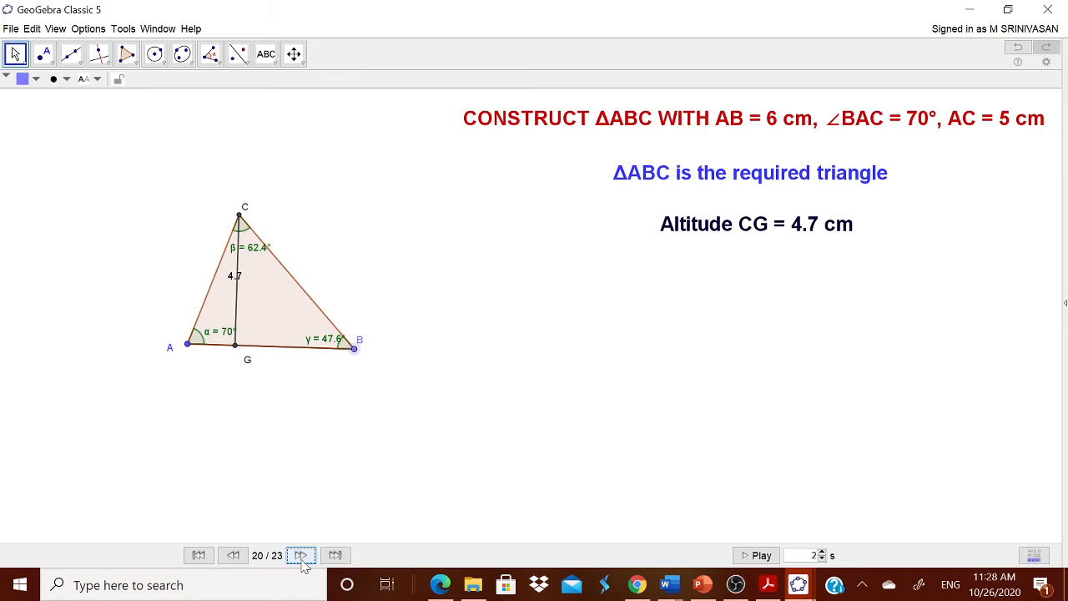
# - Advance to the final steps showing the area 14.1 cm² and its caption
pyautogui.click(300, 554)
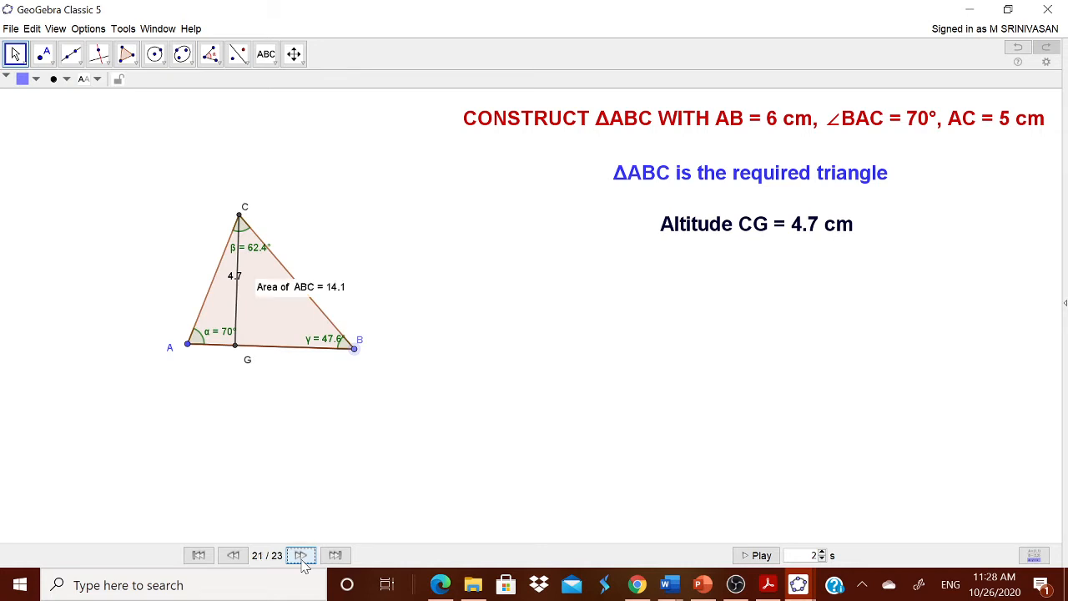
pyautogui.moveTo(208, 51)
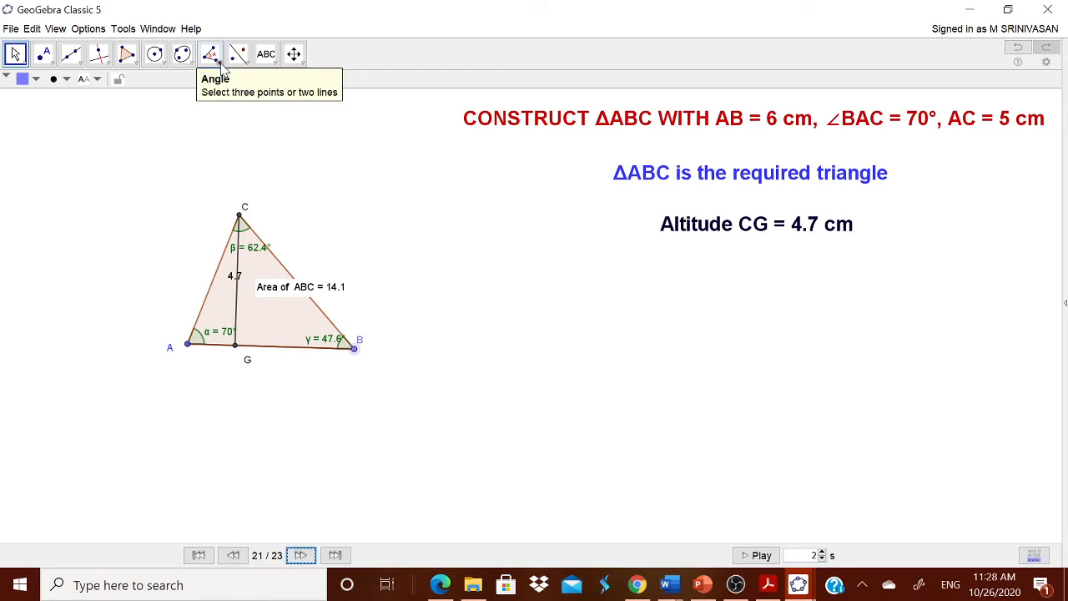
pyautogui.click(211, 51)
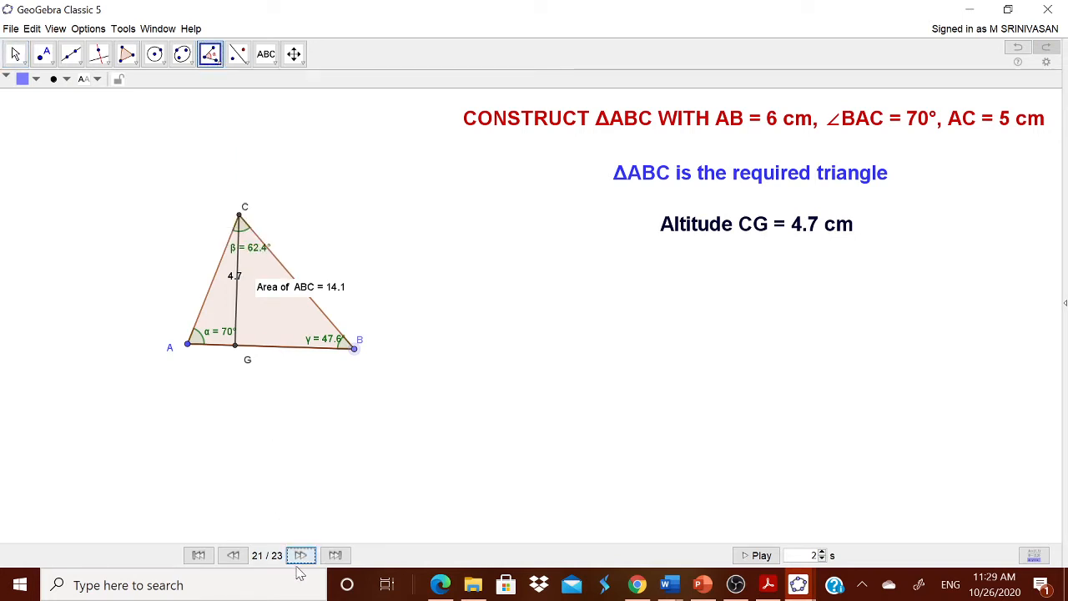
pyautogui.click(300, 554)
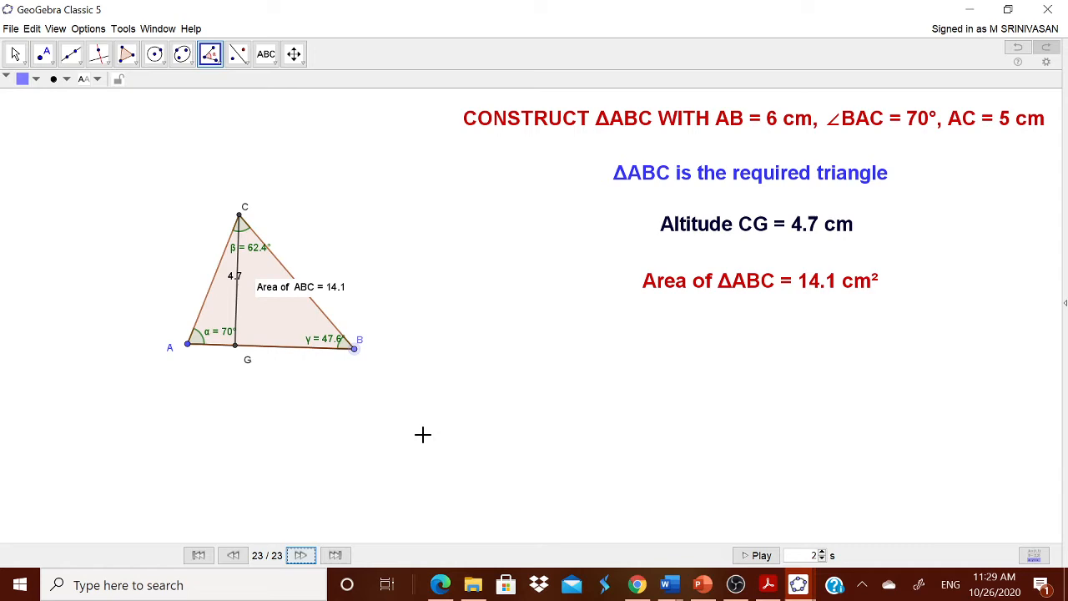
pyautogui.moveTo(1054, 10)
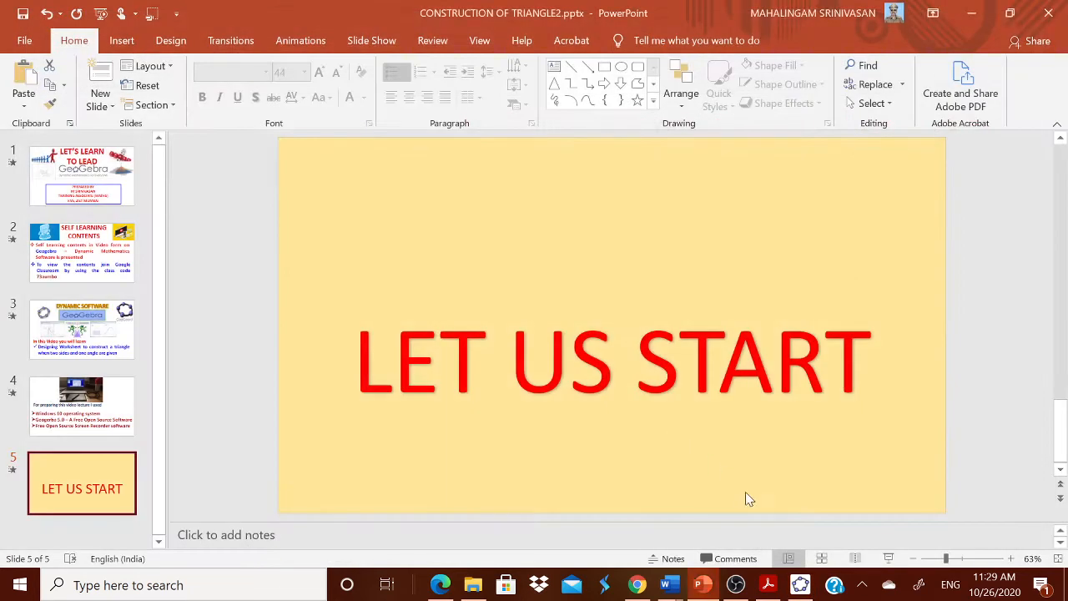
# - Switch to the empty GeoGebra window and reach the slider/text tool group
pyautogui.click(801, 584)
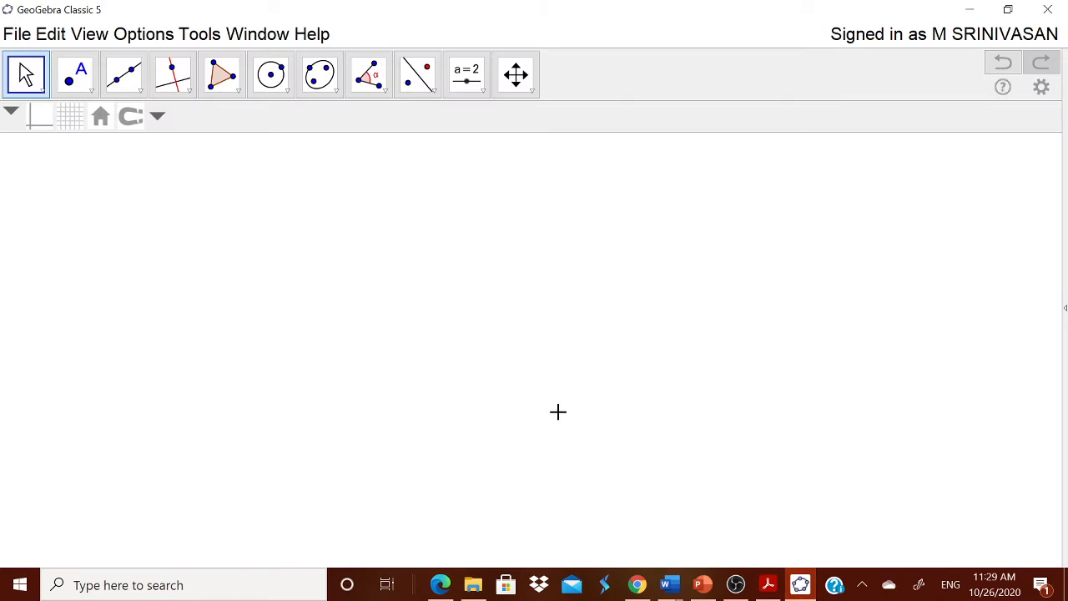
pyautogui.moveTo(554, 412)
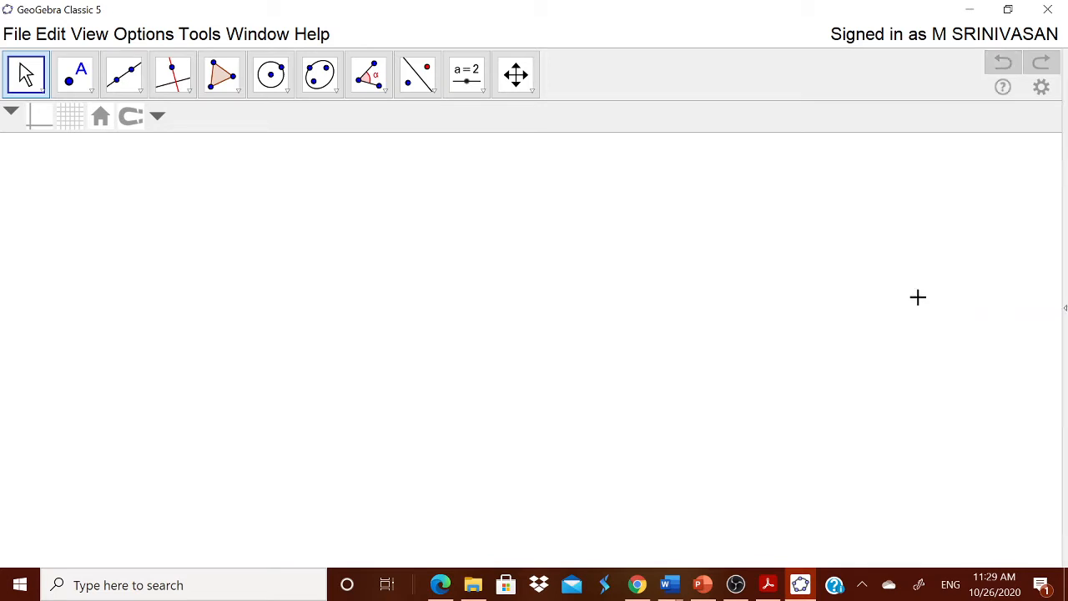
pyautogui.moveTo(647, 187)
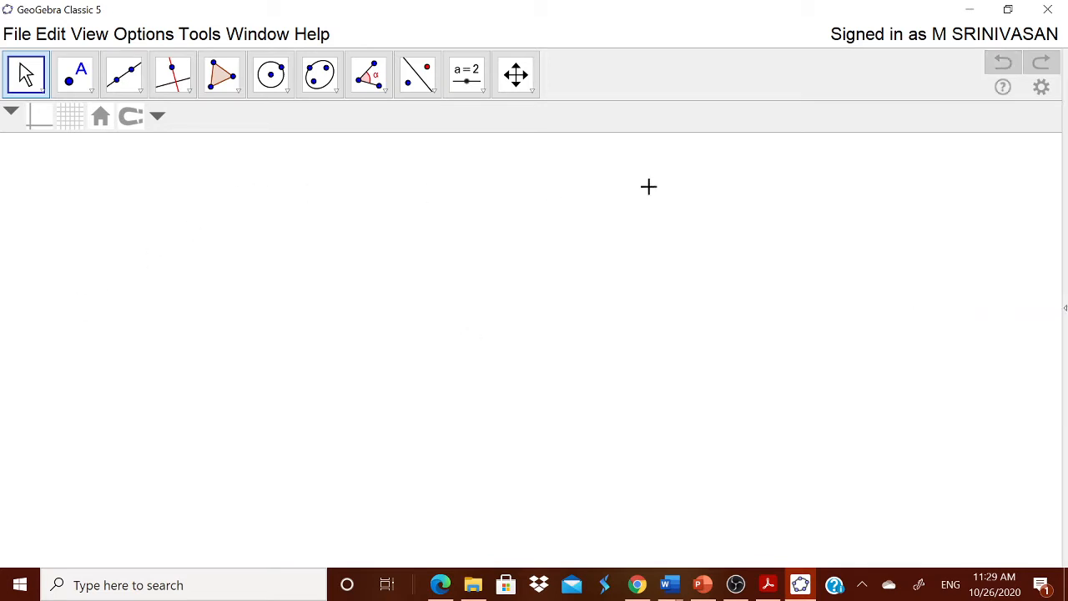
pyautogui.click(467, 74)
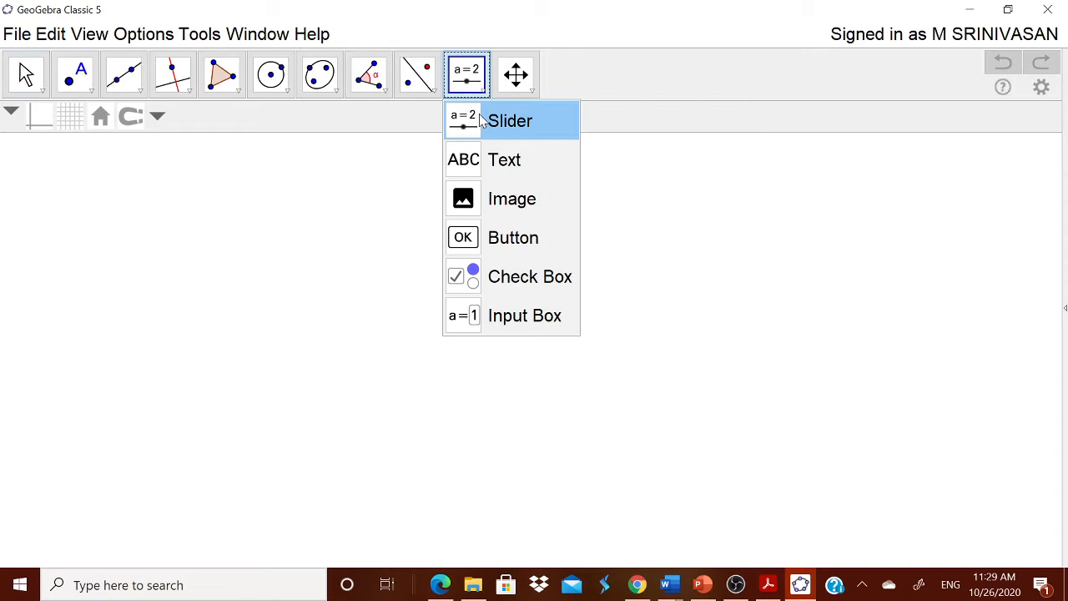
# - Start a text object reading "CONSTRUCT ΔABC WITH AB=6 C..." with Δ from the symbols list
pyautogui.click(504, 160)
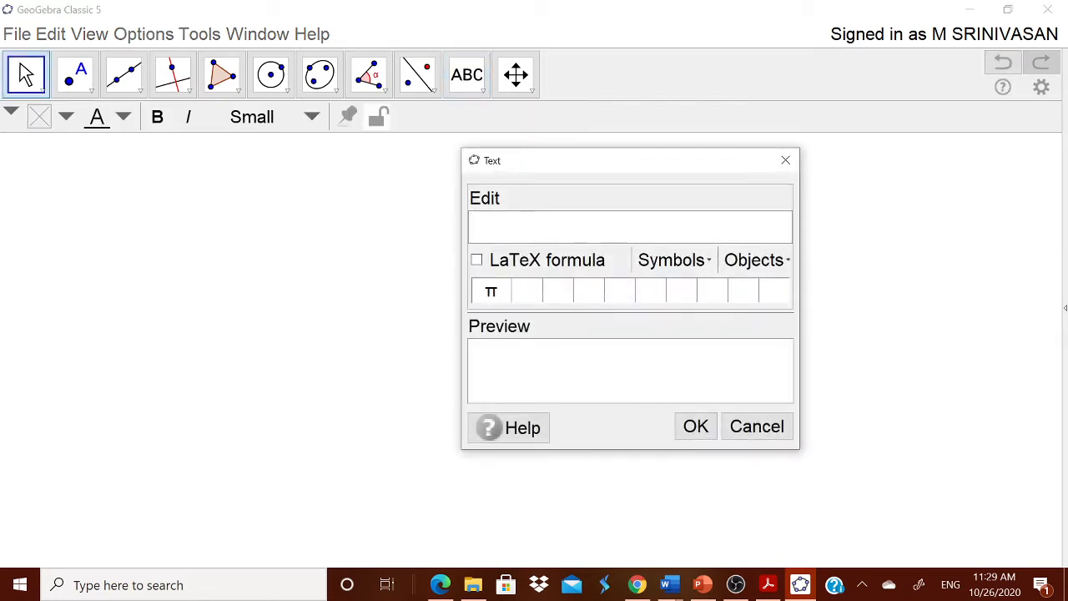
pyautogui.write('CONSTRTU')
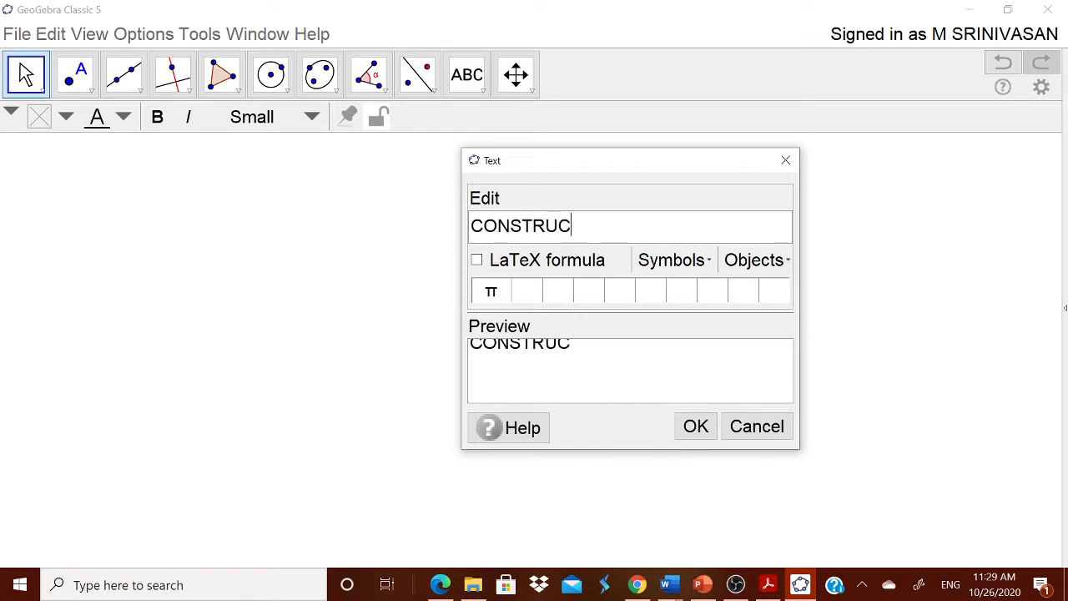
pyautogui.click(671, 260)
pyautogui.write('T ΔA')
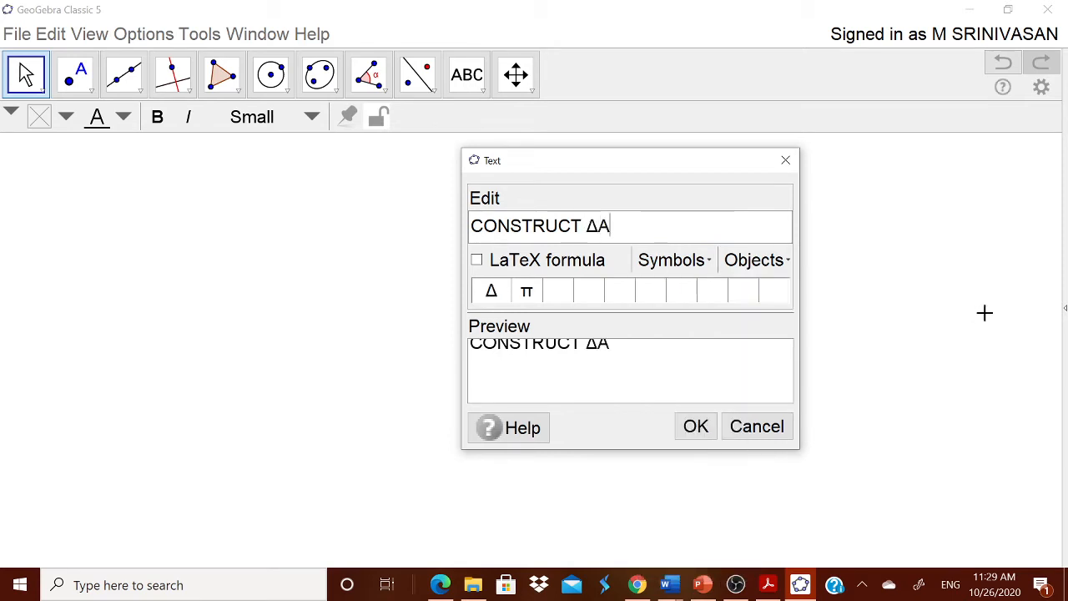
pyautogui.write('BC')
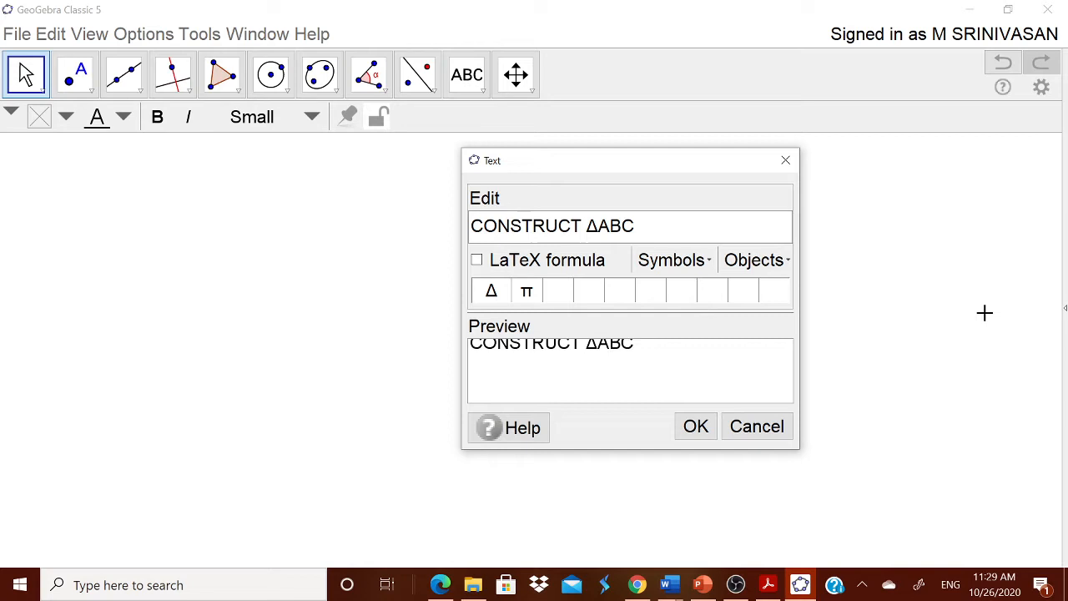
pyautogui.write('WITH AB')
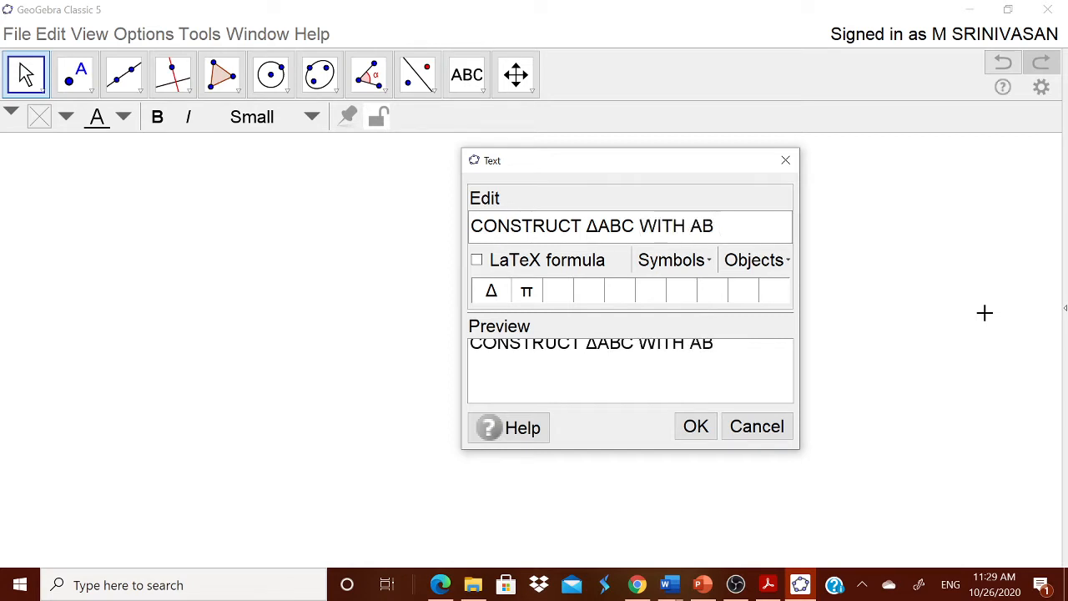
pyautogui.write('=6C')
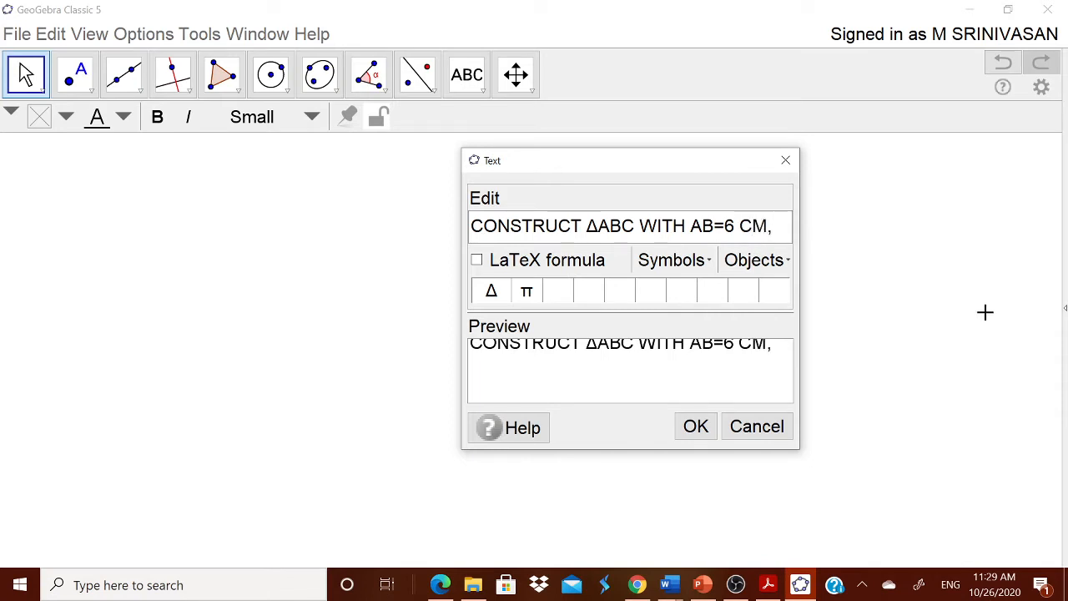
# - Browse the special symbols for the ∠ and degree signs to finish the statement
pyautogui.click(671, 261)
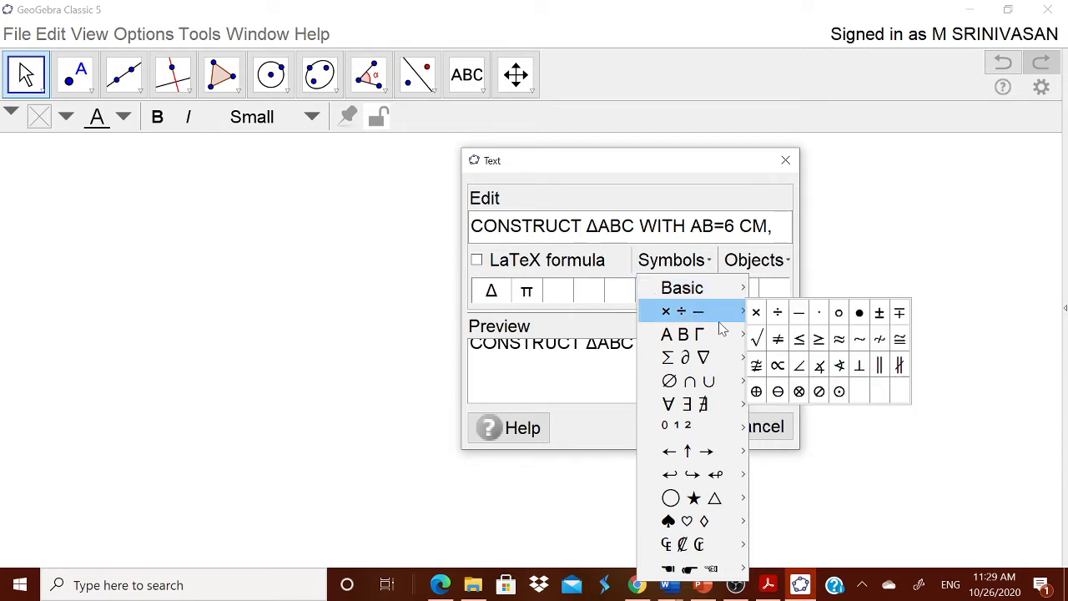
pyautogui.moveTo(798, 339)
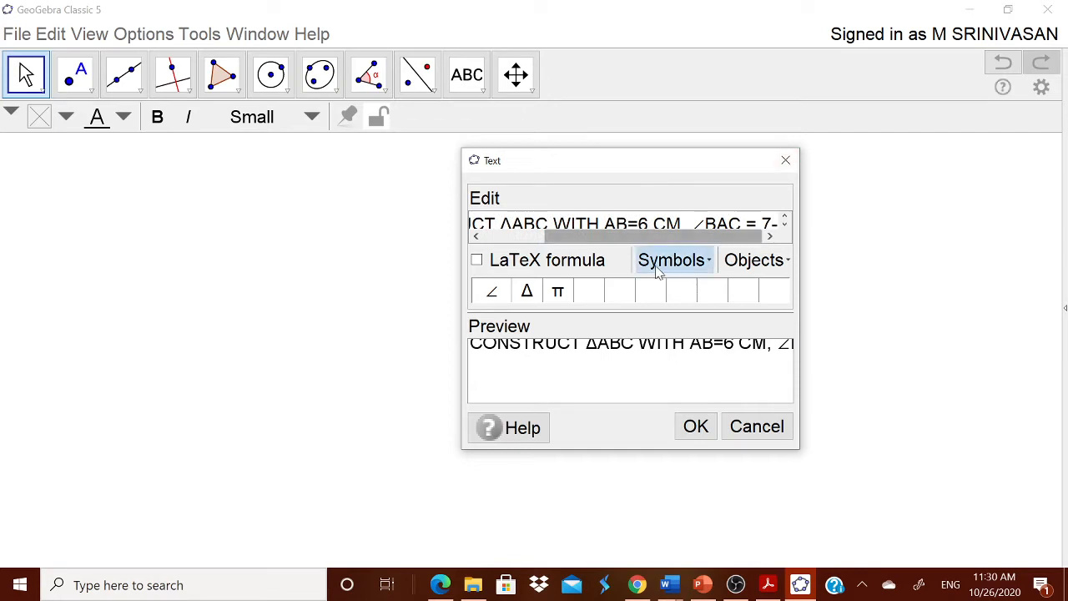
pyautogui.click(671, 260)
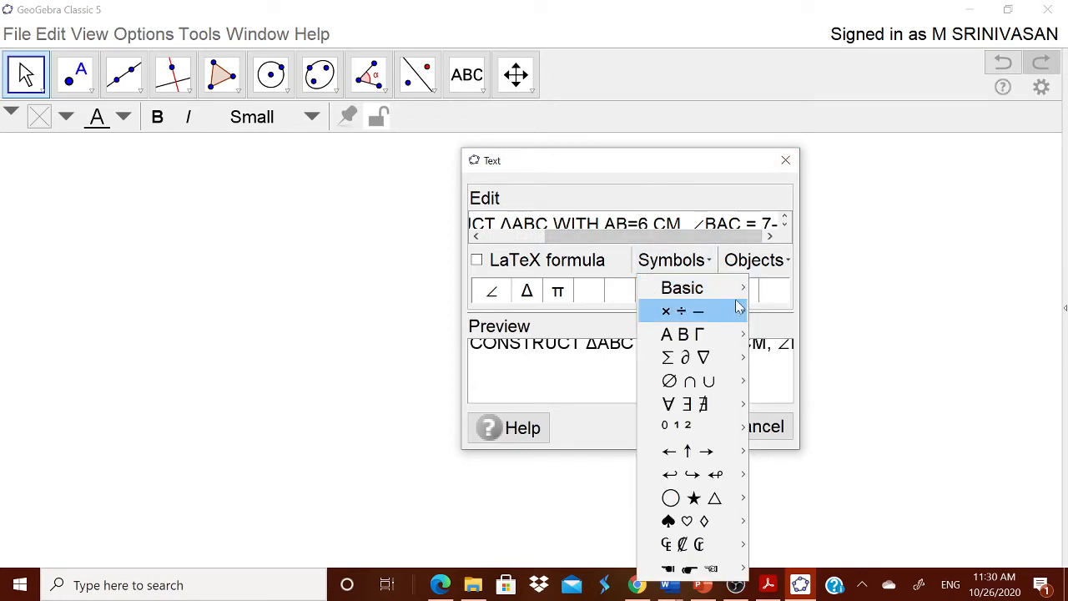
pyautogui.click(697, 311)
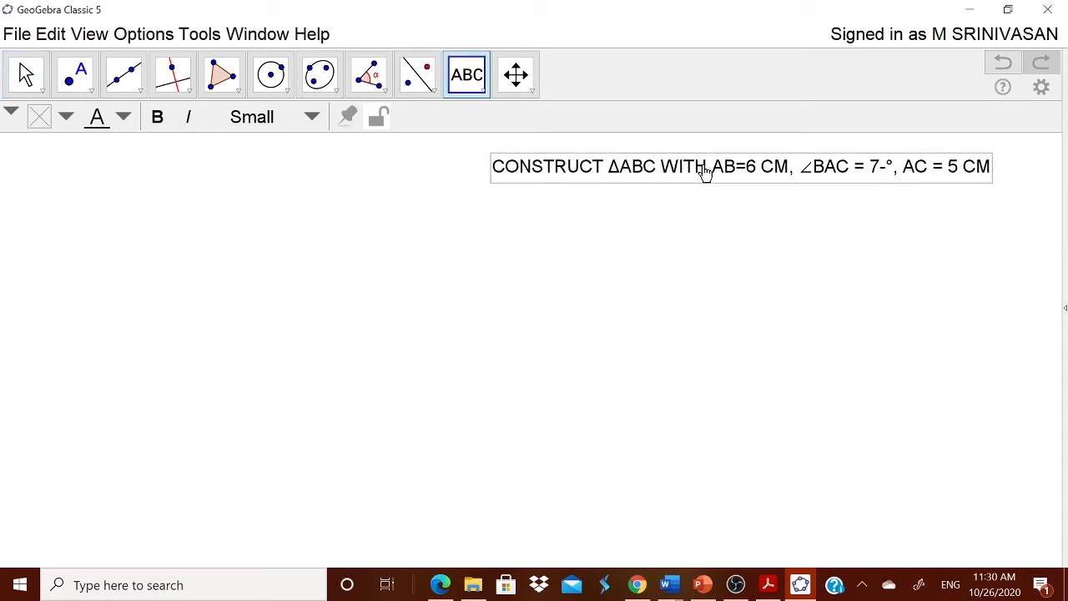
pyautogui.moveTo(134, 74)
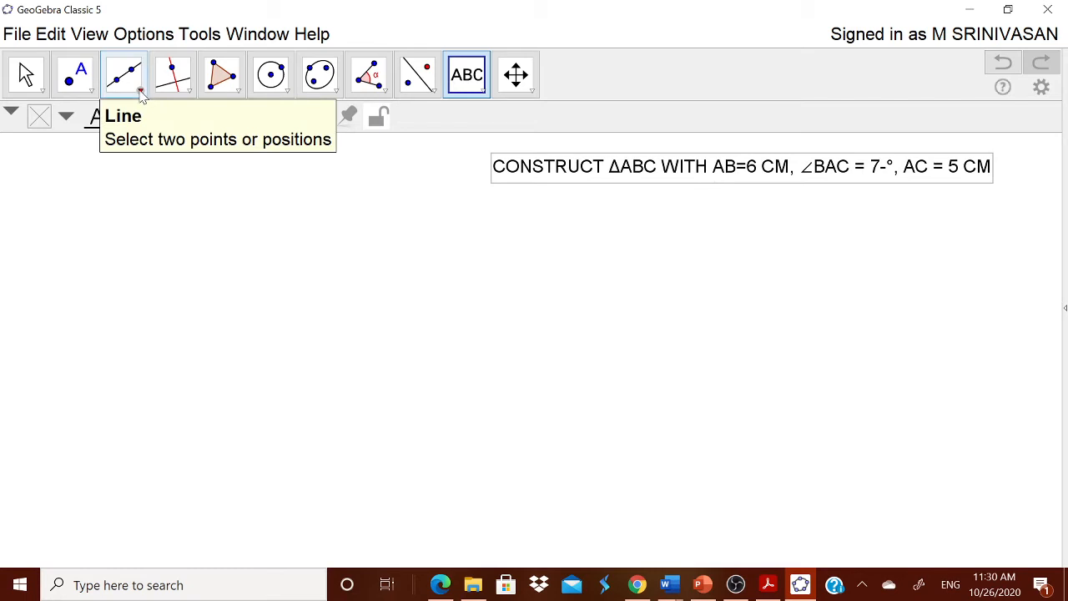
pyautogui.click(141, 90)
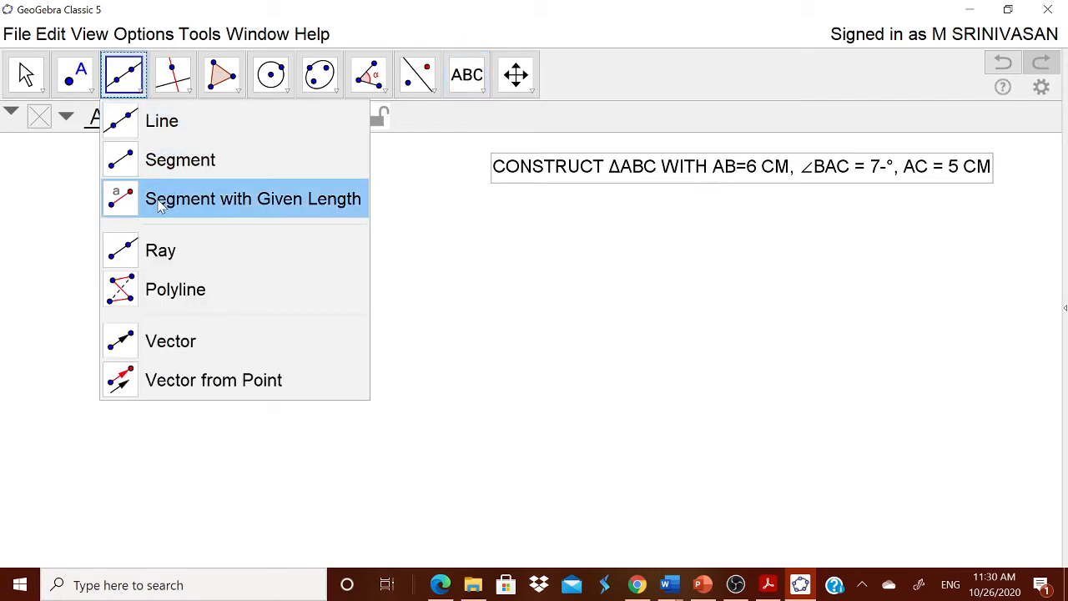
pyautogui.click(252, 199)
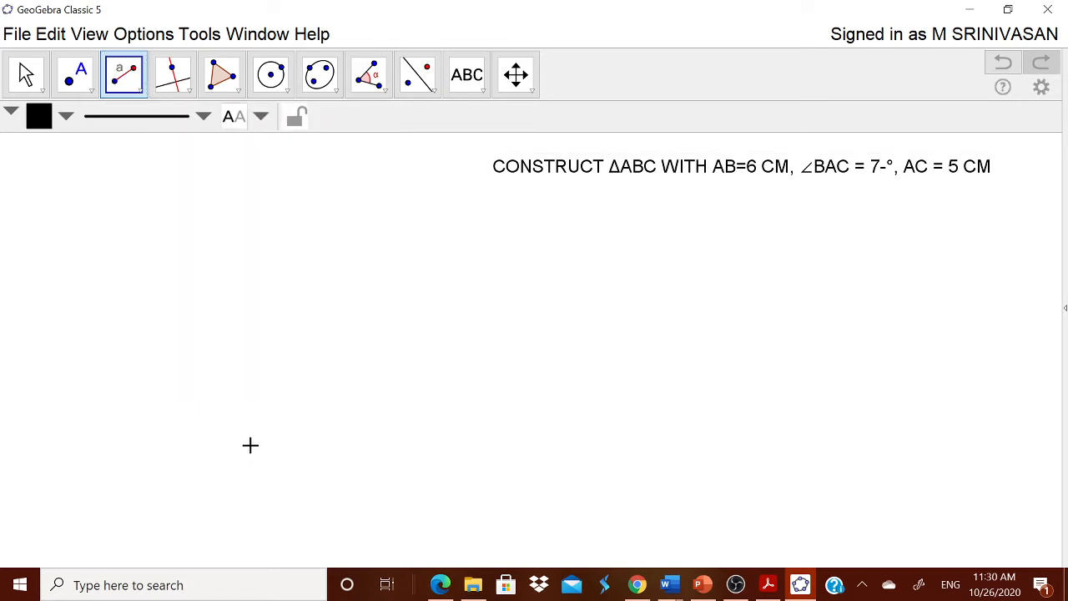
pyautogui.click(246, 438)
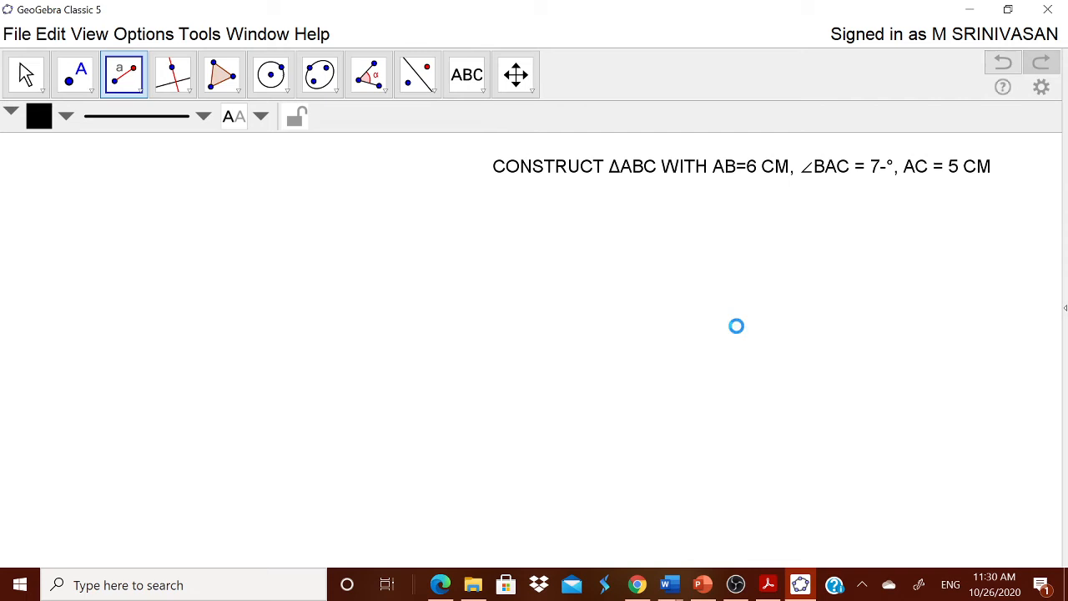
pyautogui.click(149, 35)
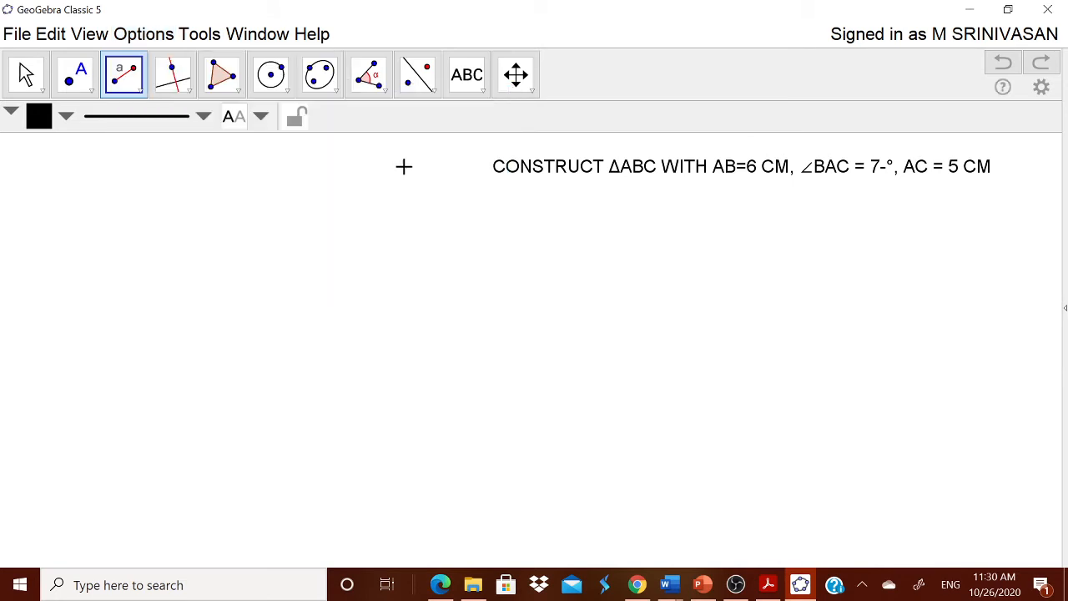
pyautogui.moveTo(172, 72)
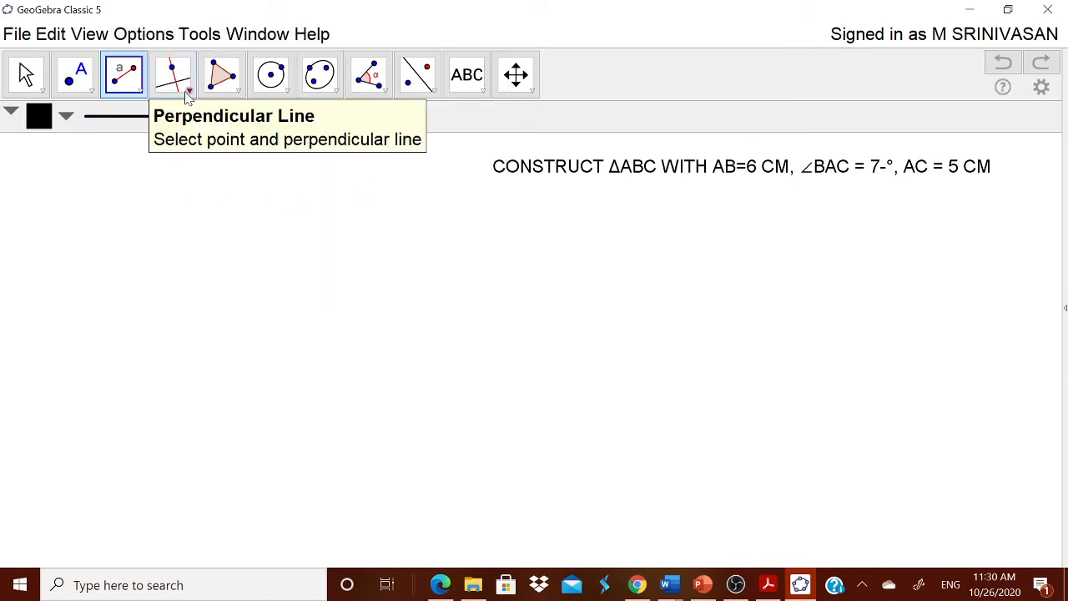
pyautogui.click(123, 74)
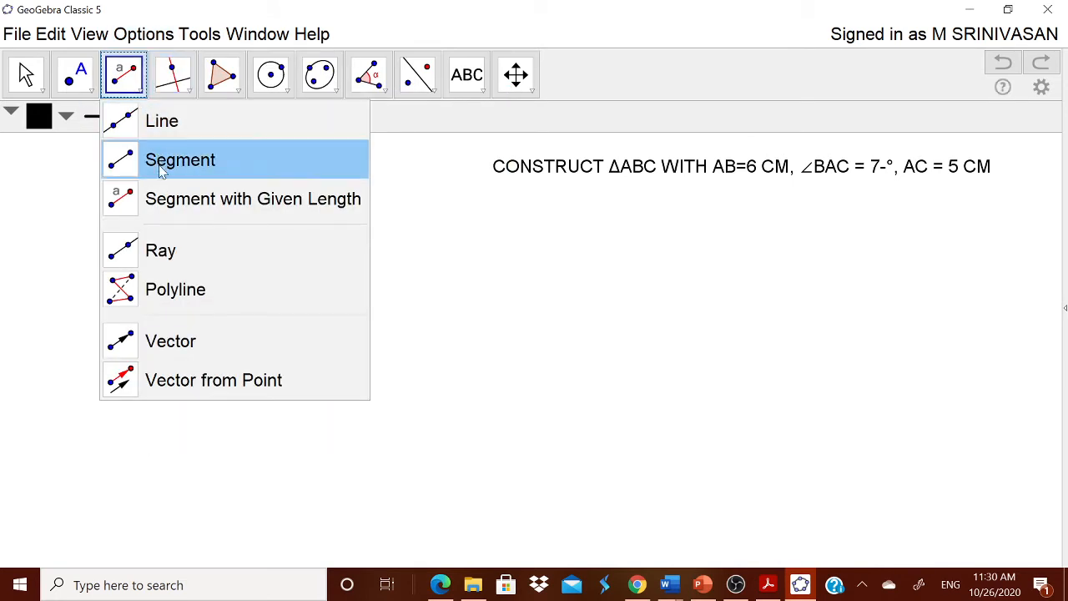
pyautogui.click(181, 160)
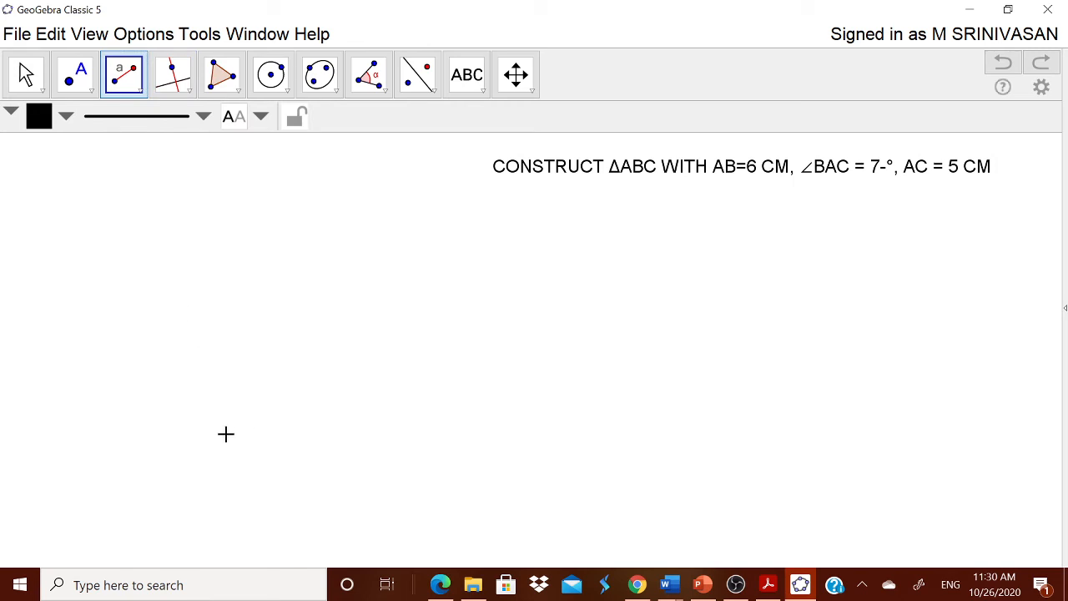
pyautogui.click(124, 73)
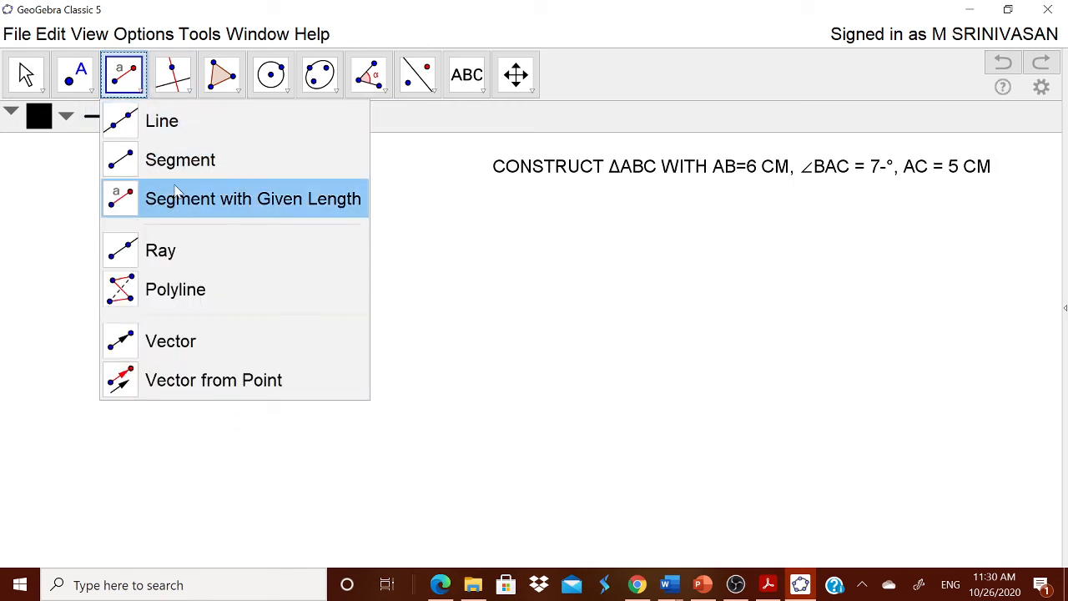
# - Draw segment AB of fixed length 6 in the lower left of the canvas
pyautogui.click(252, 199)
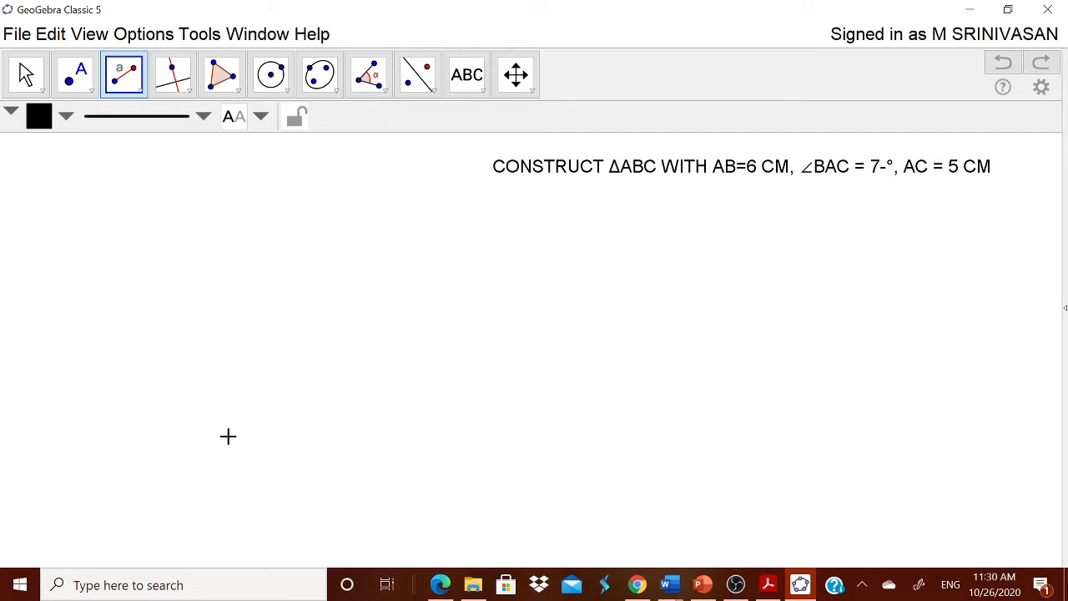
pyautogui.click(227, 437)
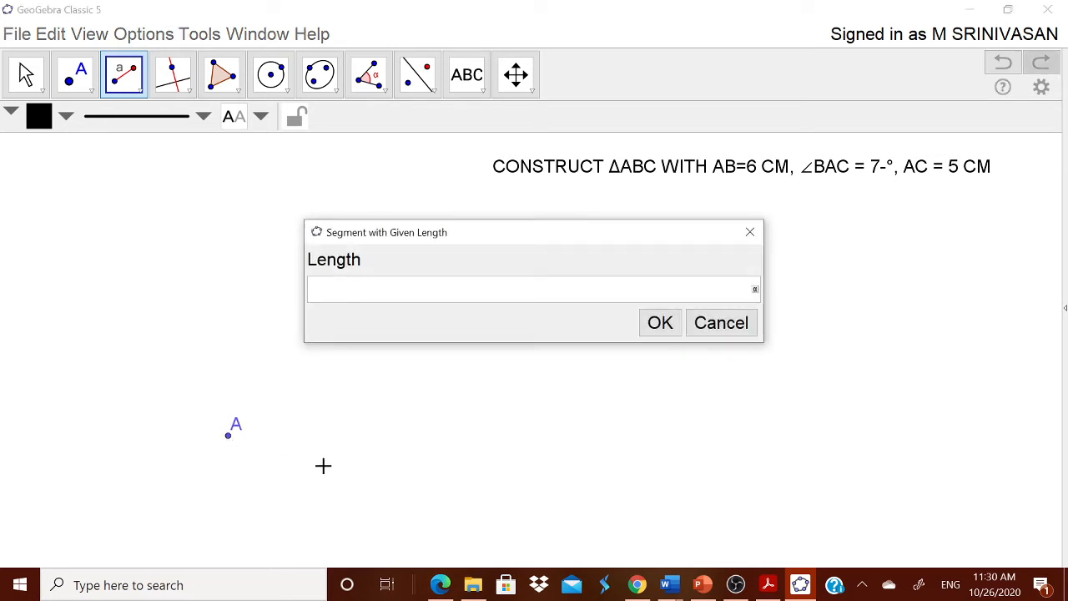
pyautogui.write('6')
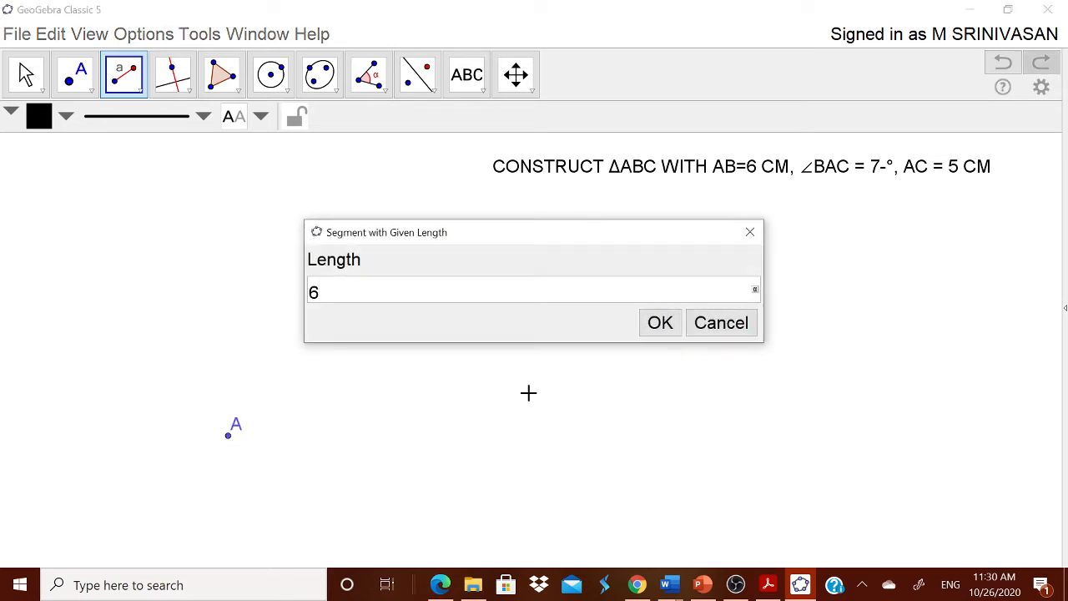
pyautogui.click(661, 324)
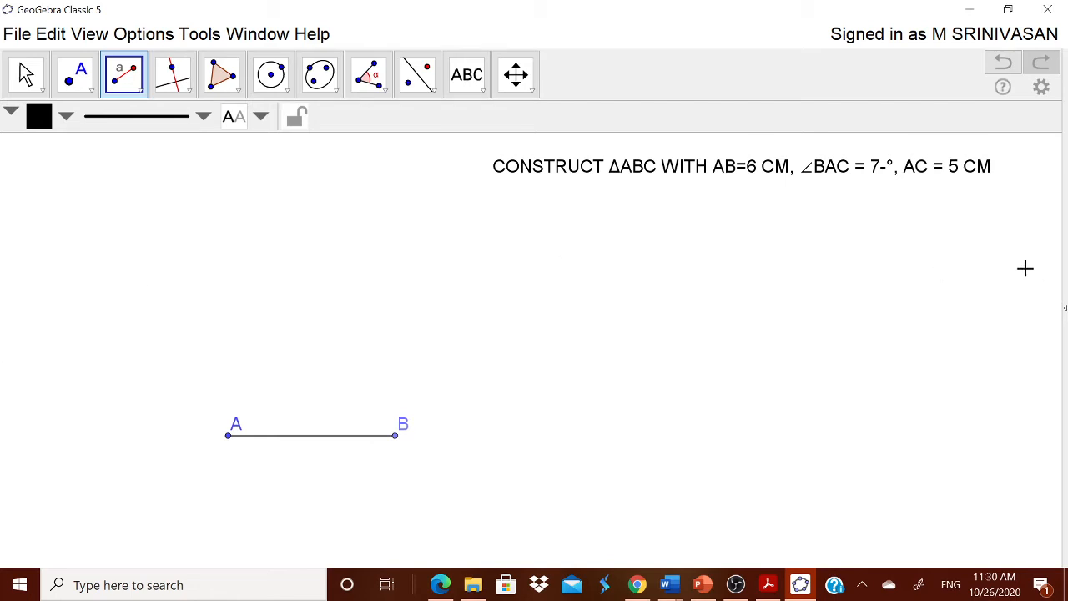
pyautogui.moveTo(891, 171)
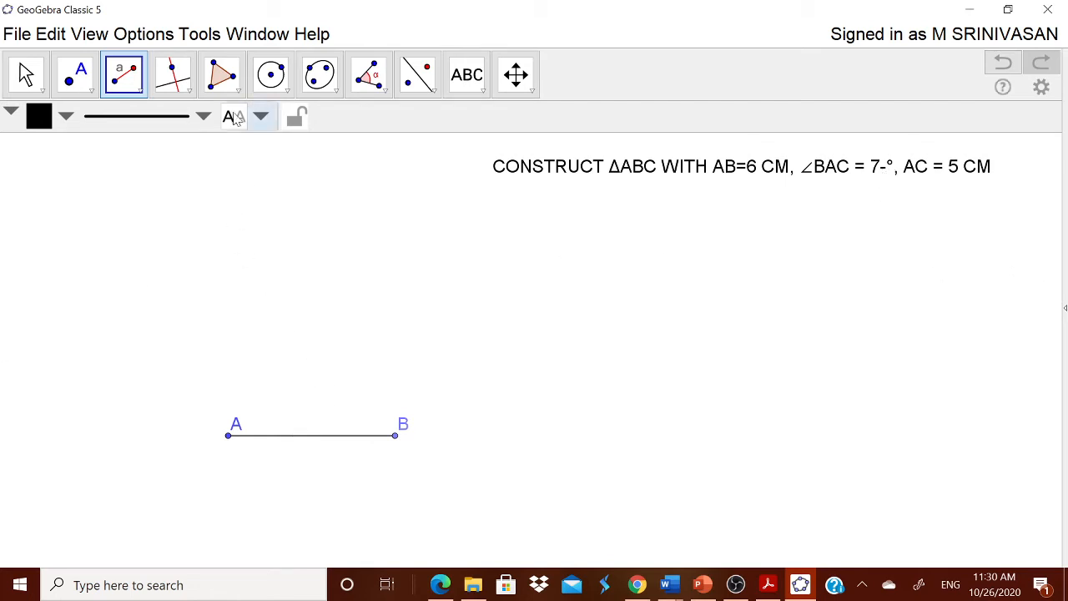
pyautogui.moveTo(369, 75)
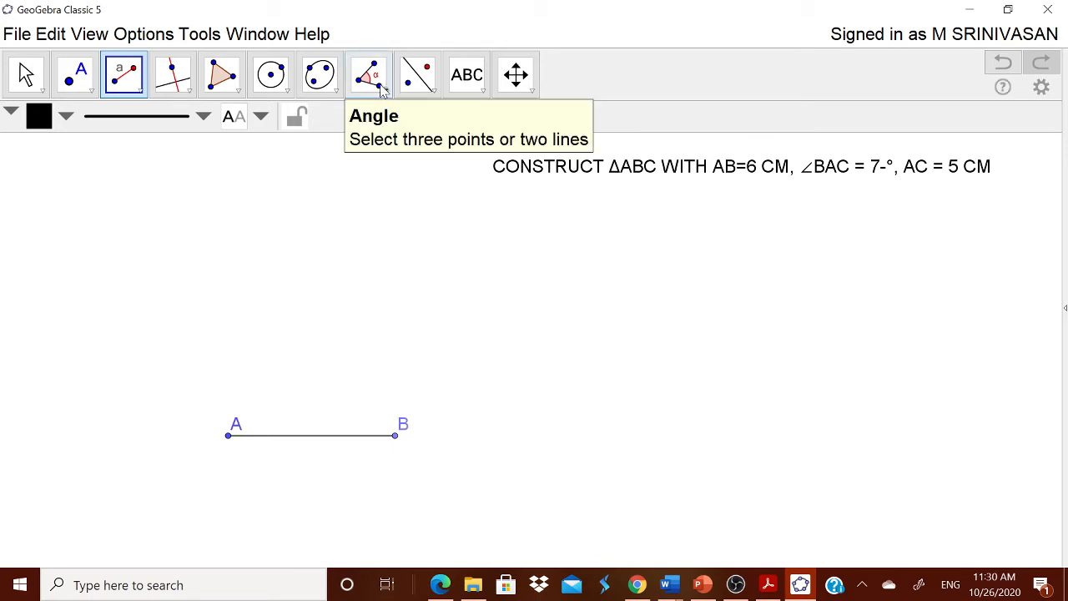
# - Construct a 70° angle at A from segment AB, giving the auxiliary point B'
pyautogui.click(368, 74)
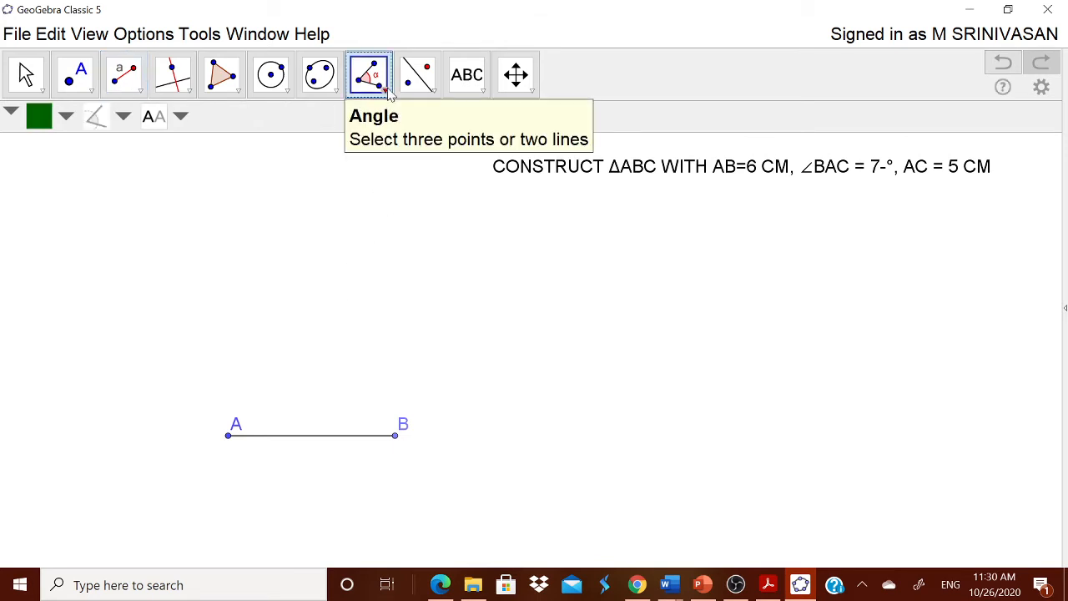
pyautogui.moveTo(397, 441)
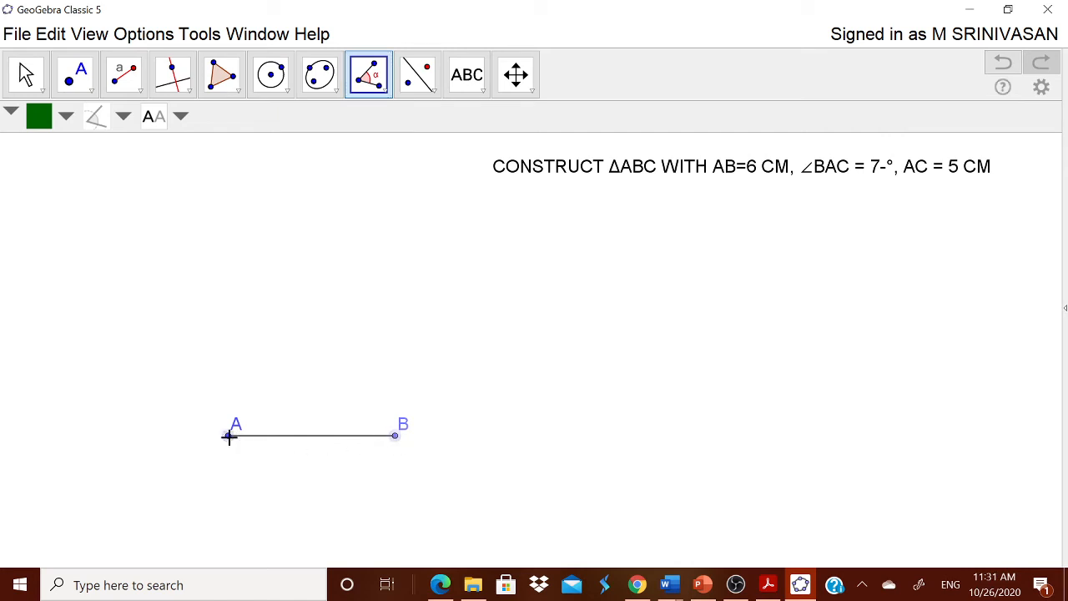
pyautogui.moveTo(231, 443)
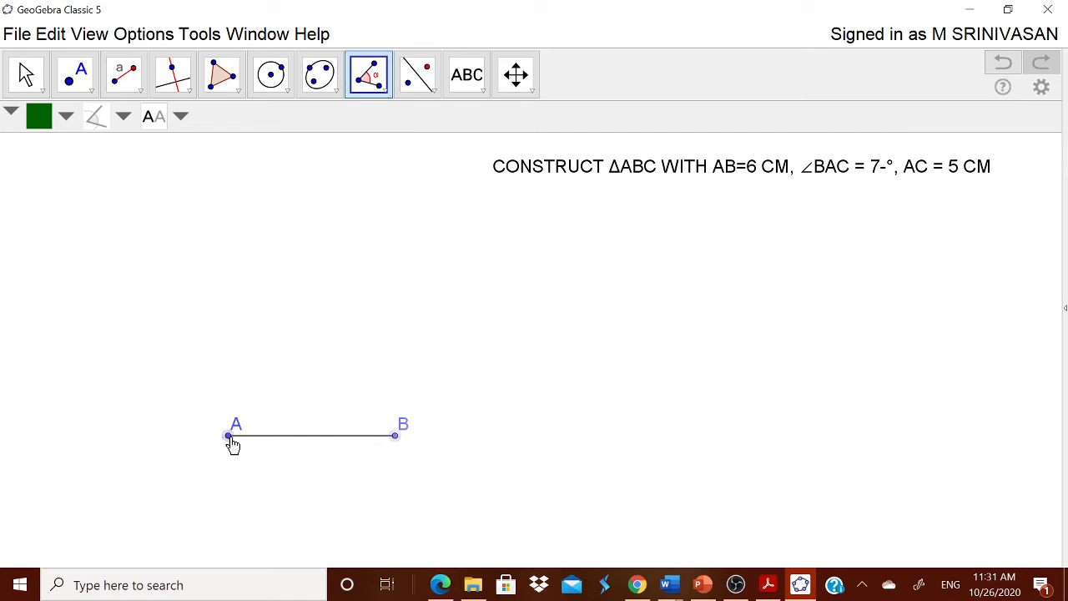
pyautogui.moveTo(369, 80)
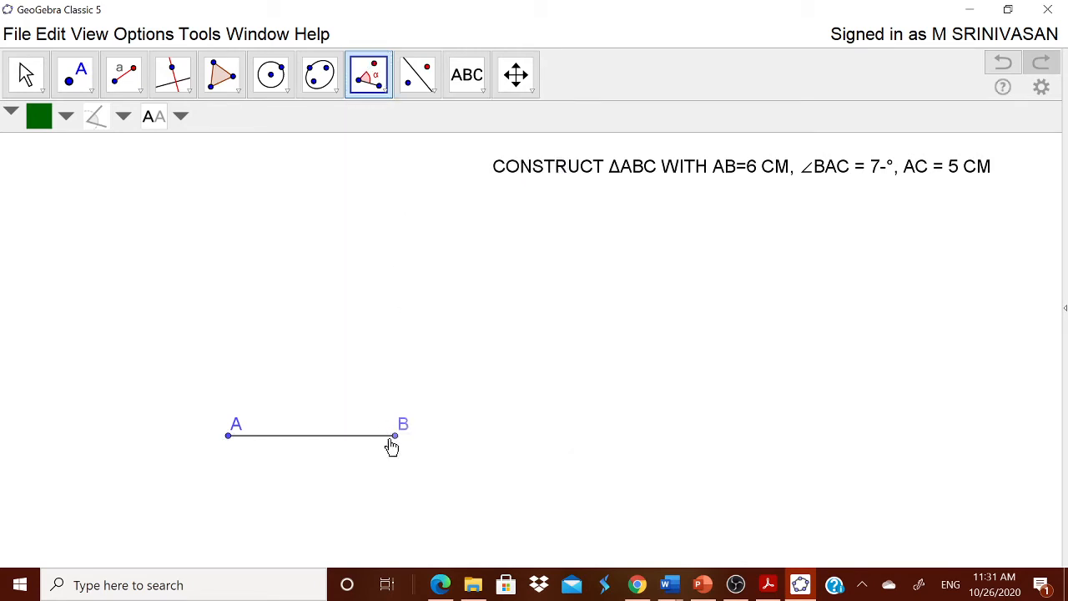
pyautogui.moveTo(231, 441)
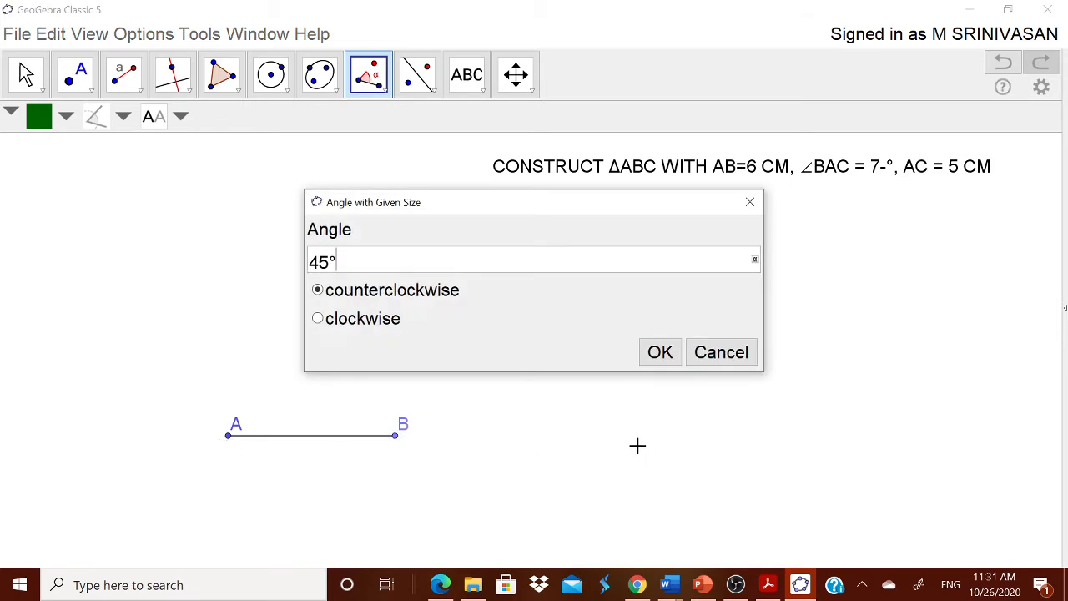
pyautogui.write('70°')
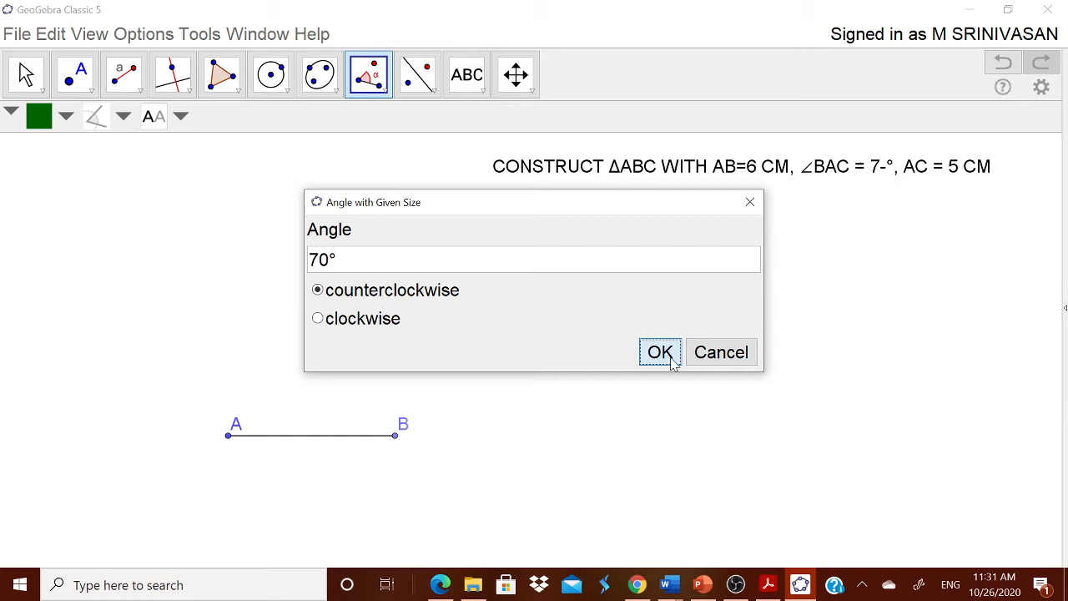
pyautogui.click(659, 352)
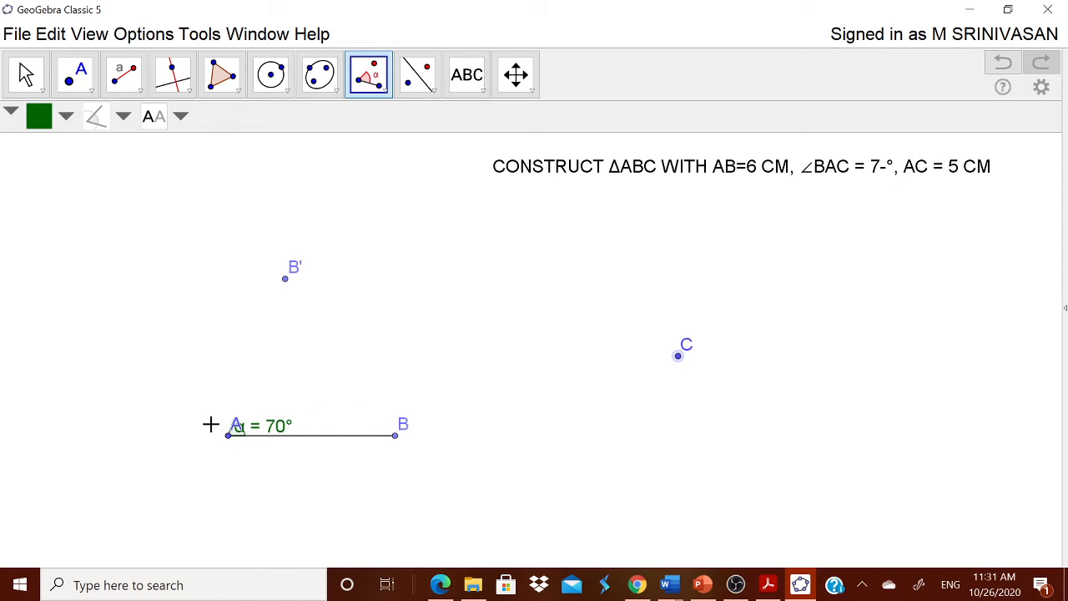
pyautogui.moveTo(538, 386)
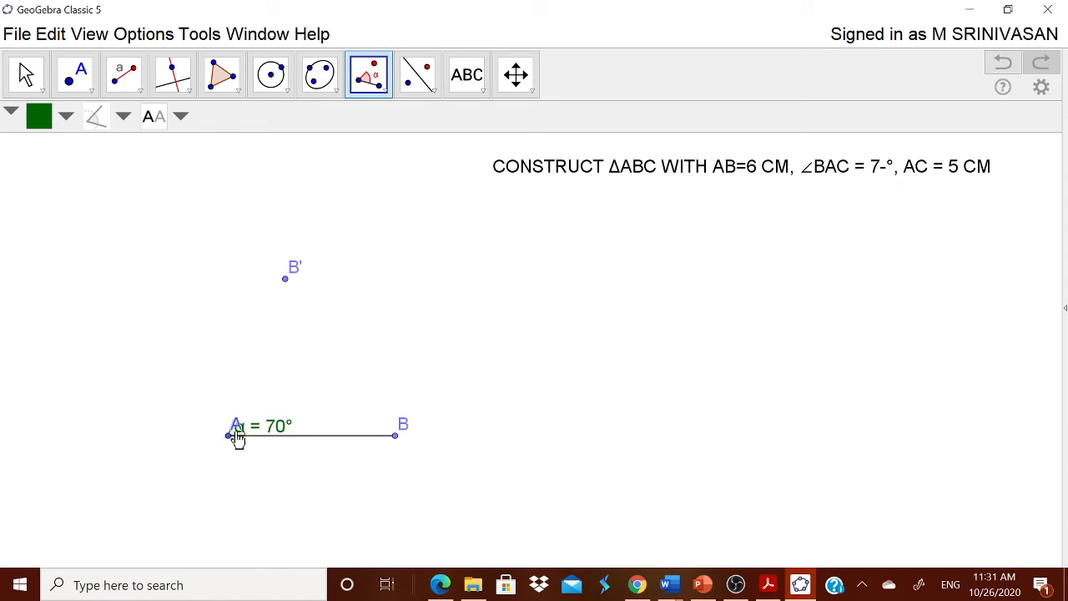
pyautogui.moveTo(267, 304)
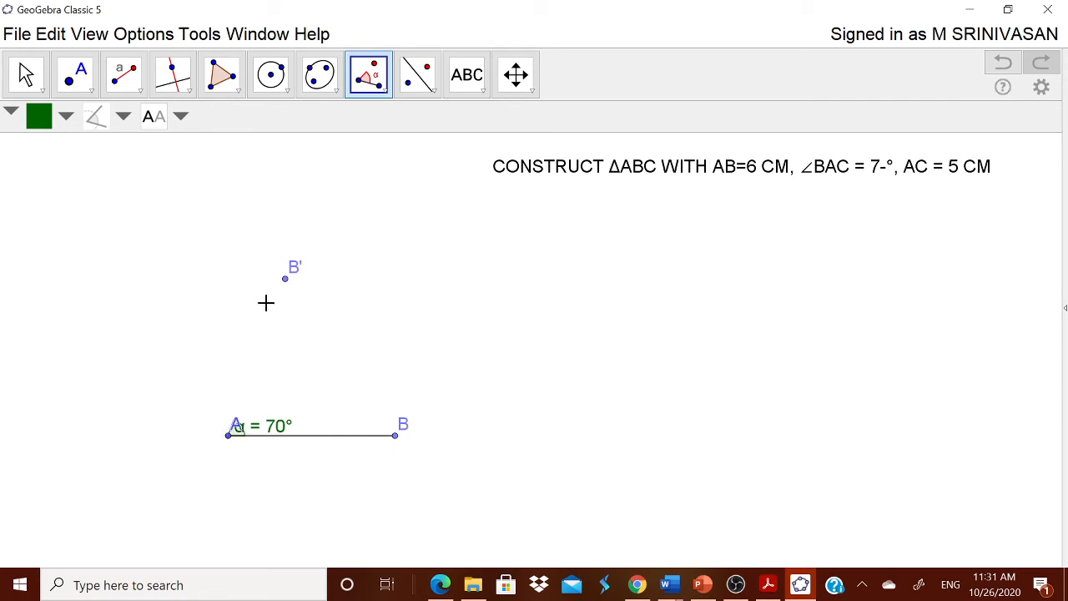
pyautogui.click(23, 74)
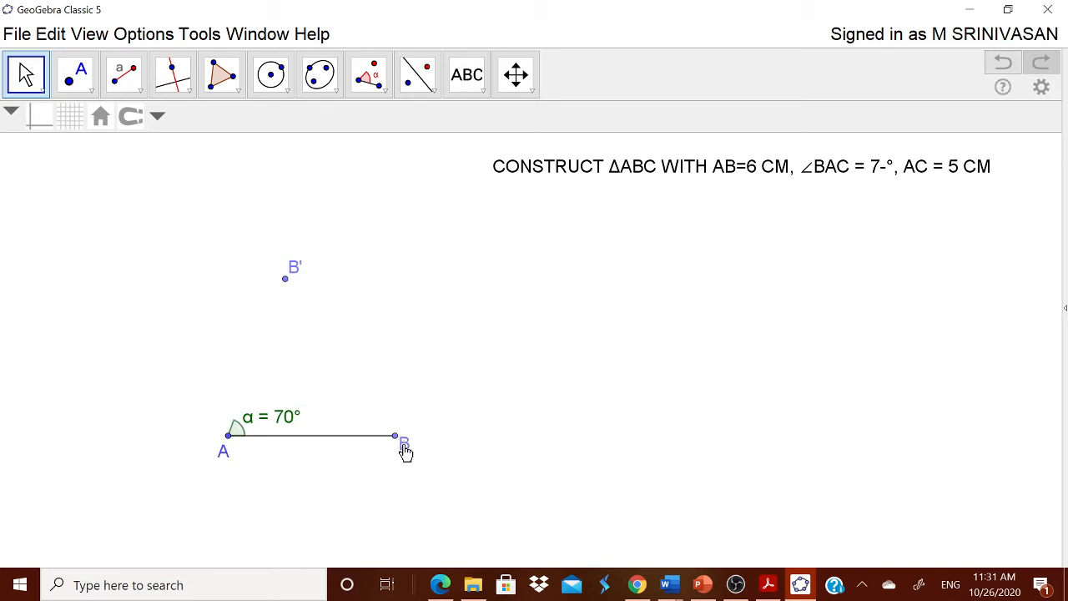
pyautogui.click(127, 73)
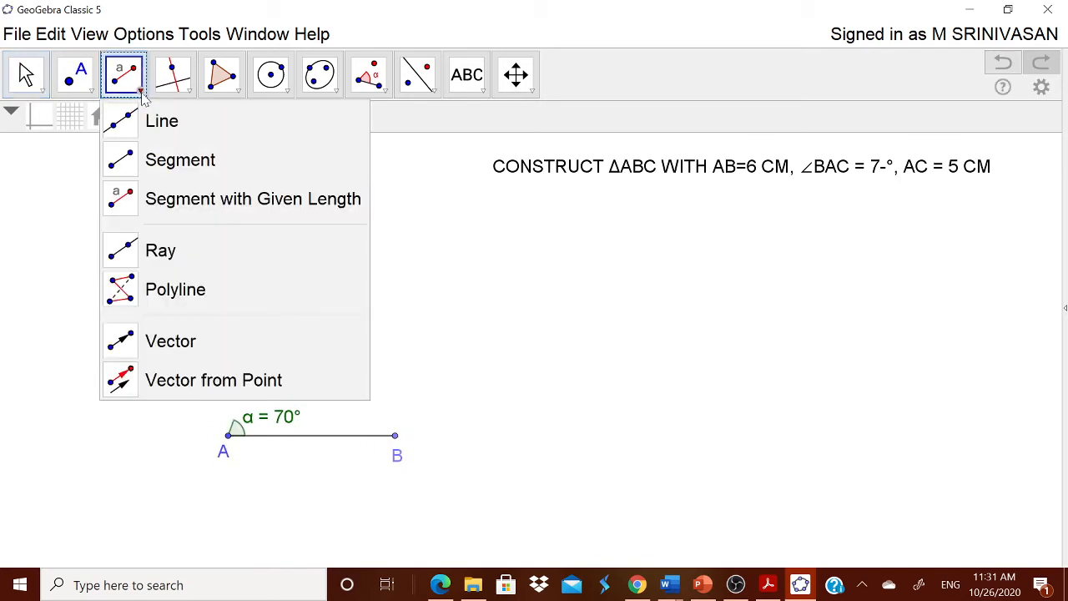
# - Draw a ray from A through B' and hide the point B'
pyautogui.click(172, 74)
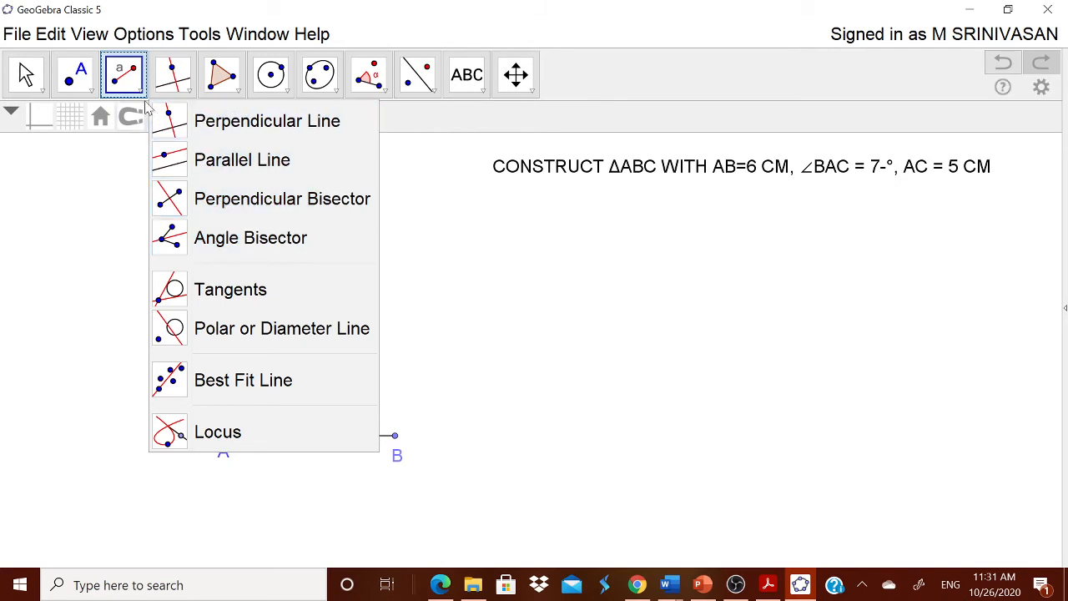
pyautogui.click(123, 71)
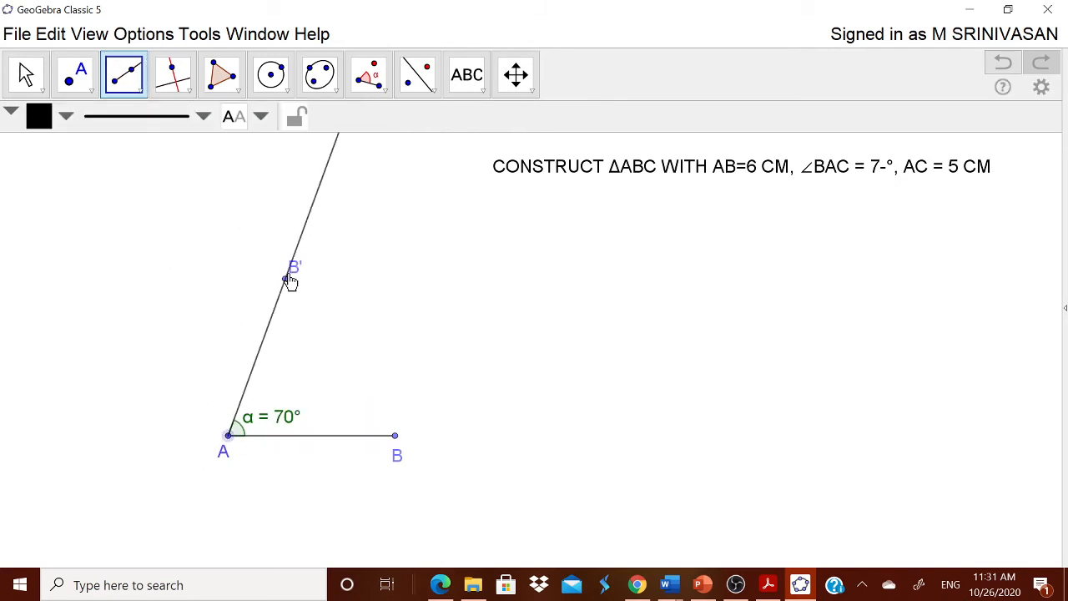
pyautogui.click(25, 73)
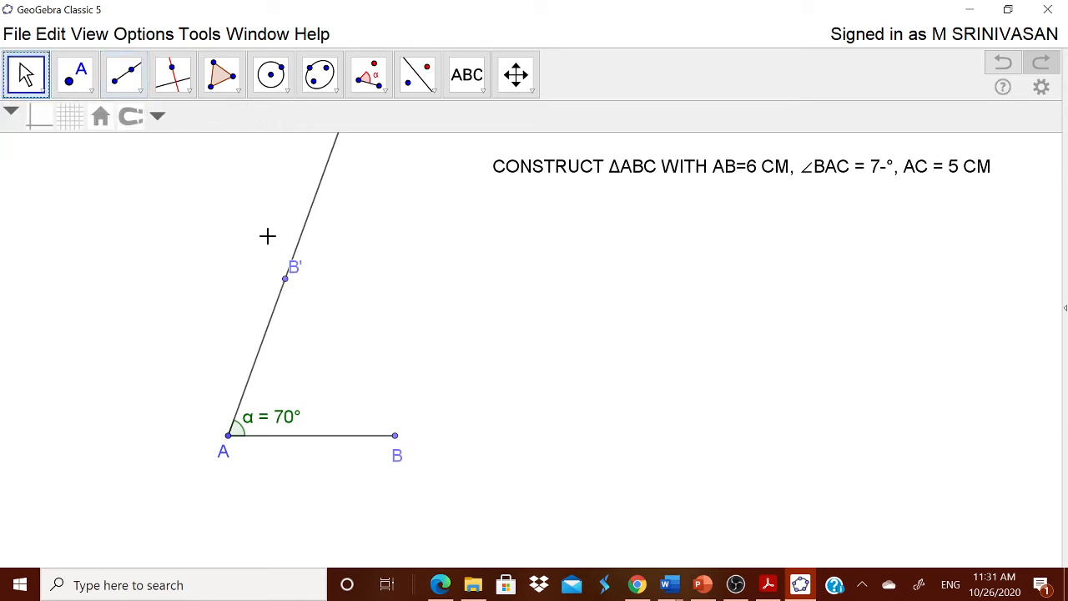
pyautogui.rightClick(284, 277)
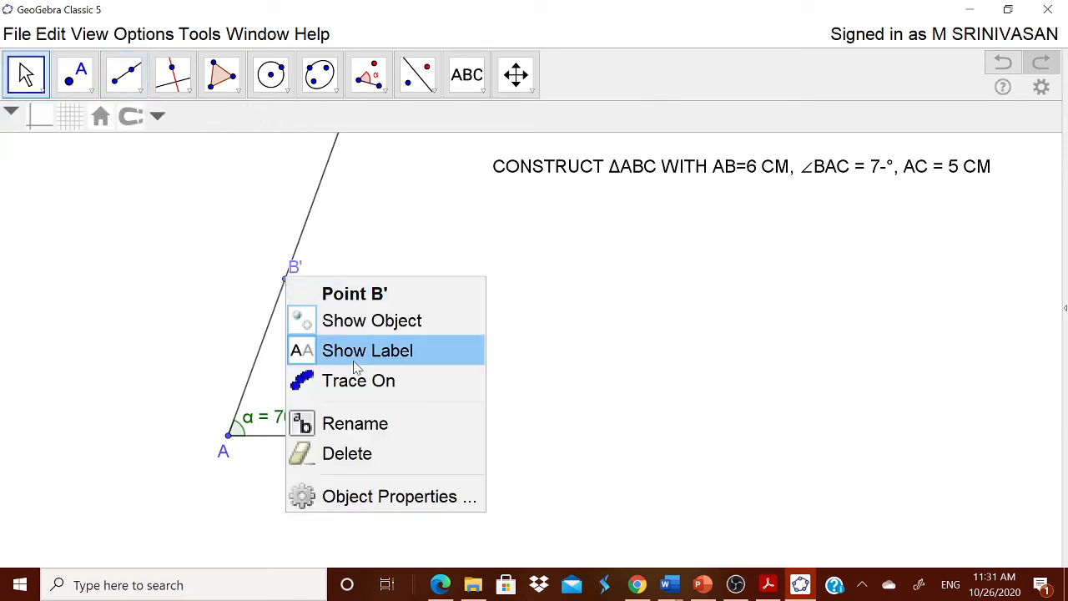
pyautogui.click(367, 351)
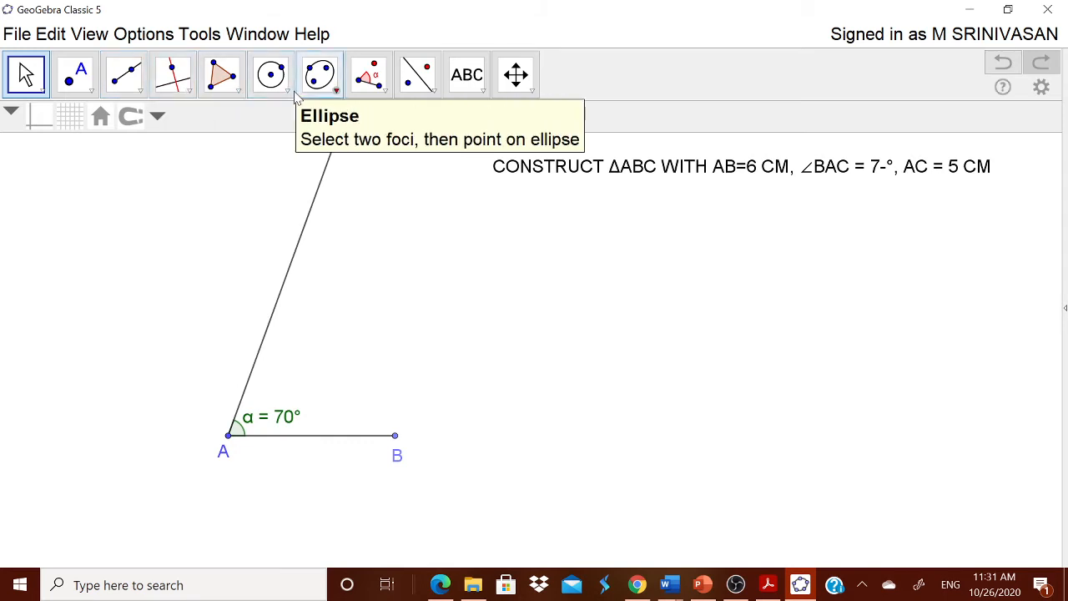
# - Draw a circle of radius 5 centred at point A
pyautogui.click(271, 73)
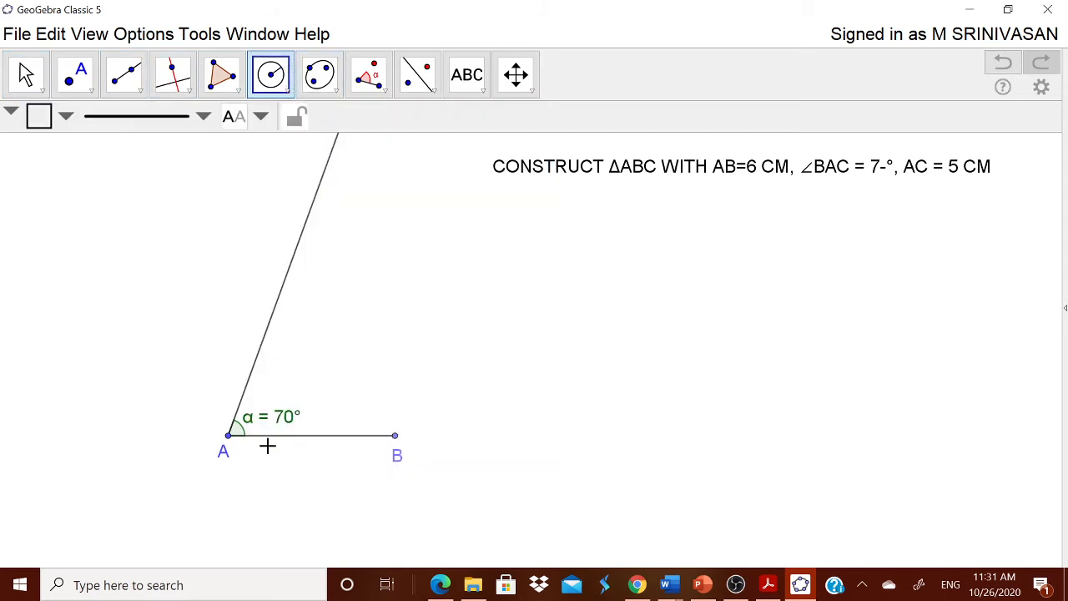
pyautogui.click(227, 433)
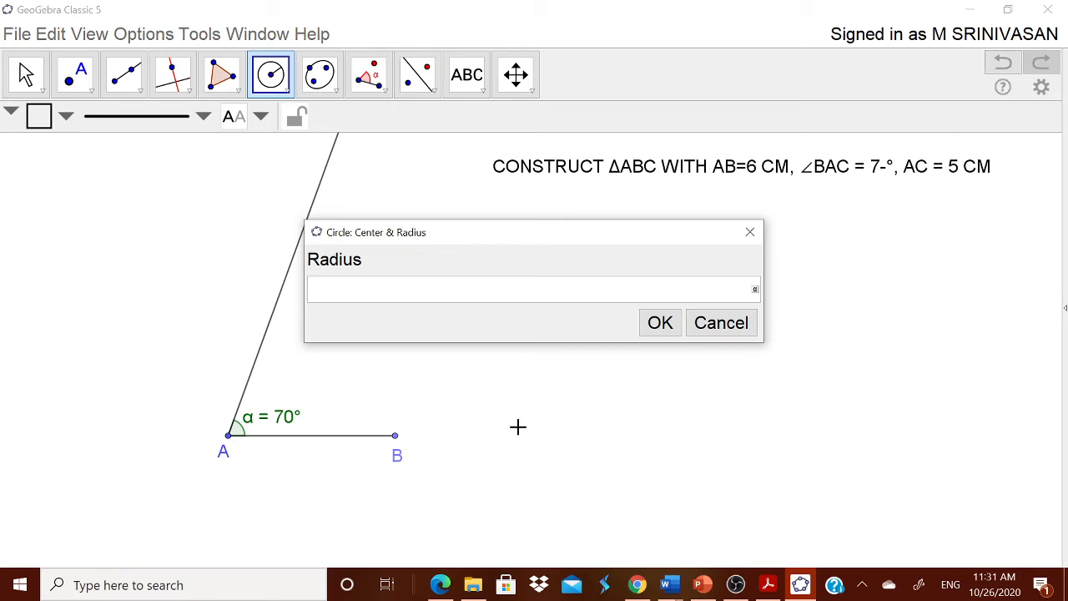
pyautogui.write('5')
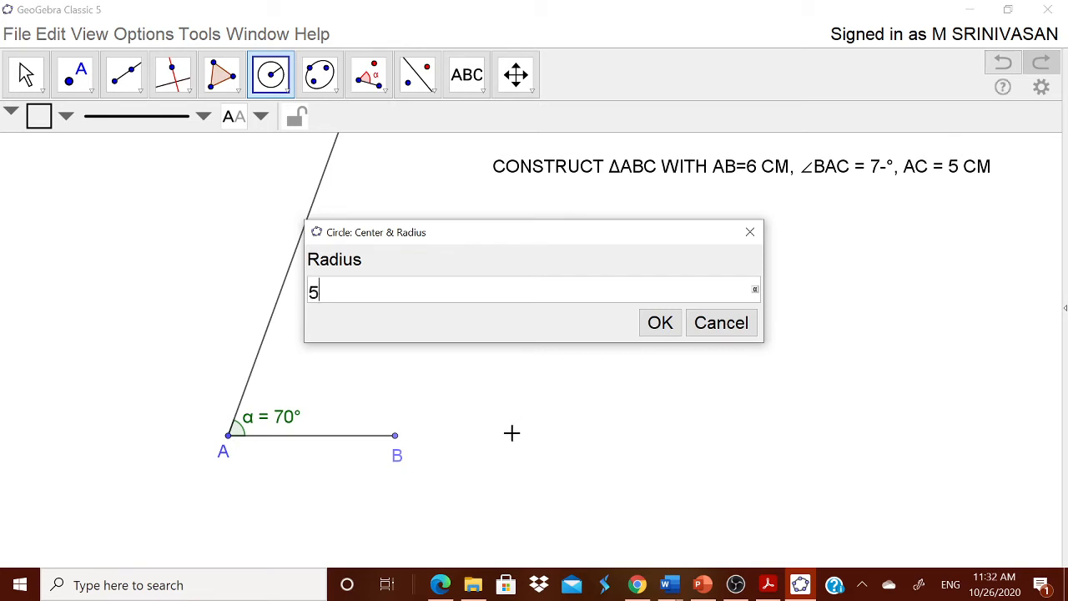
pyautogui.click(660, 324)
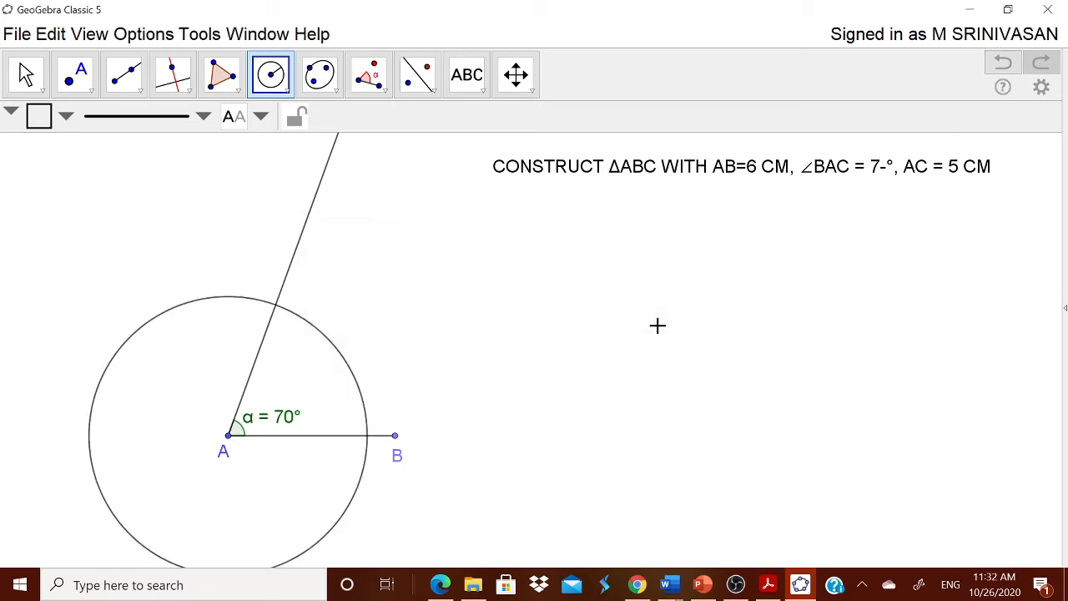
pyautogui.moveTo(276, 313)
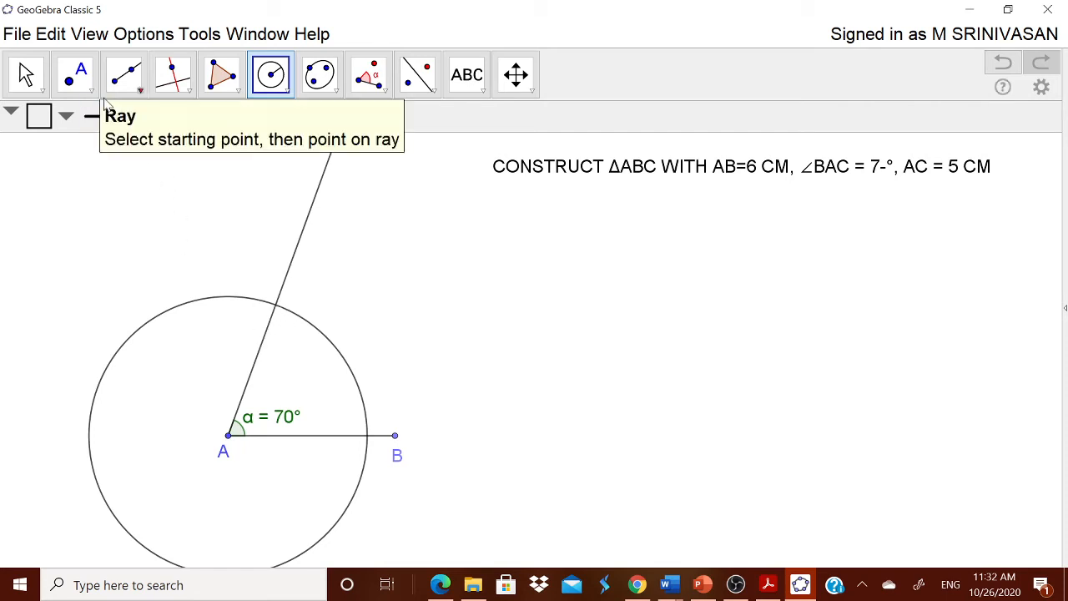
# - Mark C as the intersection of the 70° ray and the radius-5 circle
pyautogui.click(76, 73)
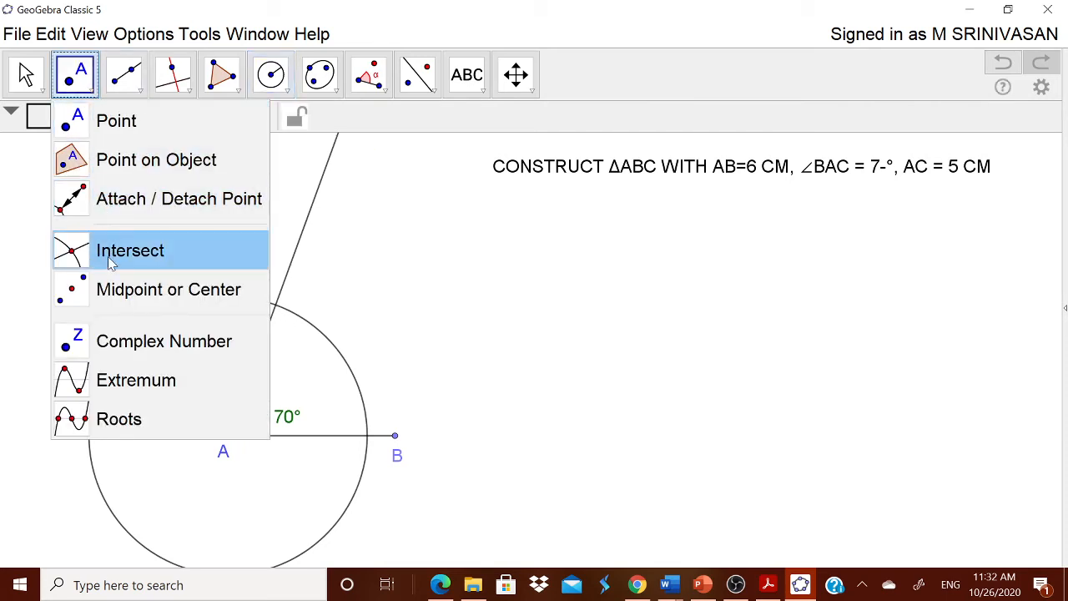
pyautogui.click(131, 251)
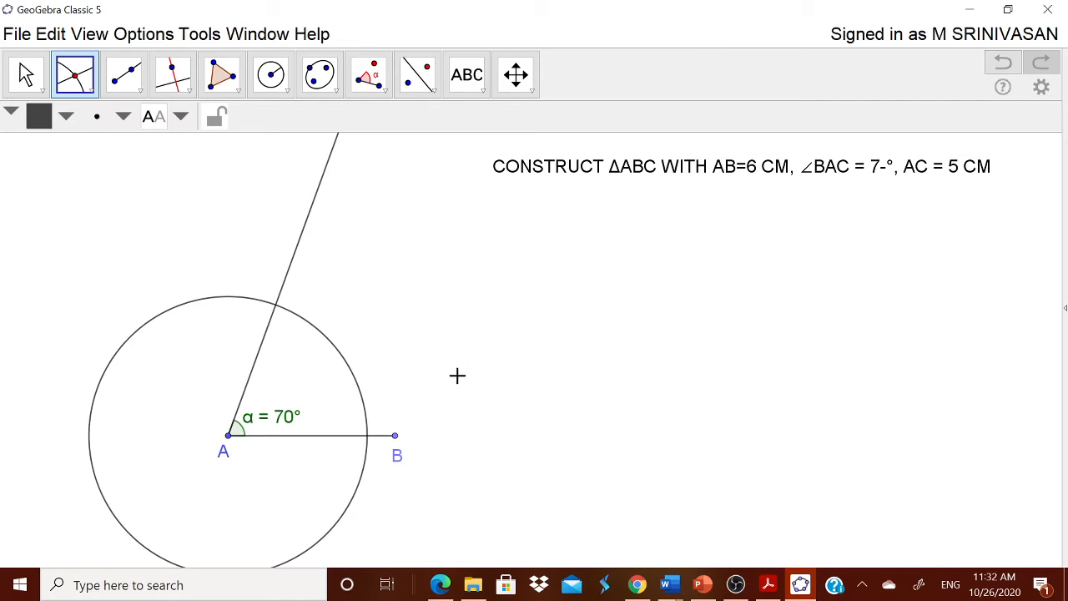
pyautogui.moveTo(307, 330)
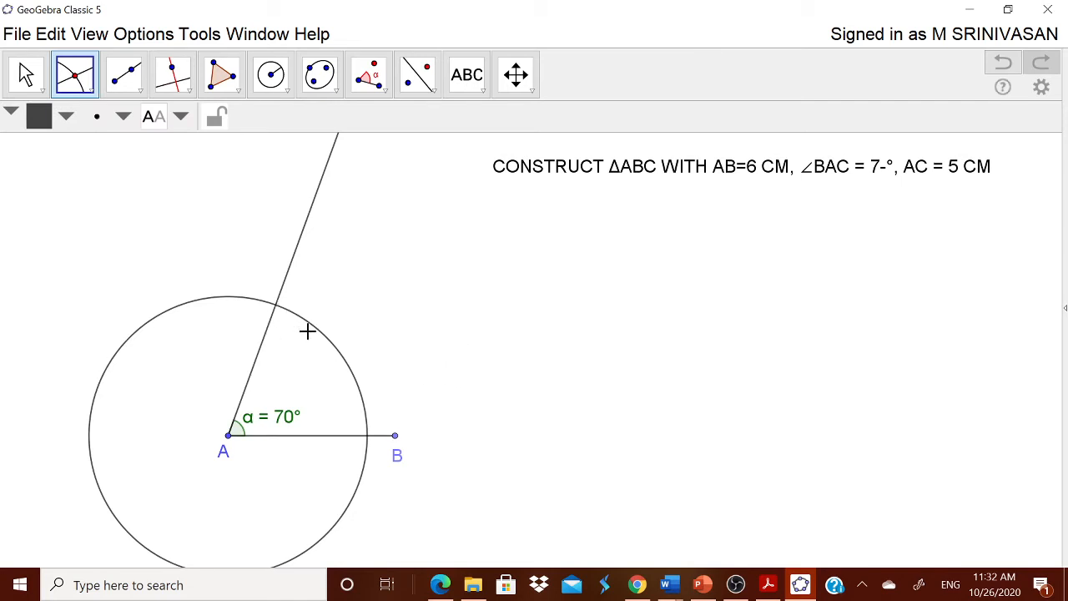
pyautogui.moveTo(314, 327)
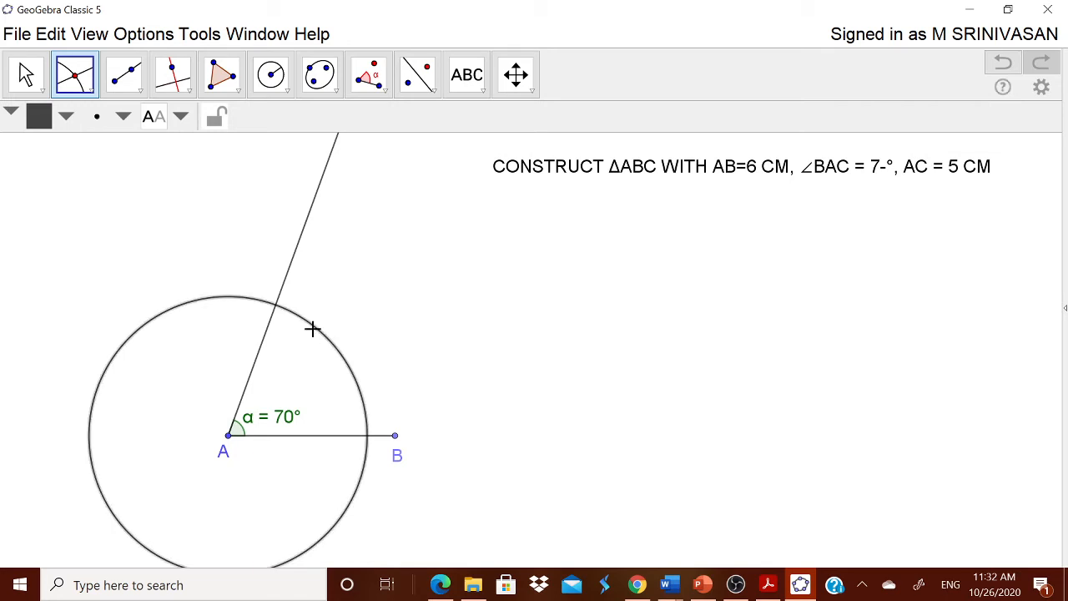
pyautogui.moveTo(291, 274)
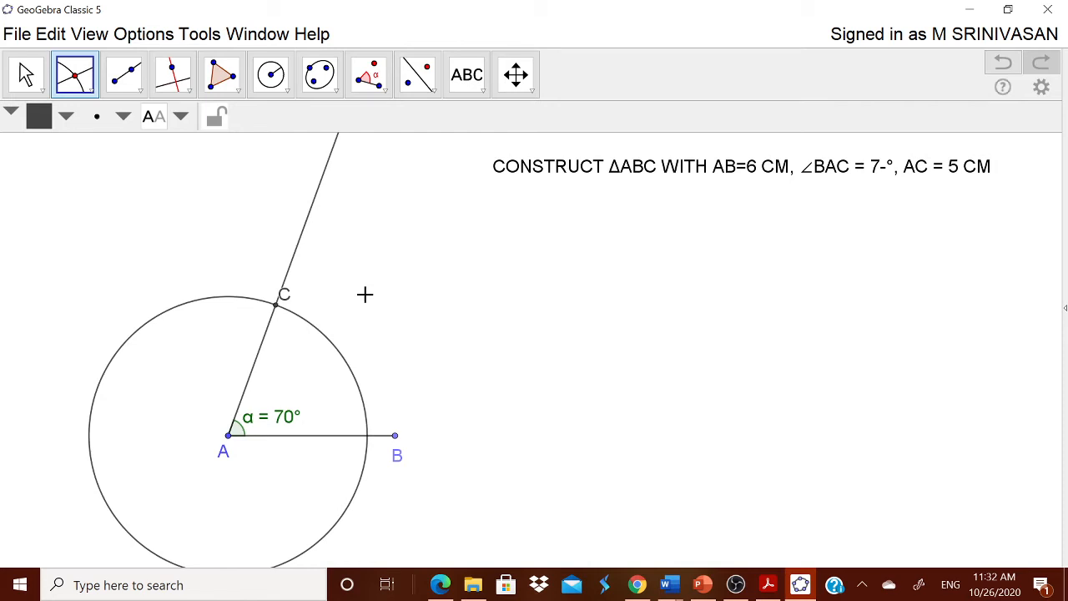
pyautogui.moveTo(207, 224)
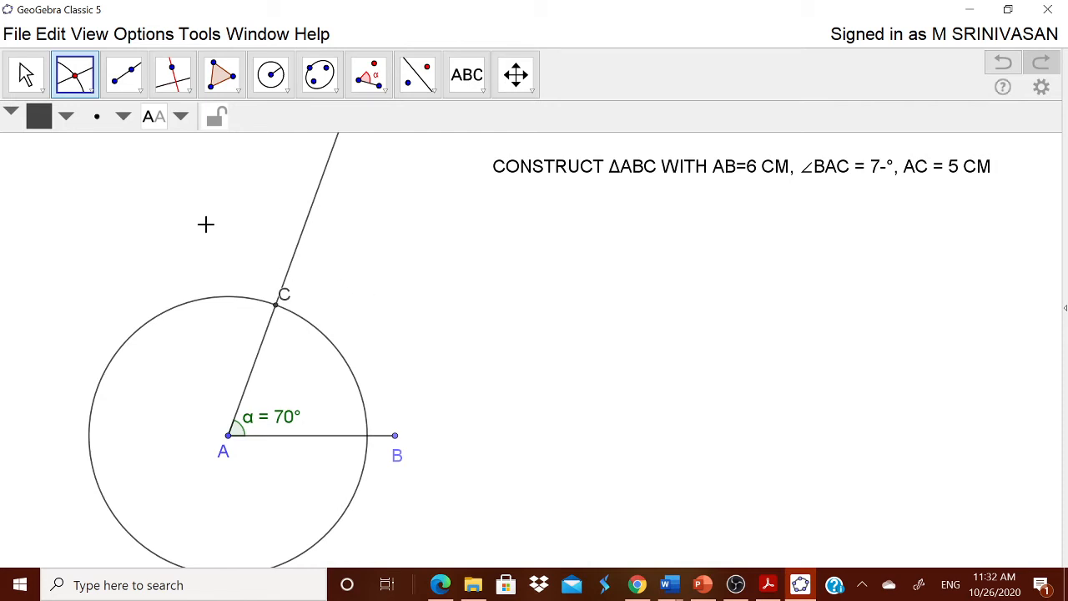
pyautogui.click(23, 73)
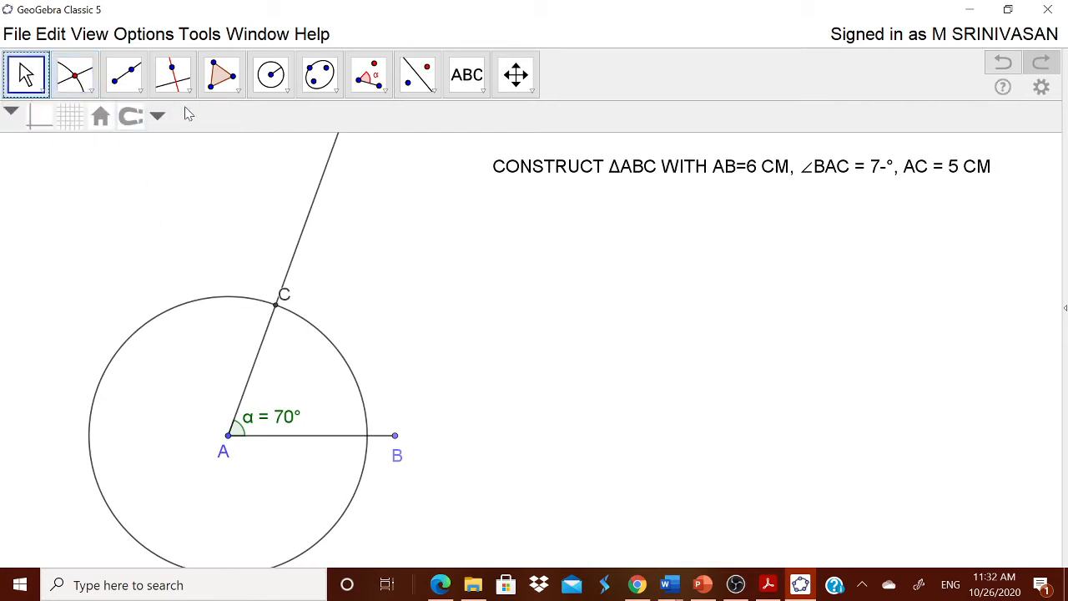
# - Create the shaded polygon triangle through A, B, C and back to A
pyautogui.click(219, 74)
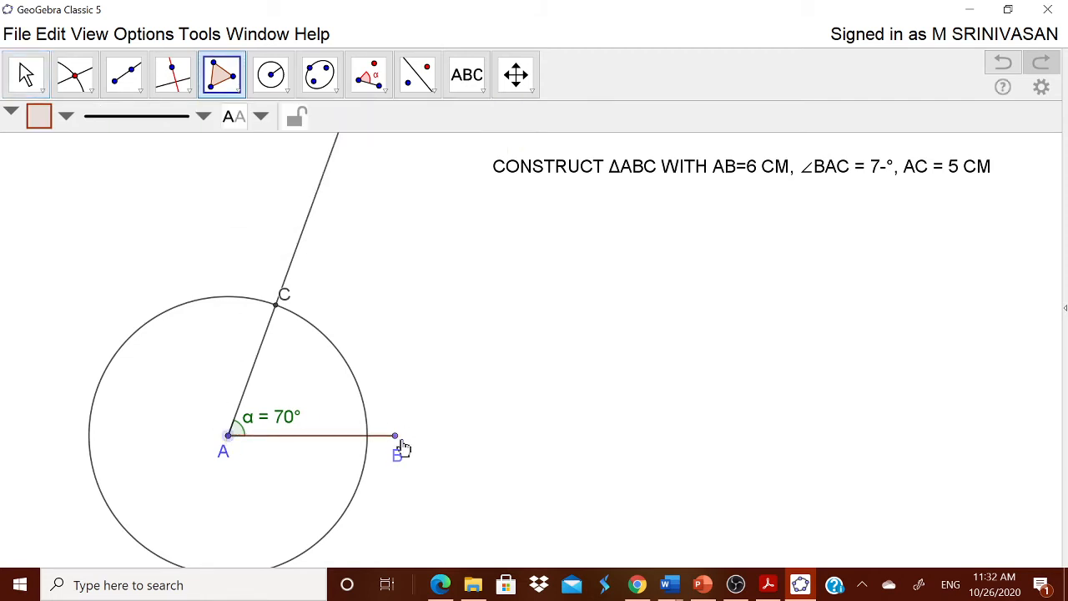
pyautogui.click(279, 307)
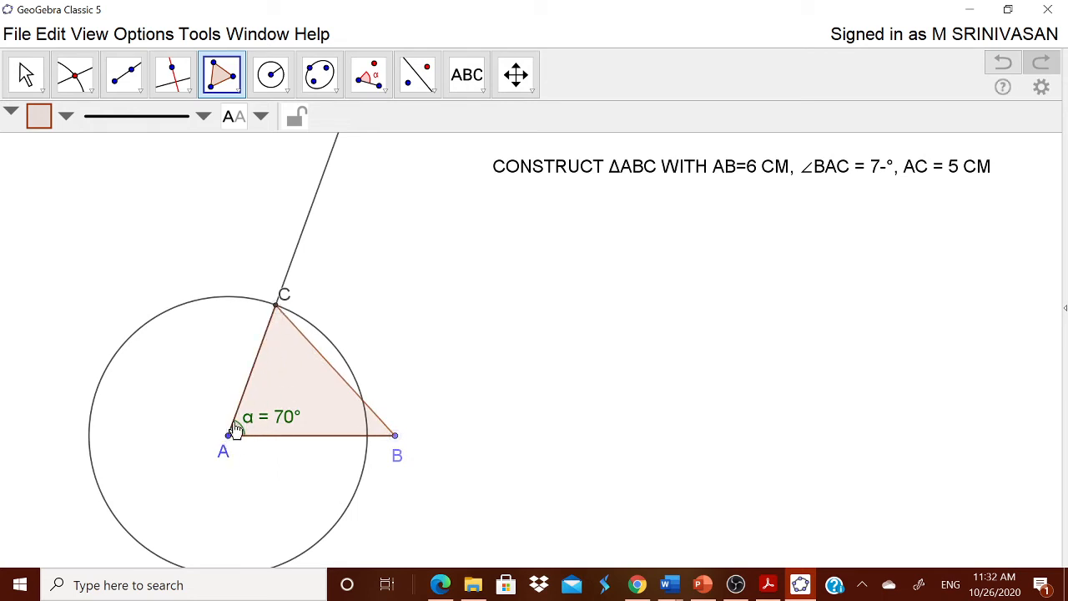
pyautogui.click(23, 74)
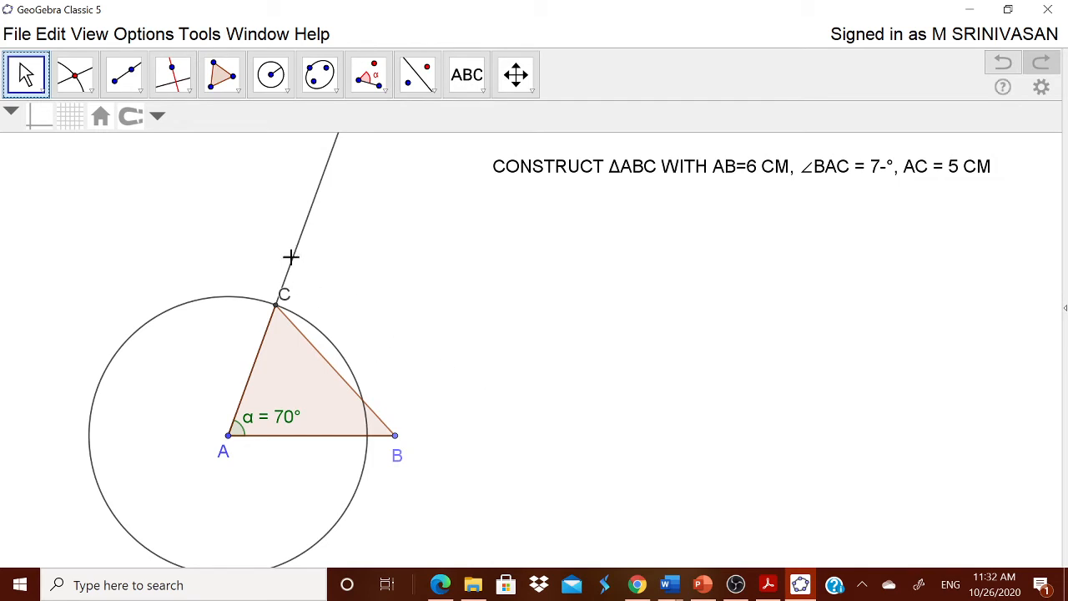
# - Delete the helper ray through A and the radius-5 circle
pyautogui.rightClick(292, 259)
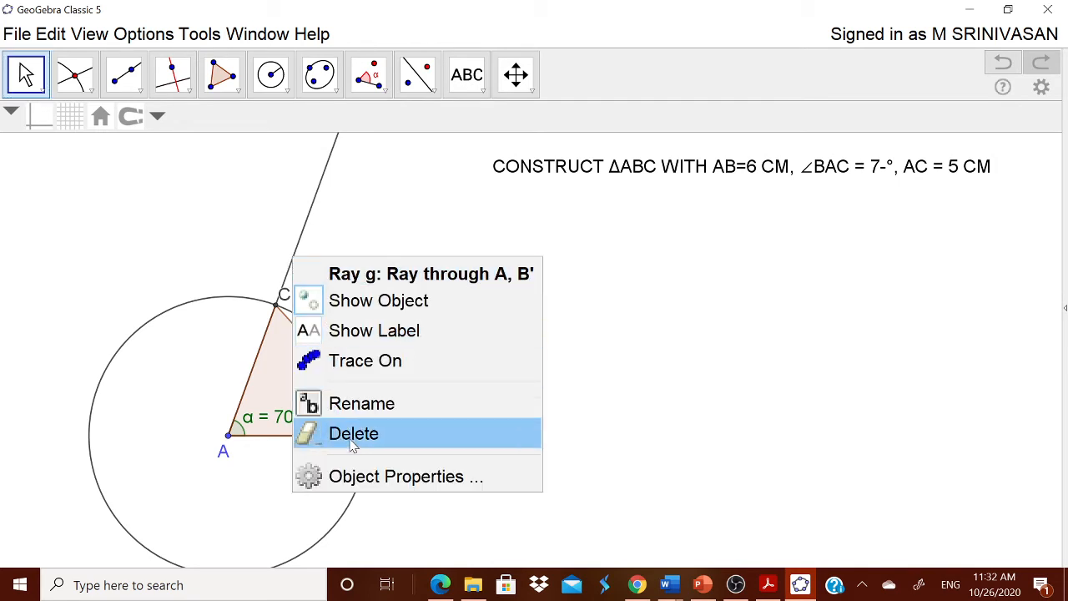
pyautogui.click(354, 434)
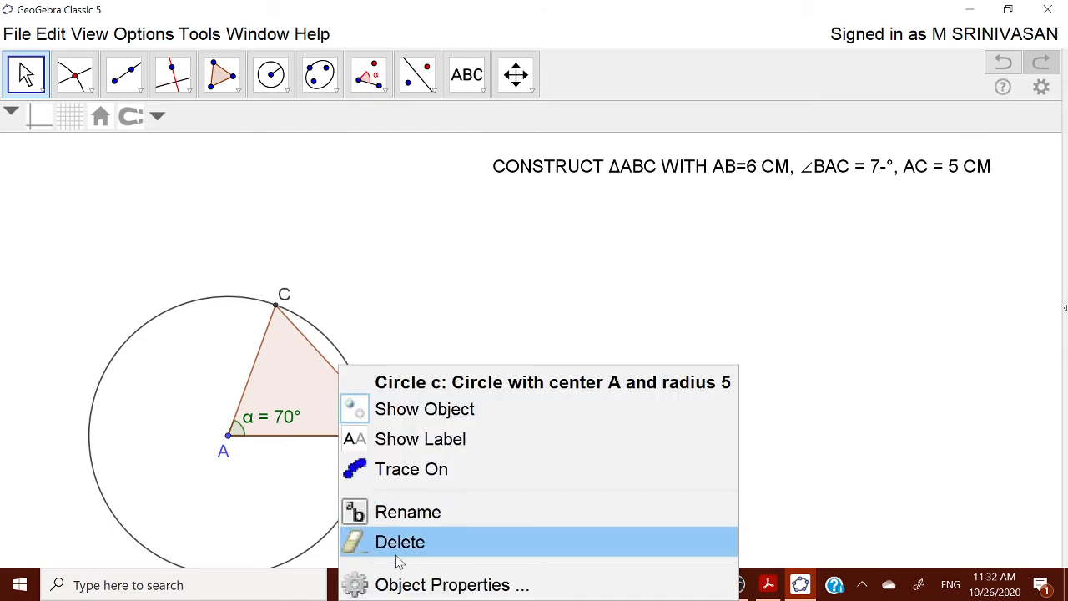
pyautogui.click(401, 541)
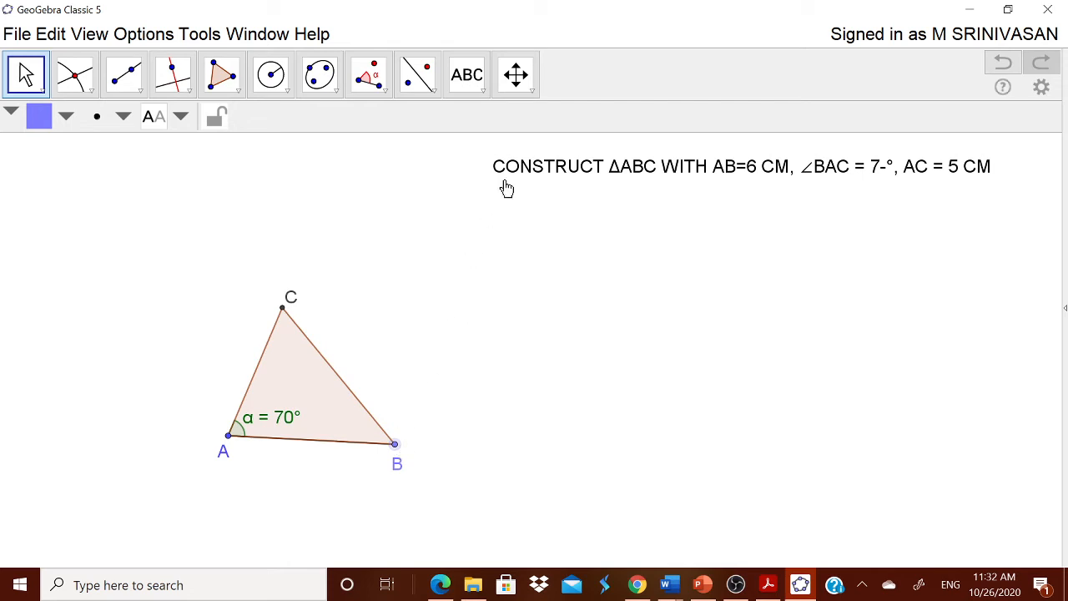
# - Place the text 'ΔABC IS THE REQUIRED TRIANGLE' using the Δ symbol, correcting a typo
pyautogui.click(466, 73)
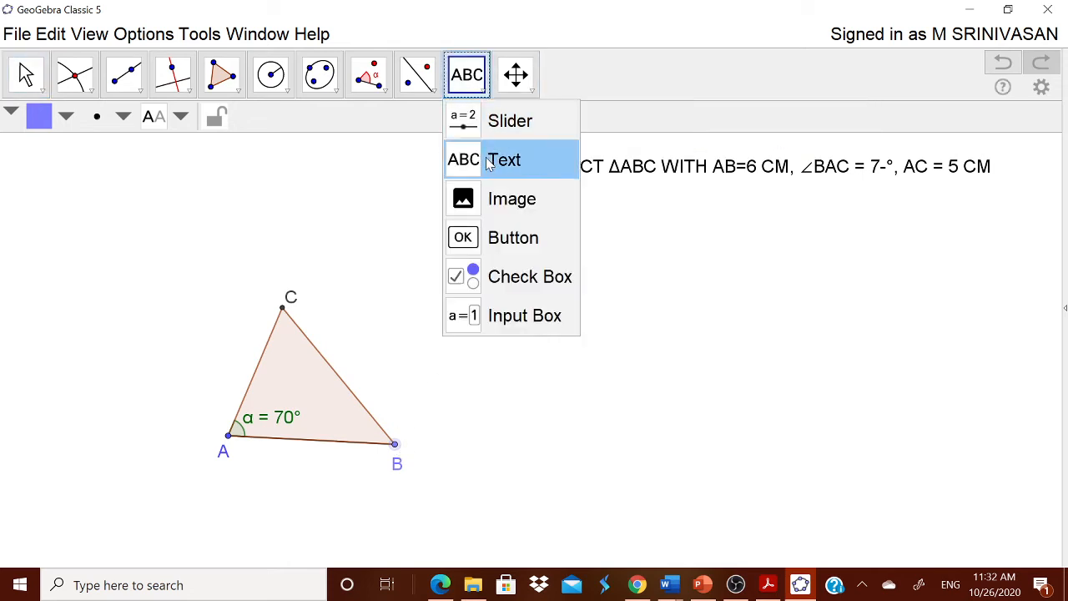
pyautogui.click(504, 160)
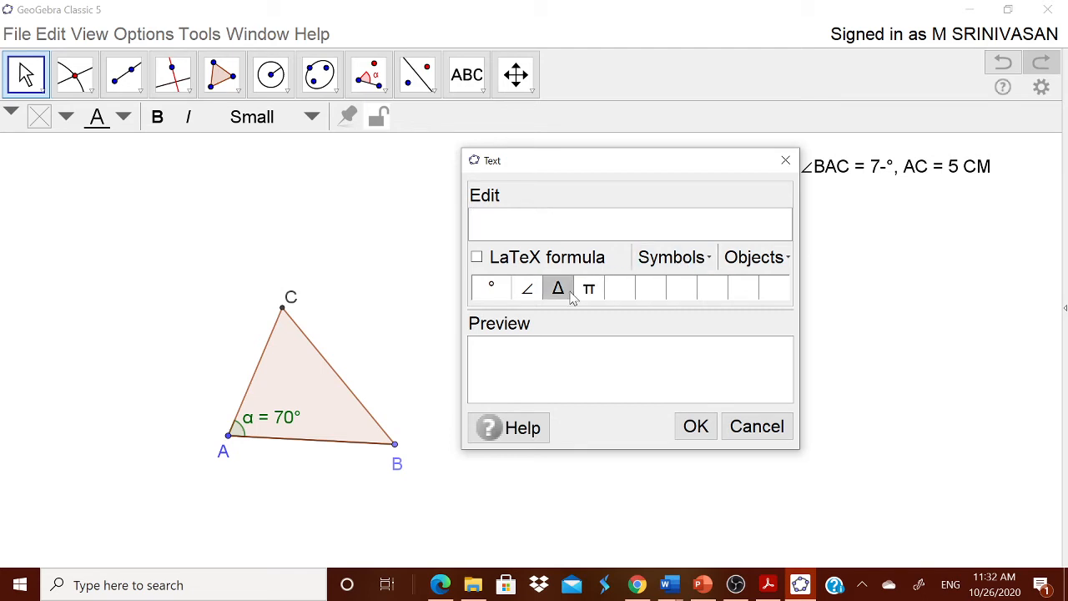
pyautogui.click(558, 287)
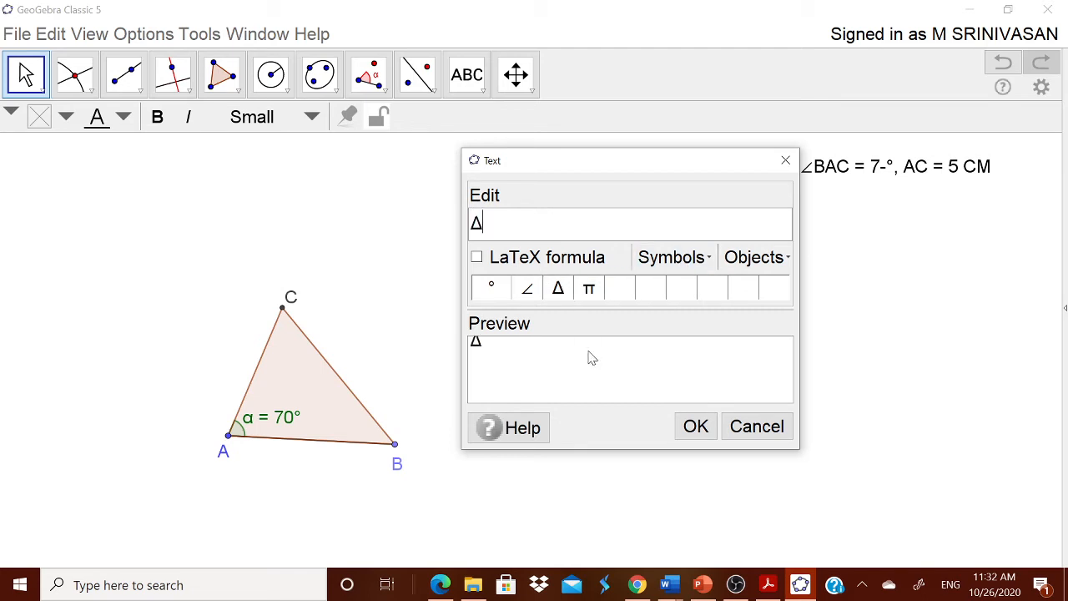
pyautogui.write('ABC')
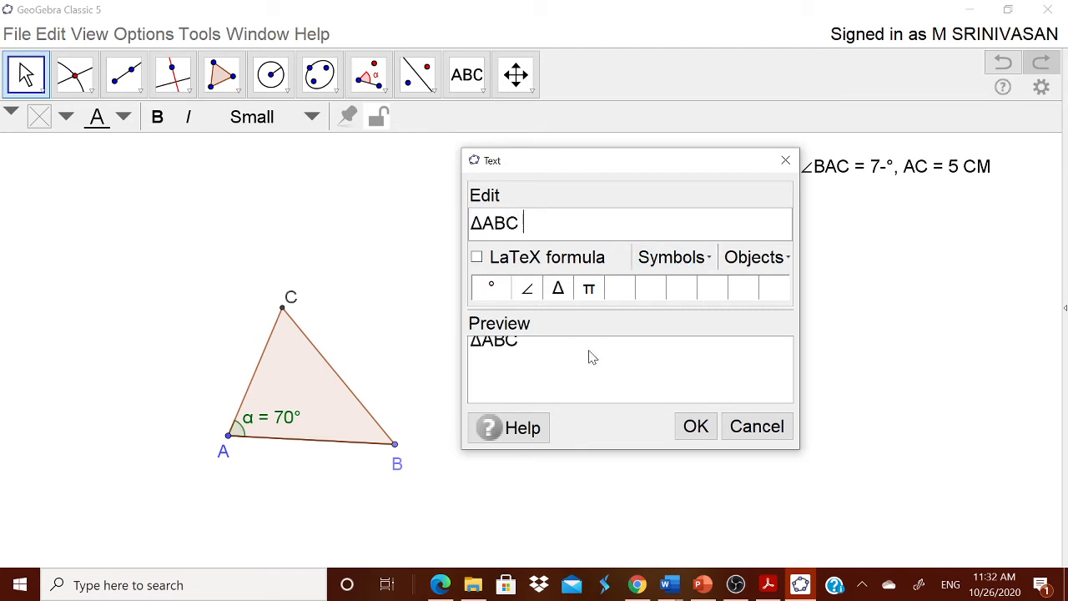
pyautogui.write('IS THE REQUIRE')
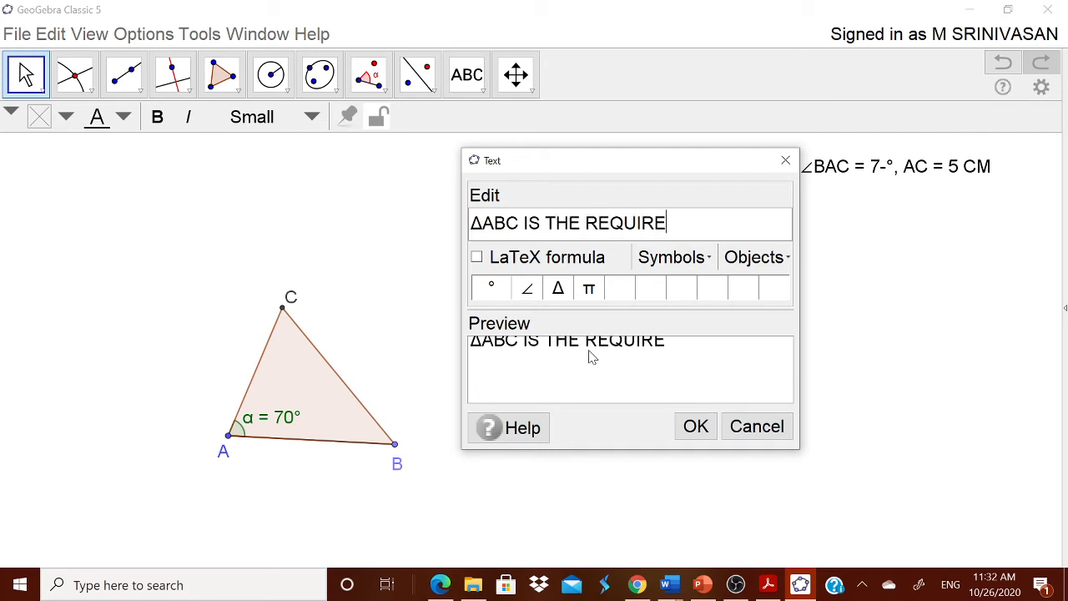
pyautogui.press('Backspace')
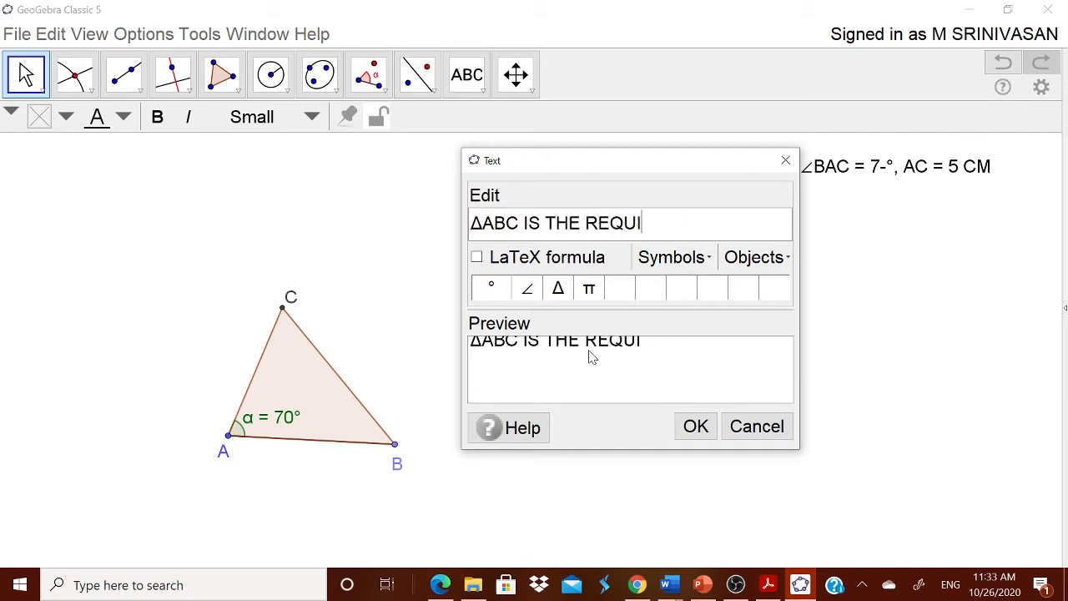
pyautogui.write('RED TRIANGL')
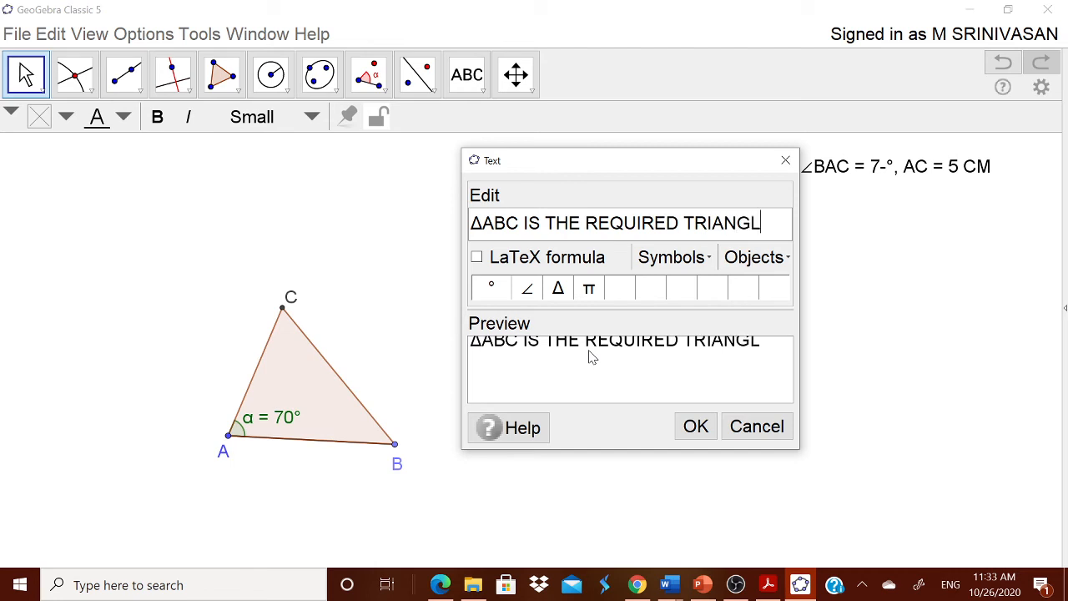
pyautogui.click(694, 427)
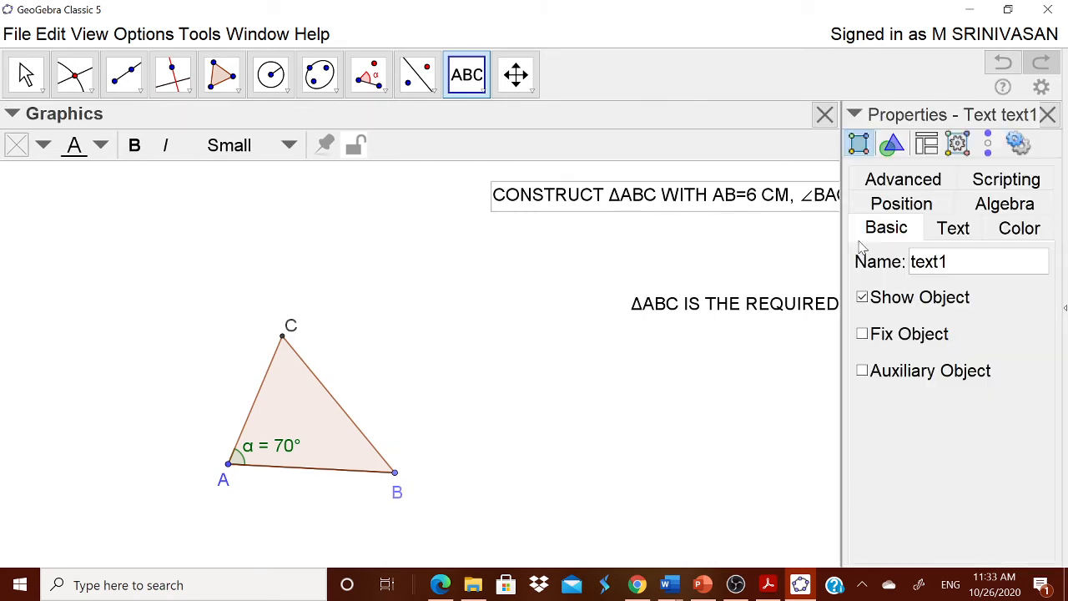
pyautogui.moveTo(928, 237)
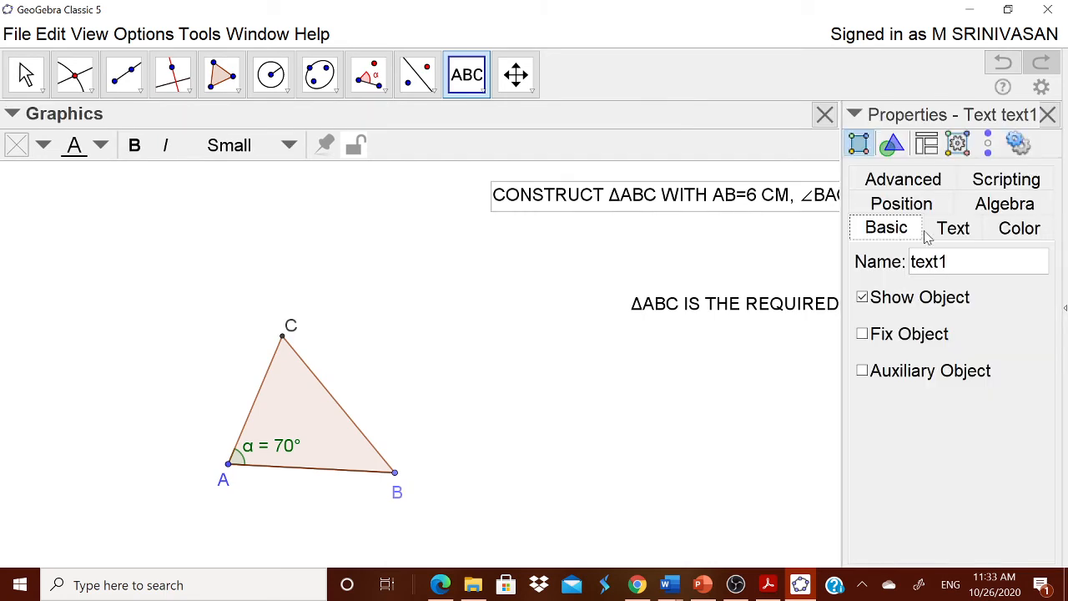
# - Close the text's Properties panel and select the conclusion caption
pyautogui.click(953, 227)
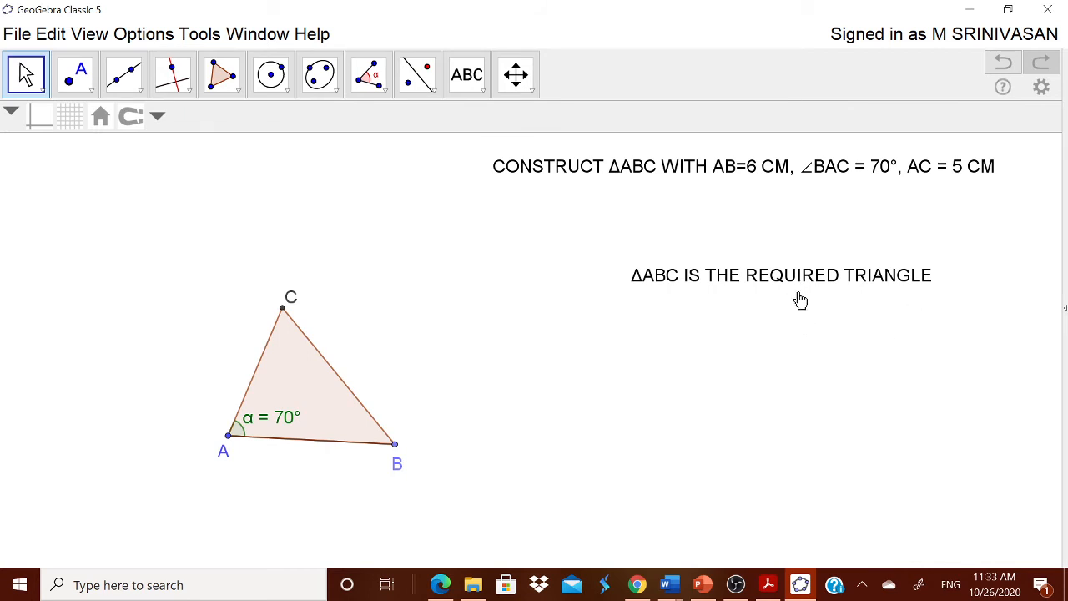
pyautogui.click(781, 275)
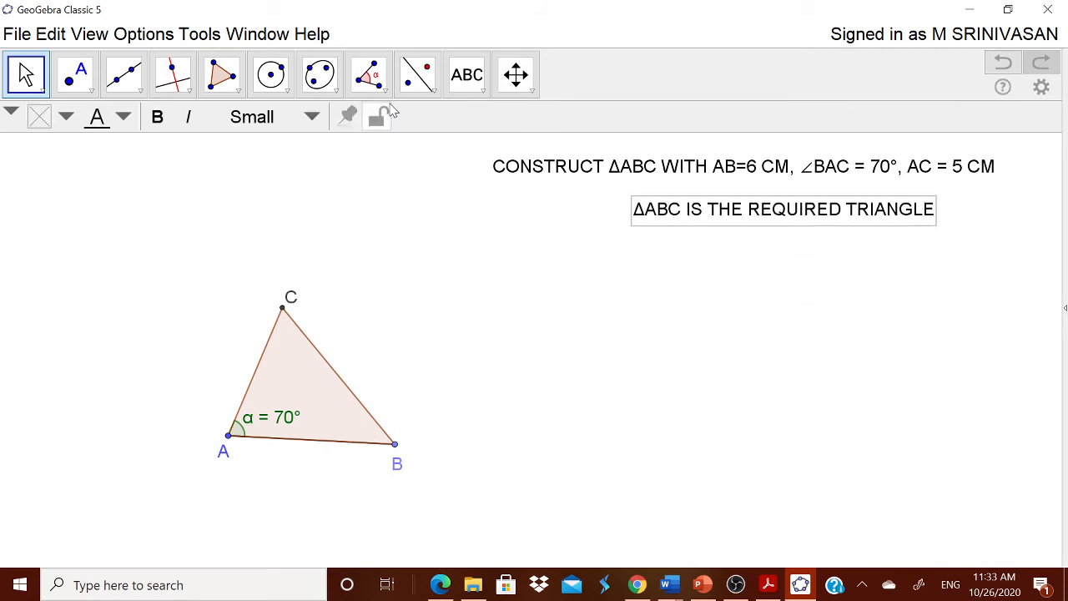
# - Measure the angles at C and B, giving β = 62.4° and γ = 47.6°
pyautogui.click(364, 73)
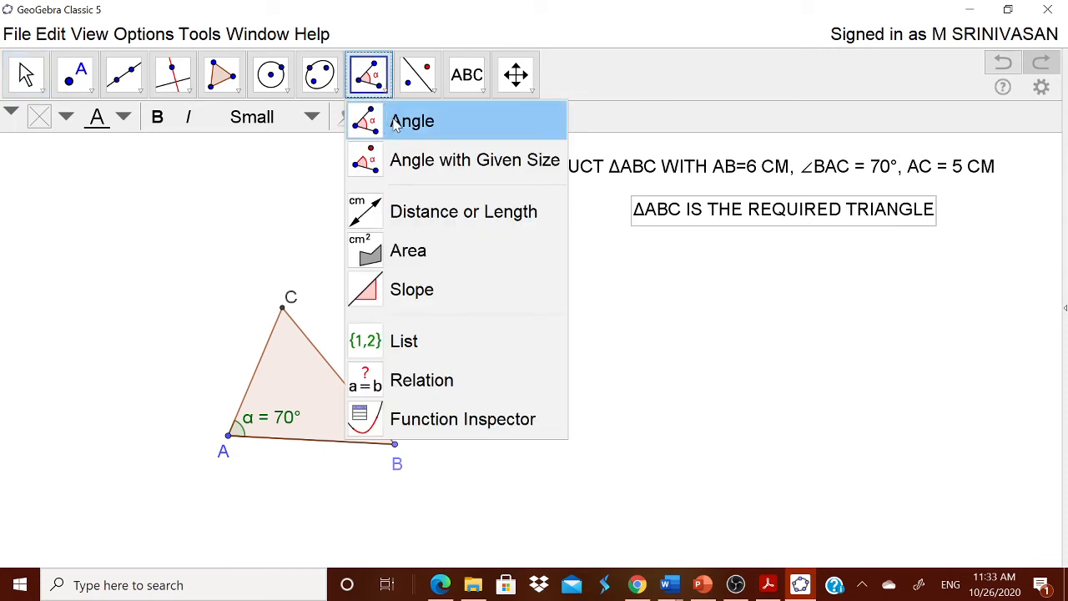
pyautogui.click(410, 120)
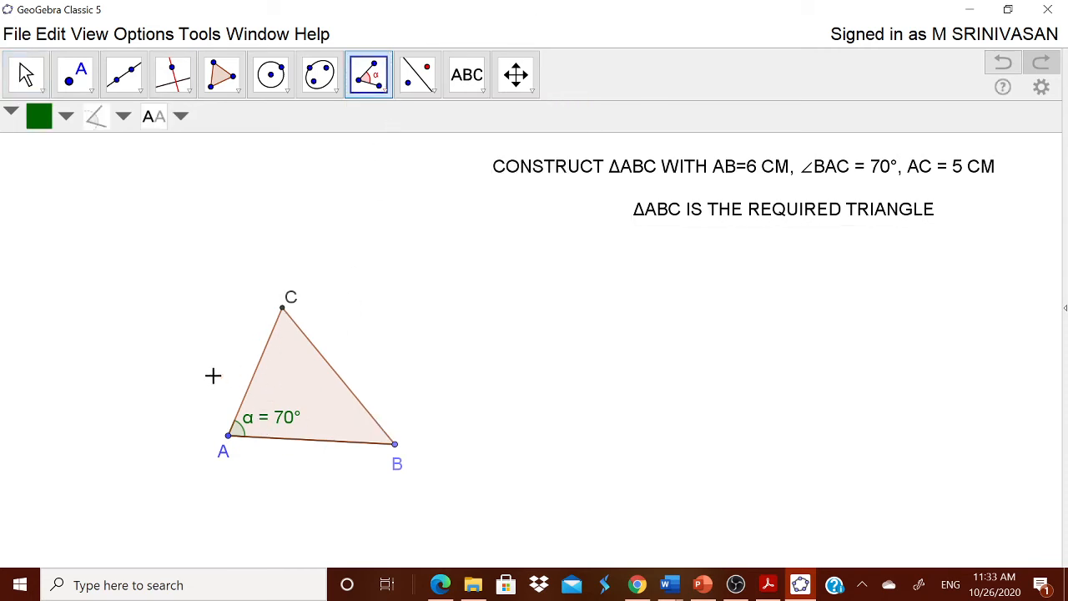
pyautogui.moveTo(230, 440)
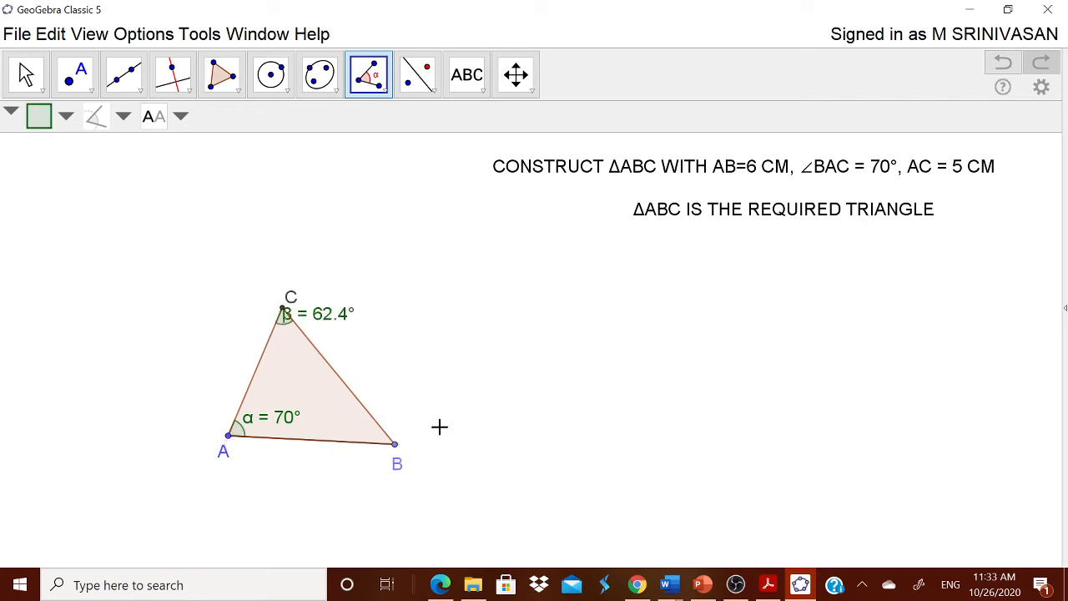
pyautogui.moveTo(257, 137)
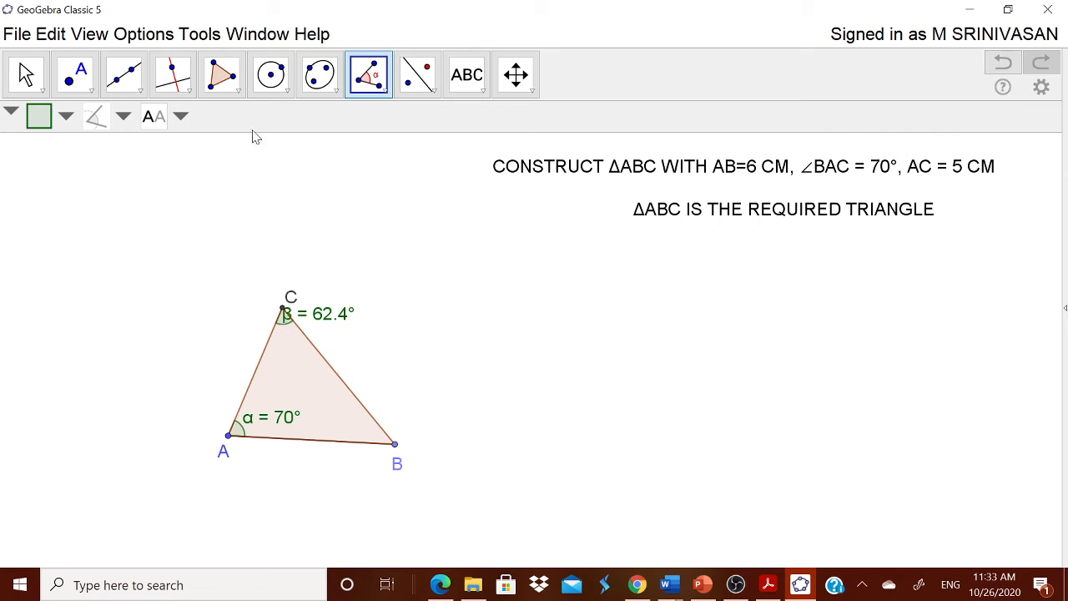
pyautogui.click(367, 74)
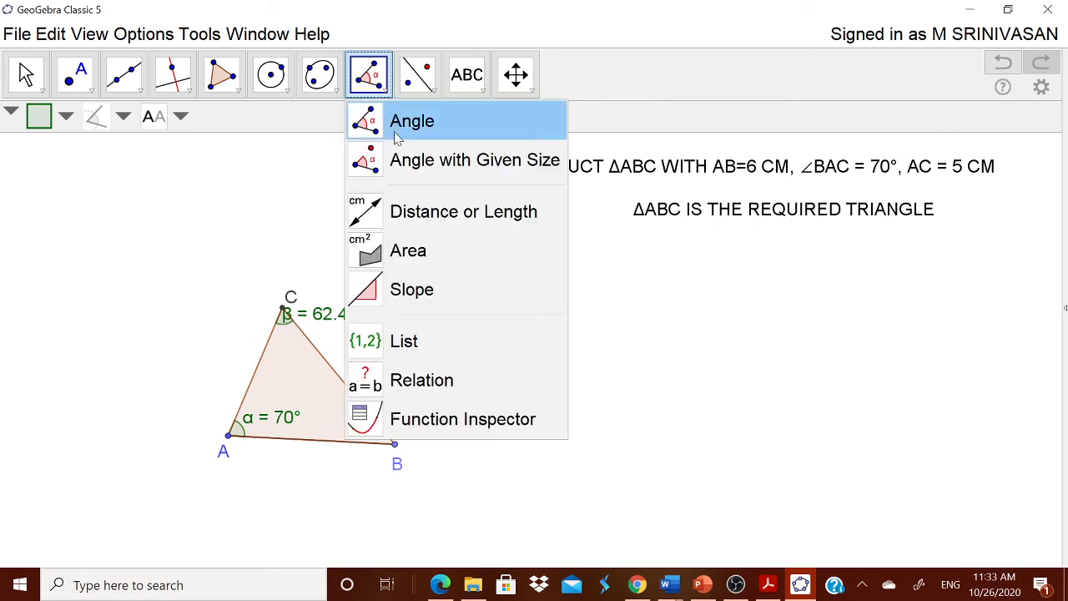
pyautogui.click(410, 120)
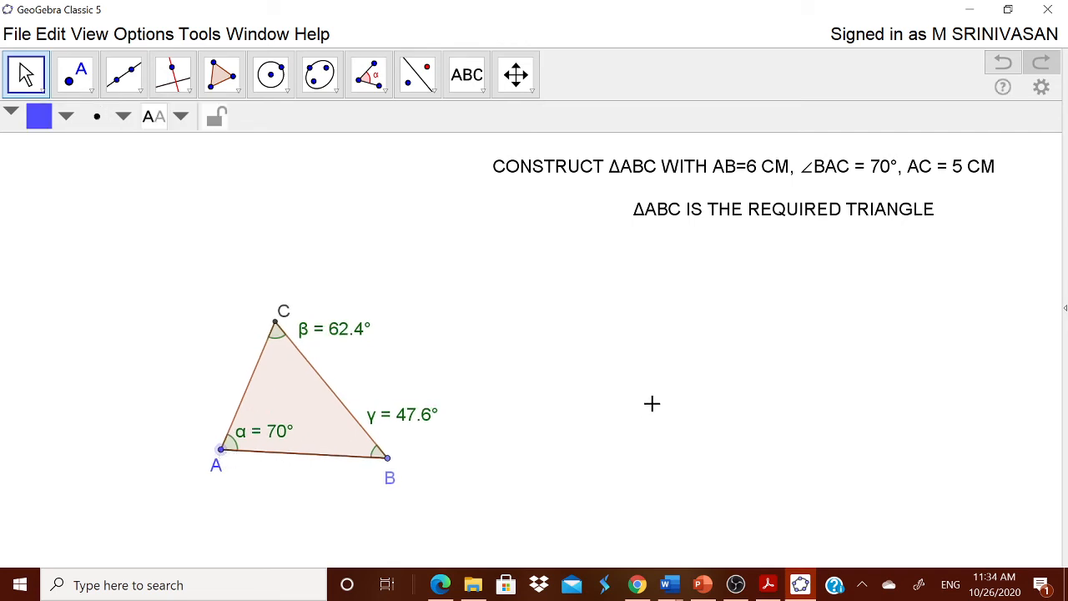
pyautogui.moveTo(94, 162)
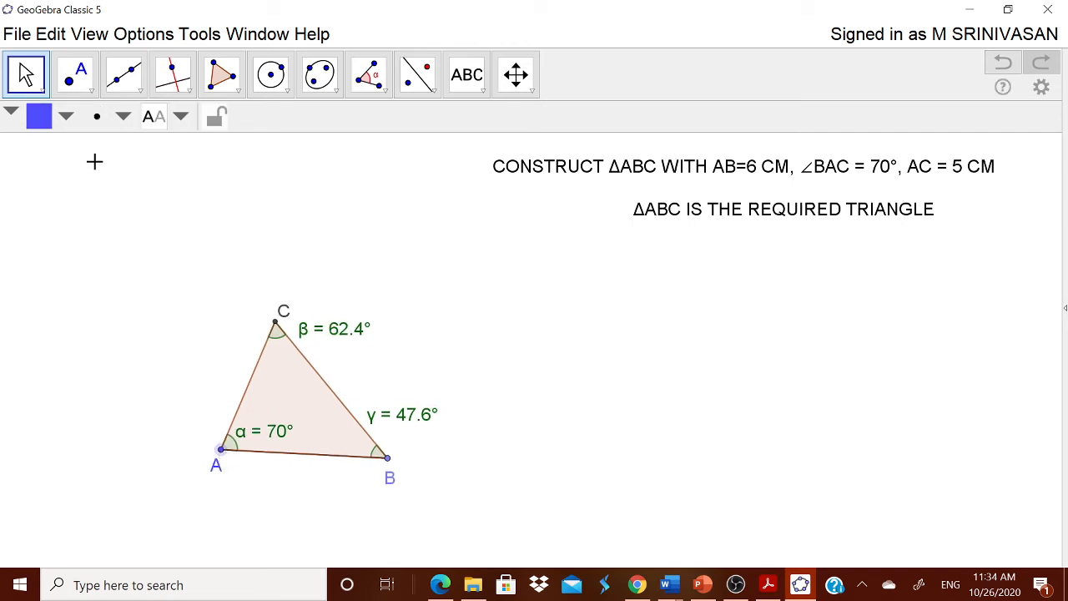
# - Draw the perpendicular from C to AB and mark its foot as intersection point E
pyautogui.click(170, 70)
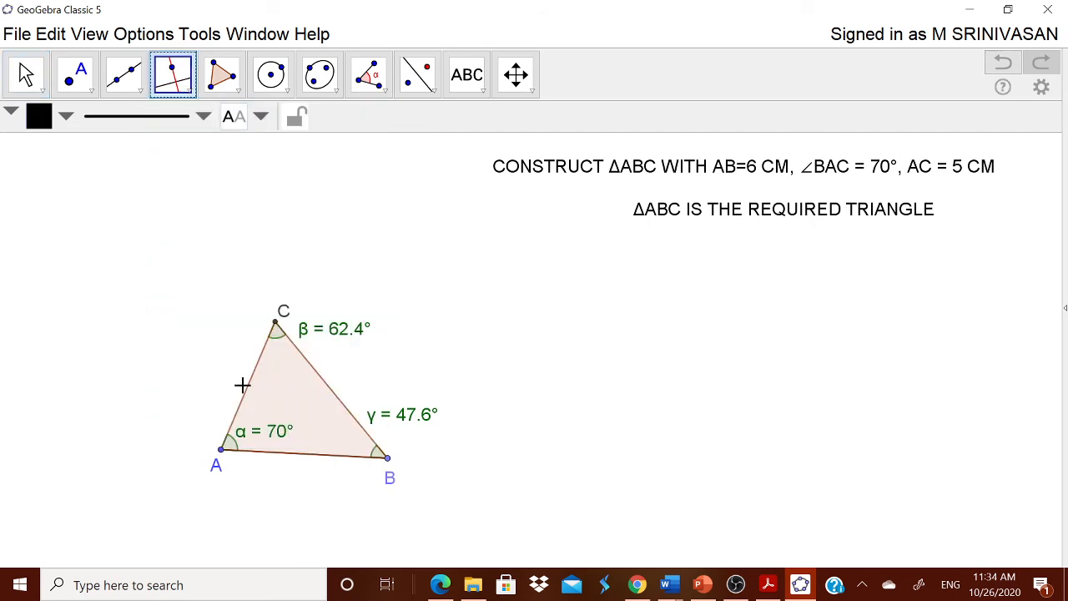
pyautogui.moveTo(277, 382)
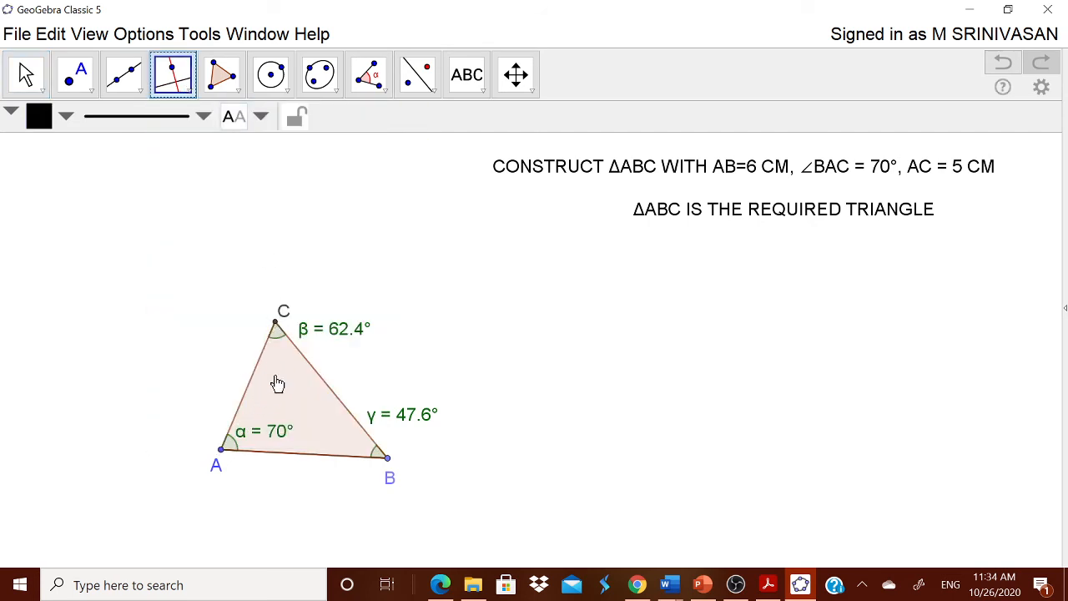
pyautogui.moveTo(279, 328)
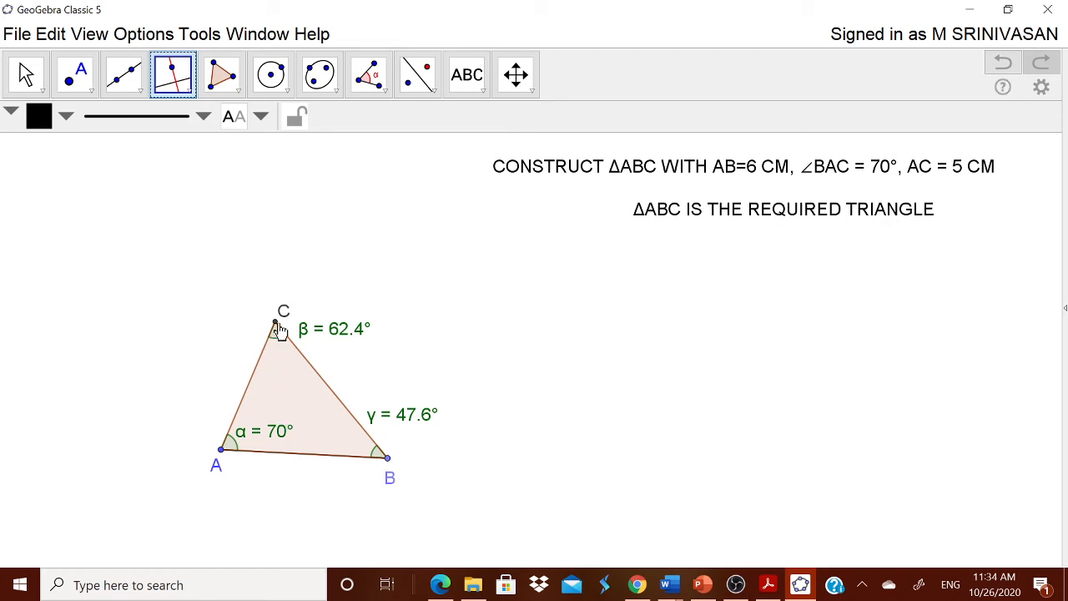
pyautogui.moveTo(287, 461)
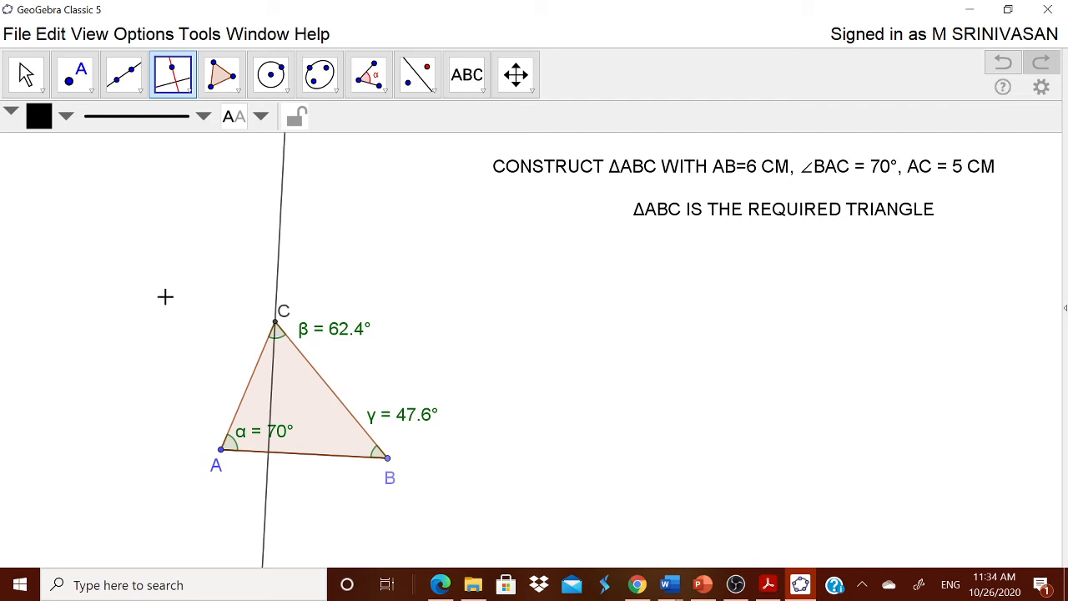
pyautogui.moveTo(105, 161)
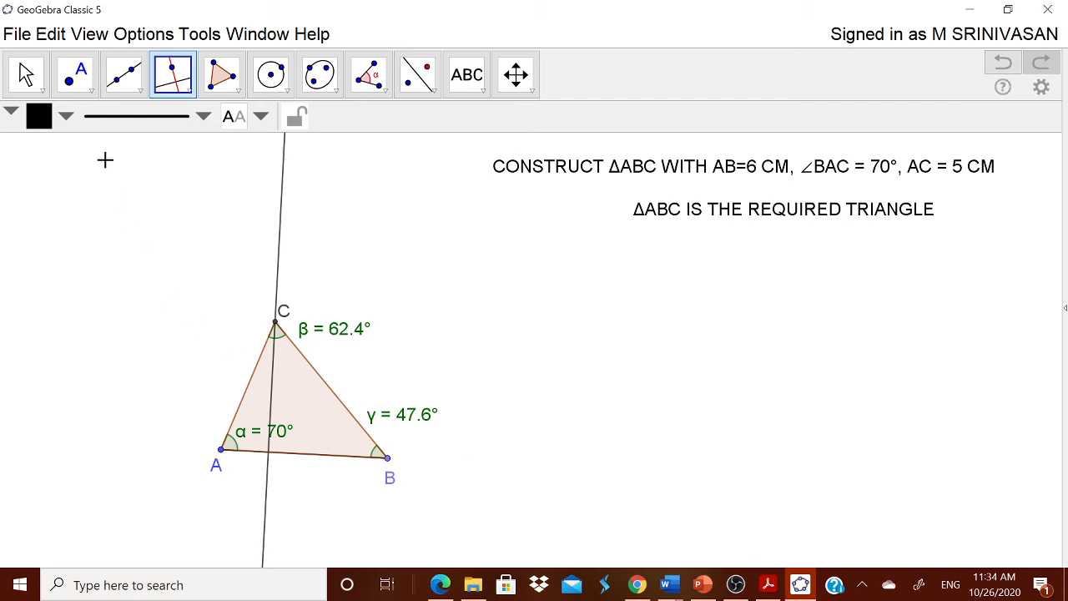
pyautogui.click(77, 74)
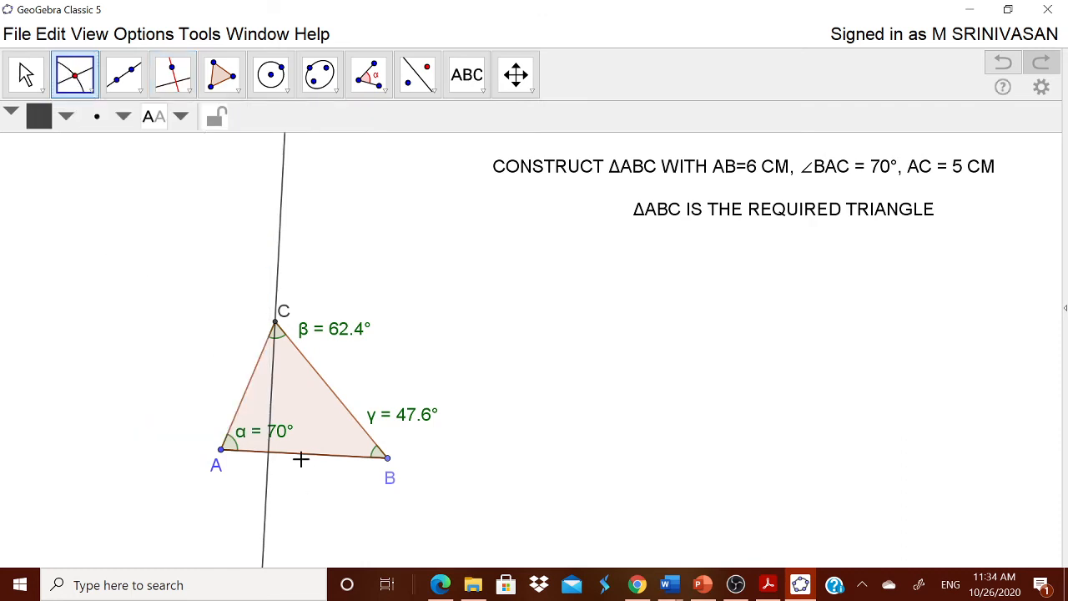
pyautogui.moveTo(270, 457)
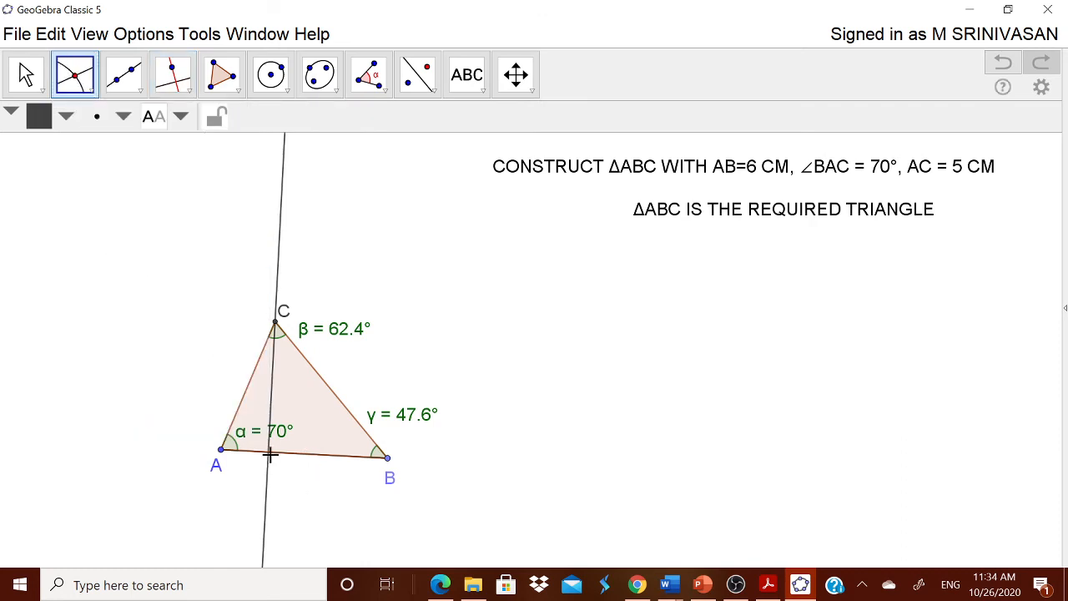
pyautogui.moveTo(273, 406)
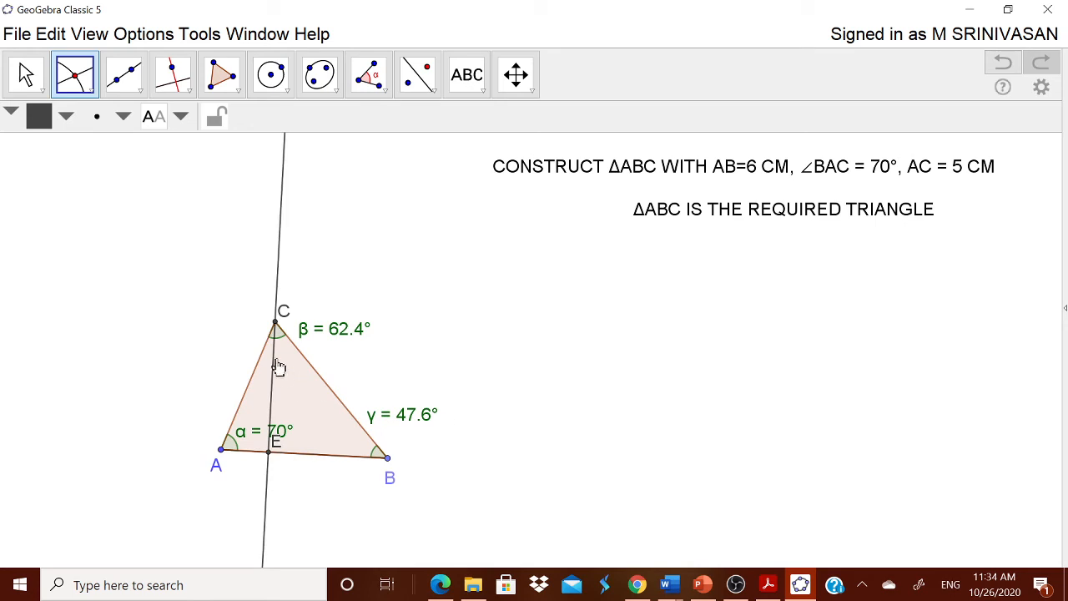
pyautogui.moveTo(459, 301)
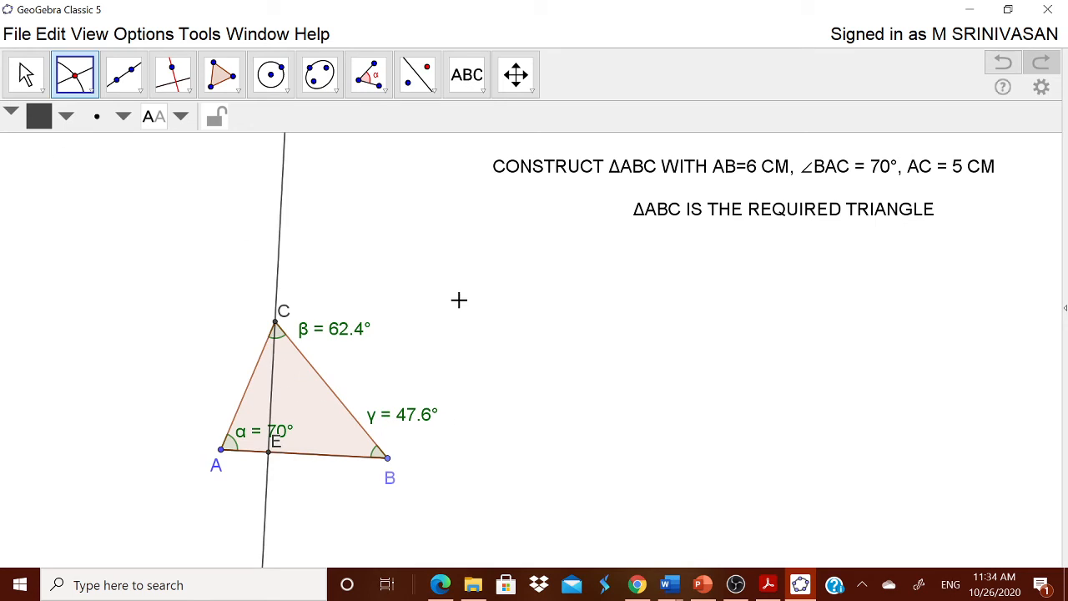
pyautogui.moveTo(130, 74)
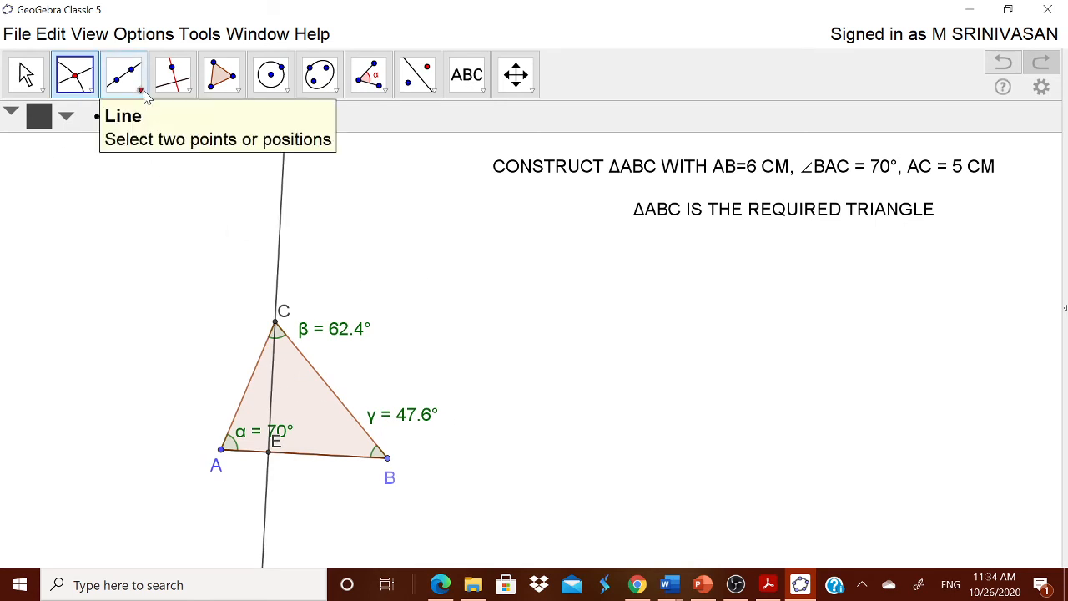
# - Hide the perpendicular line h through C, leaving only altitude segment CE
pyautogui.click(120, 73)
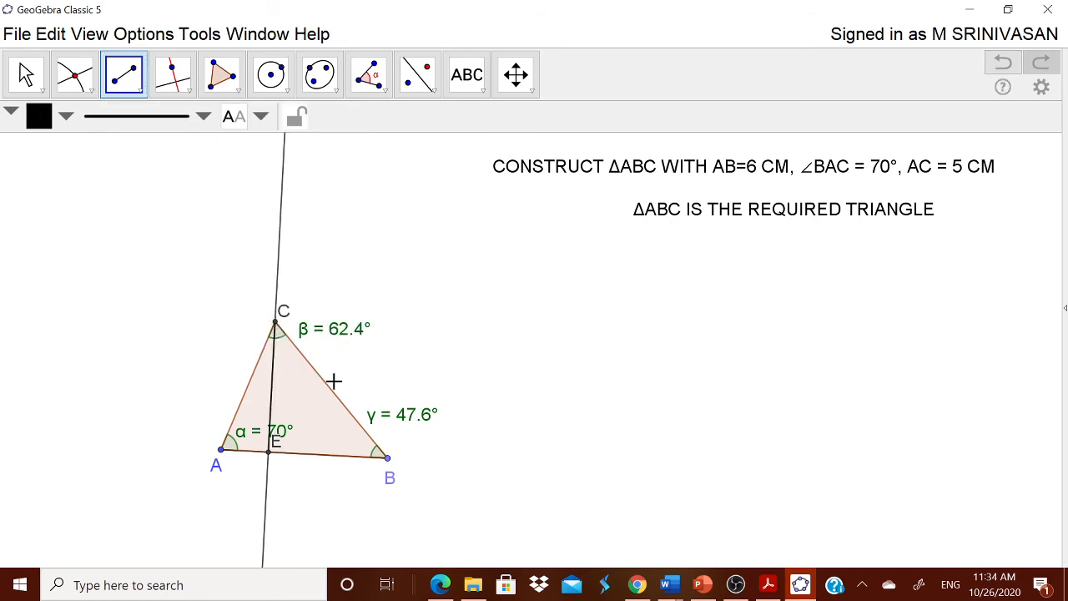
pyautogui.click(23, 71)
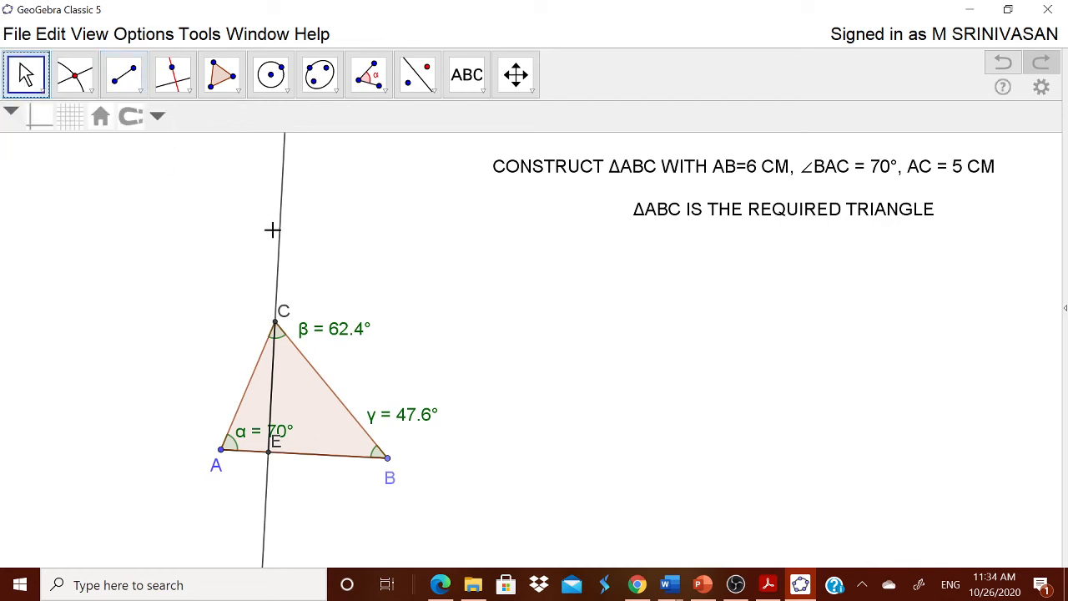
pyautogui.moveTo(283, 236)
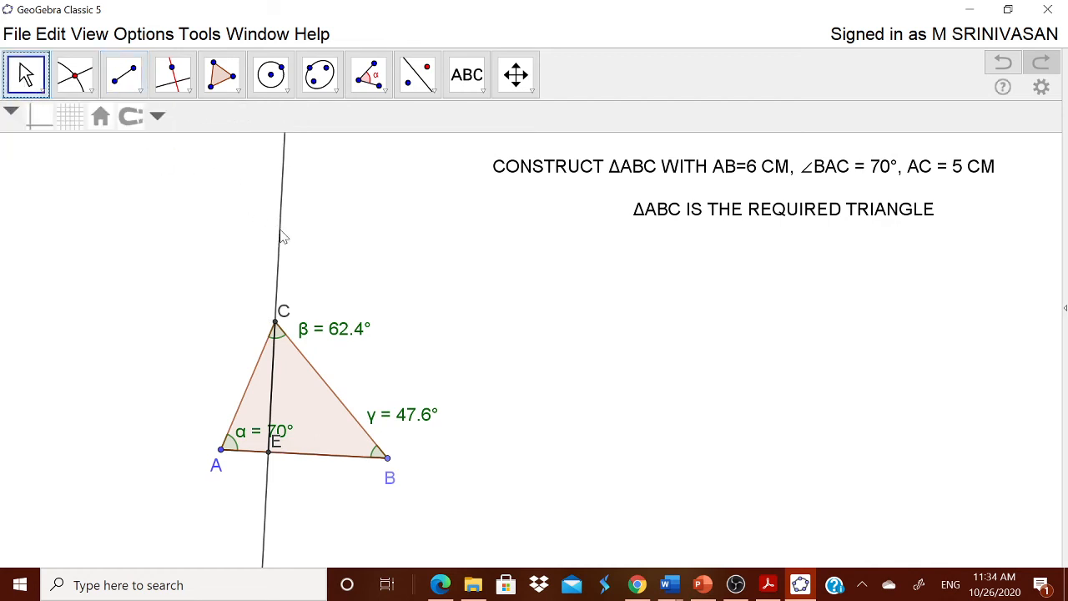
pyautogui.rightClick(280, 234)
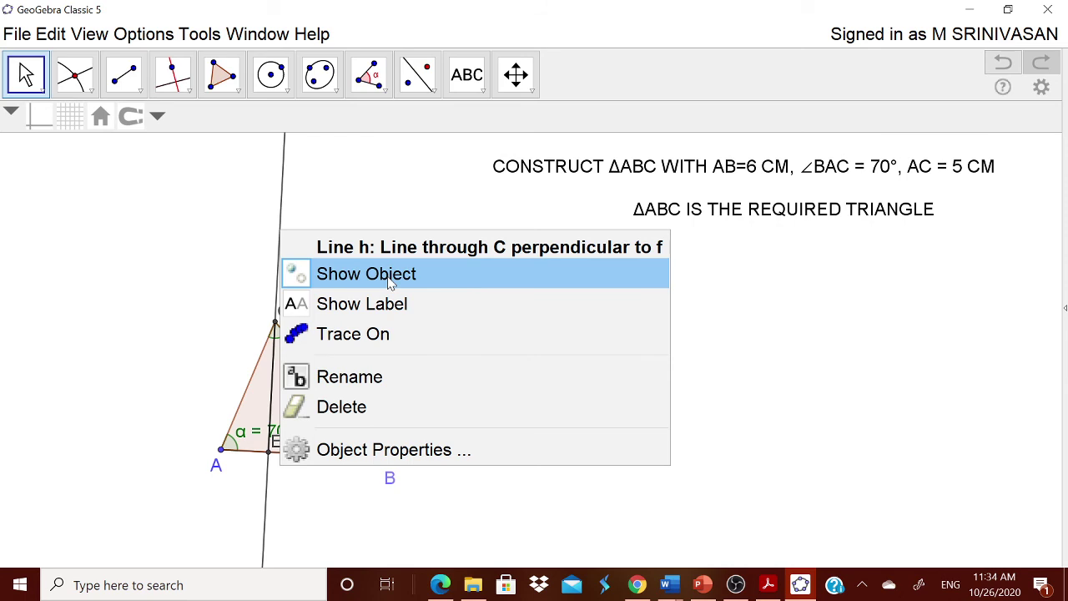
pyautogui.click(365, 274)
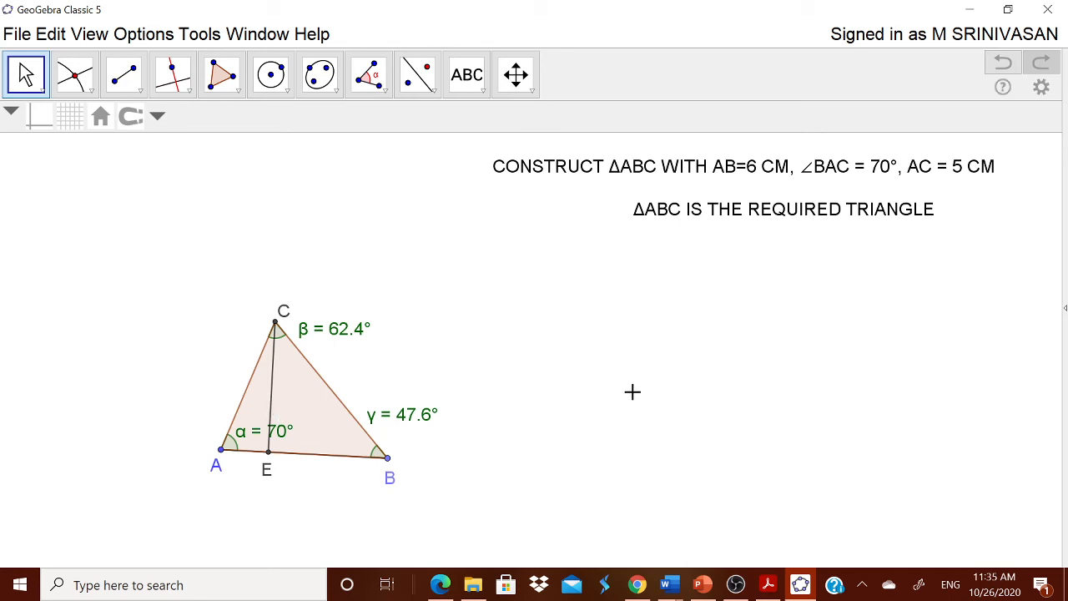
pyautogui.moveTo(269, 402)
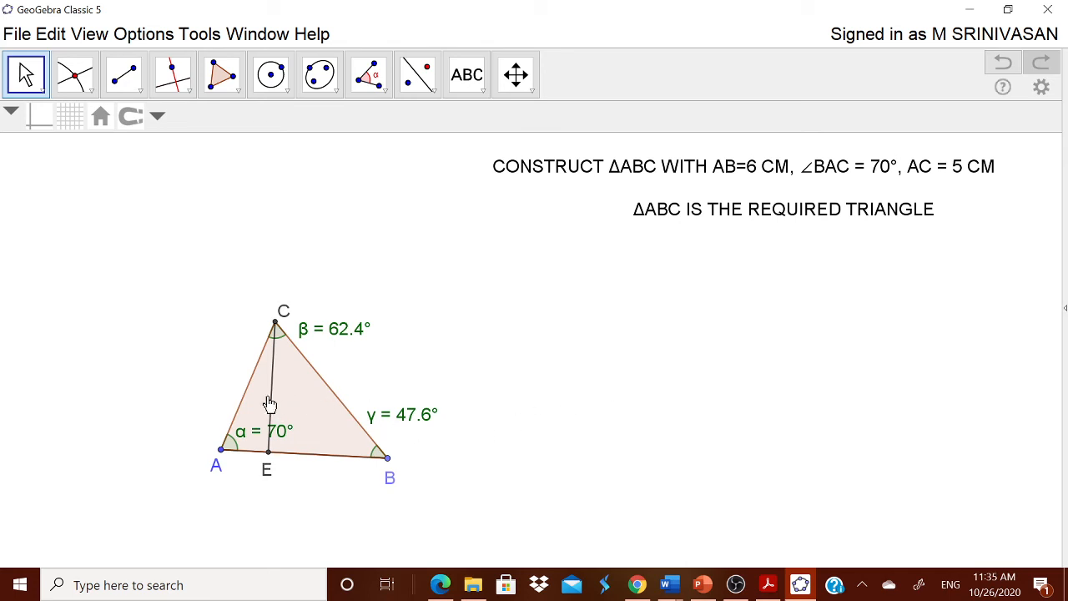
pyautogui.moveTo(274, 403)
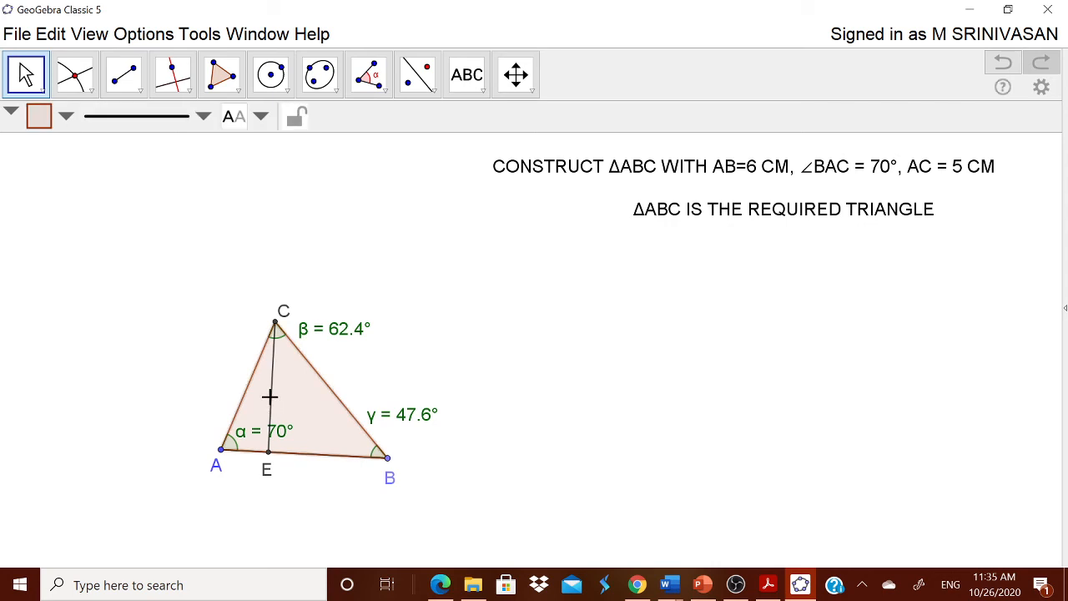
# - Show segment CE's label as its length value, 4.7
pyautogui.rightClick(270, 398)
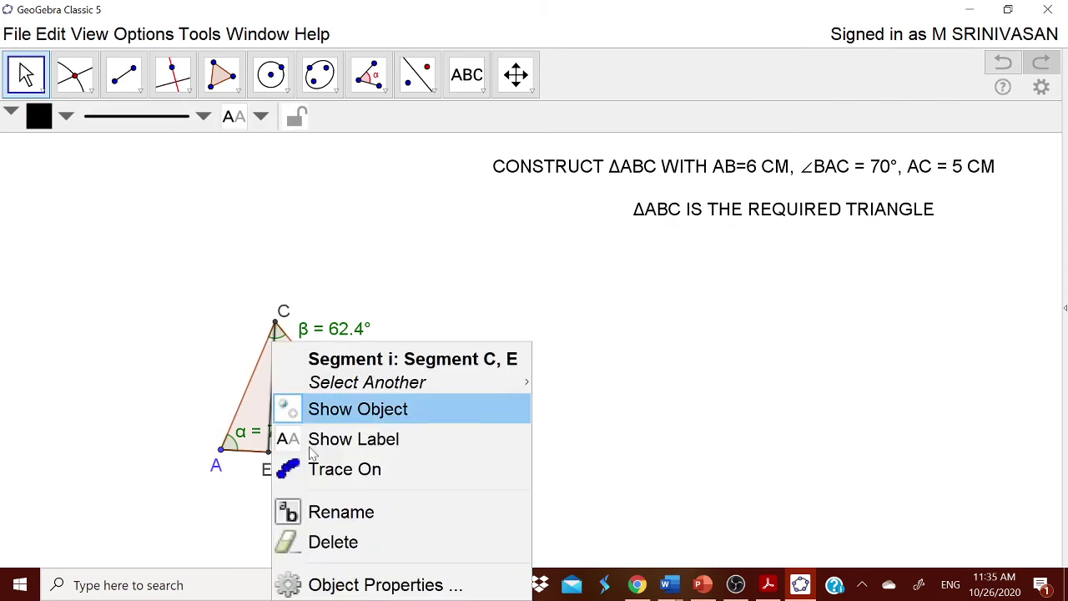
pyautogui.click(384, 584)
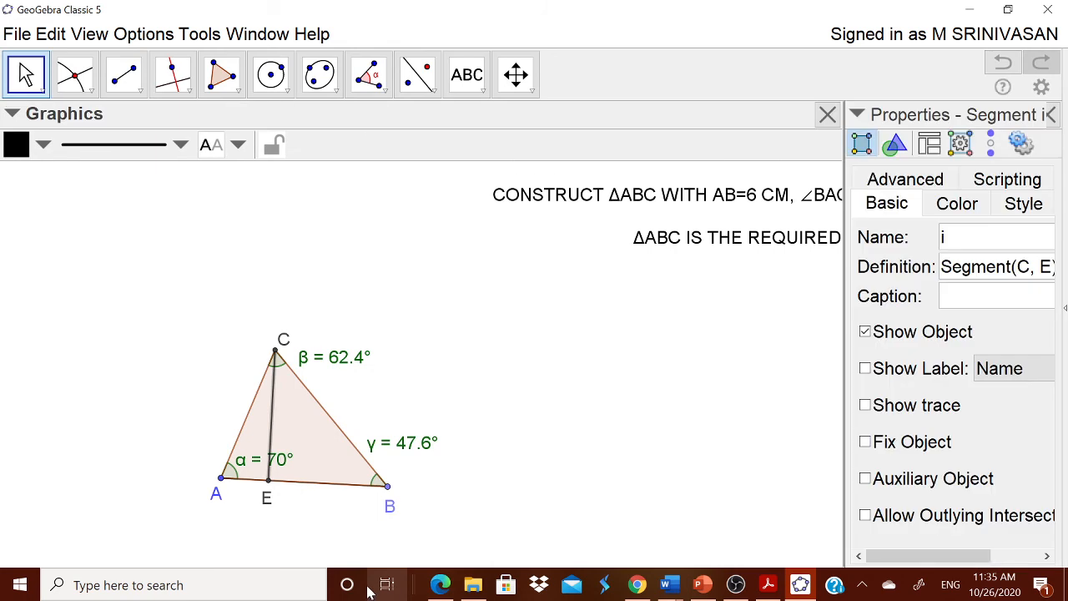
pyautogui.click(864, 368)
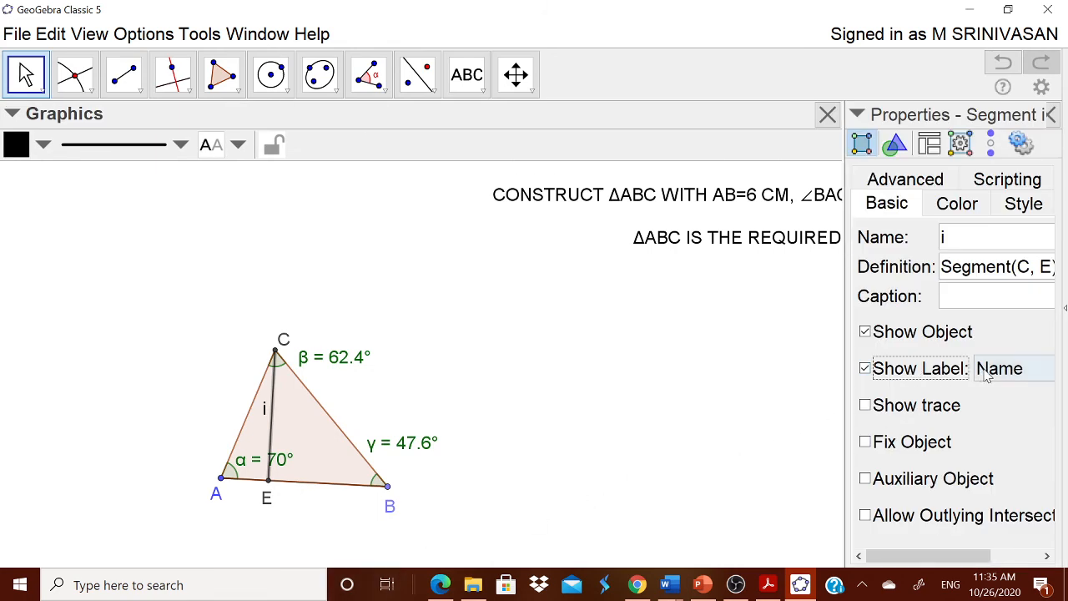
pyautogui.click(1014, 368)
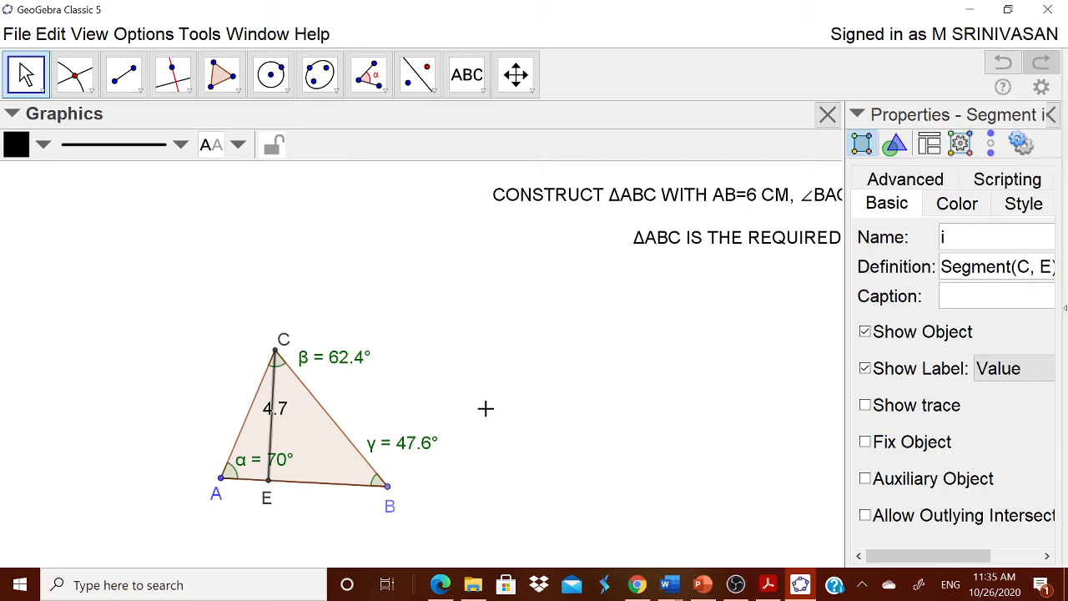
pyautogui.click(828, 113)
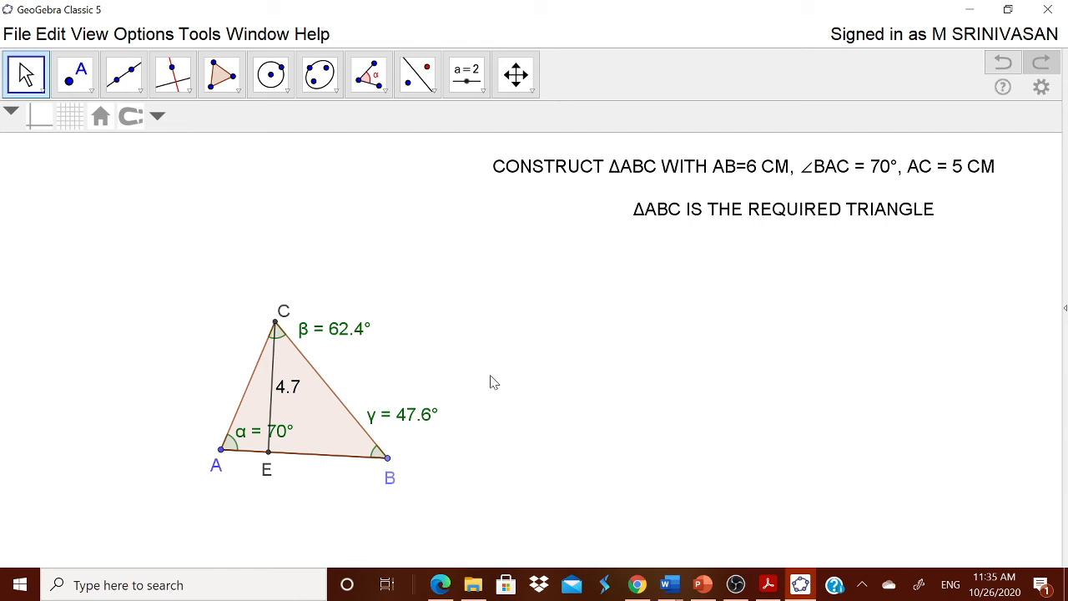
pyautogui.moveTo(454, 180)
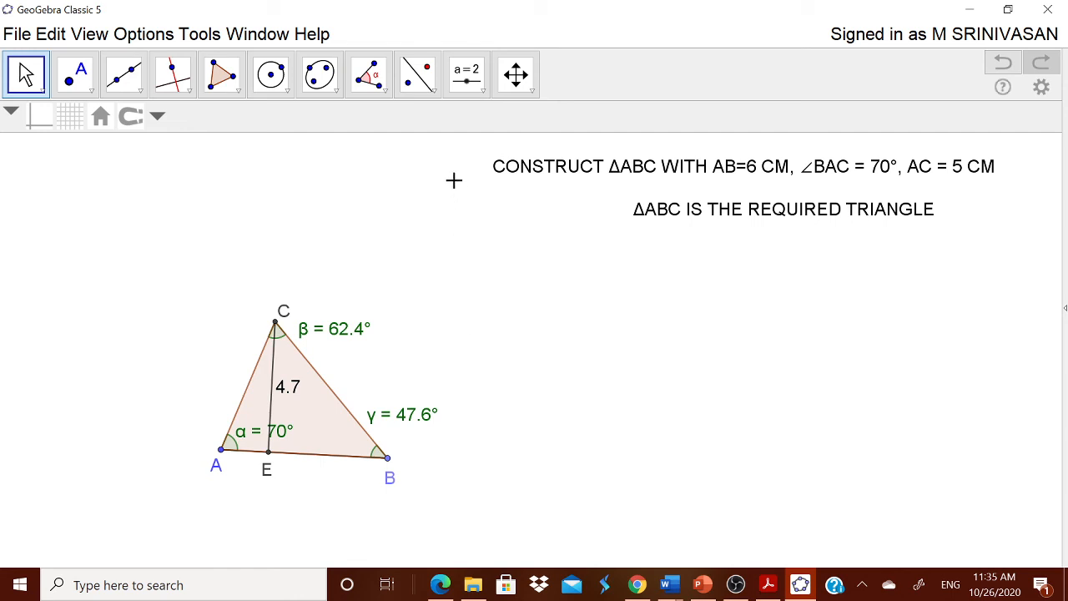
# - Measure the area of polygon ABC, displaying Area of ABC = 14.1
pyautogui.click(369, 73)
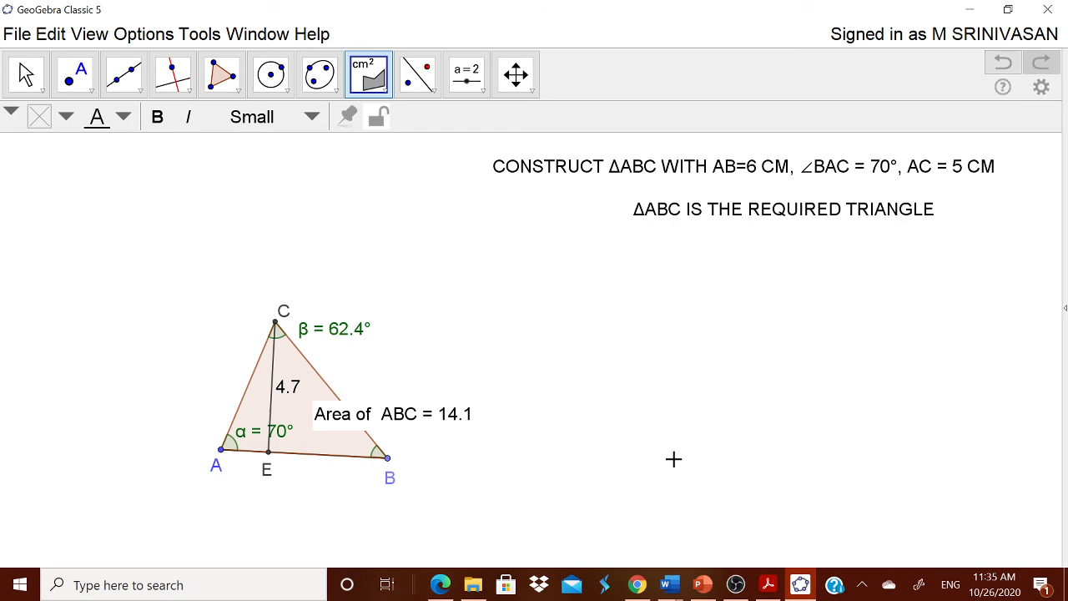
pyautogui.click(466, 74)
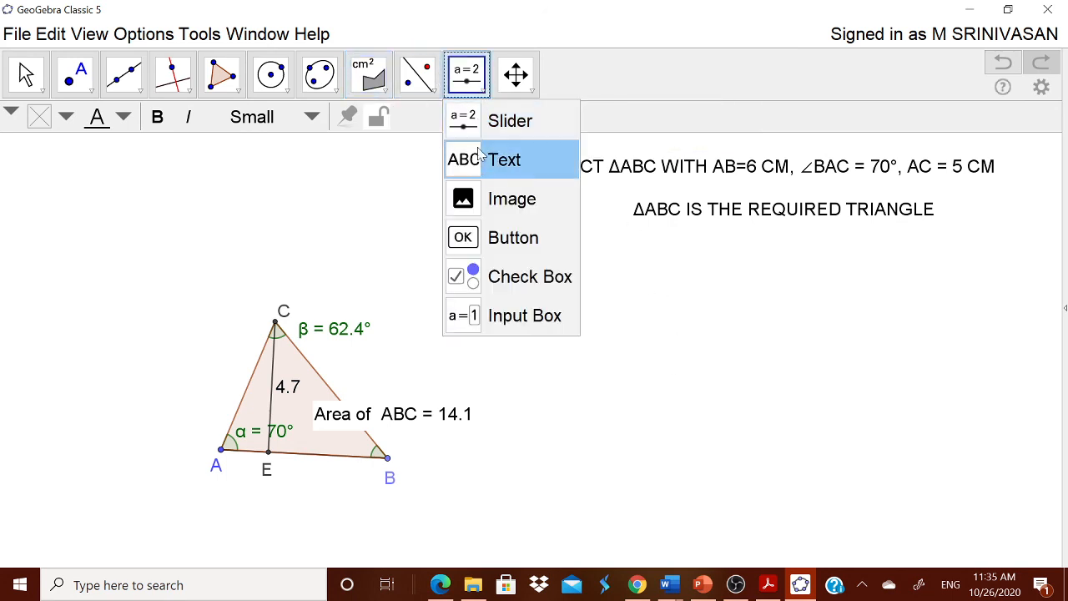
# - Add the caption 'ALTITUDE = 4.7 cm' beside the triangle
pyautogui.click(504, 160)
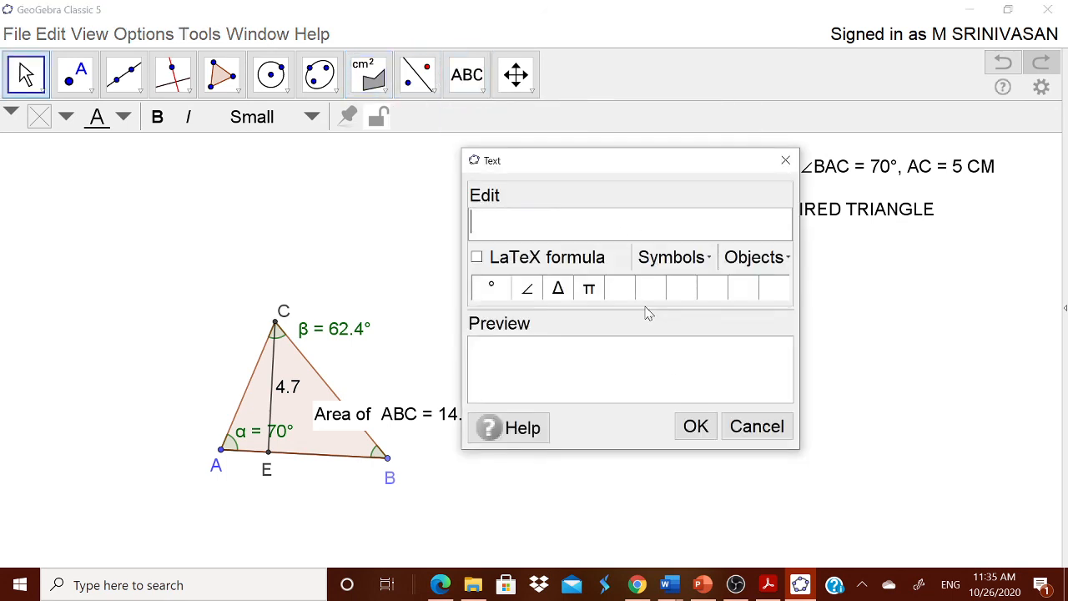
pyautogui.write('ALT')
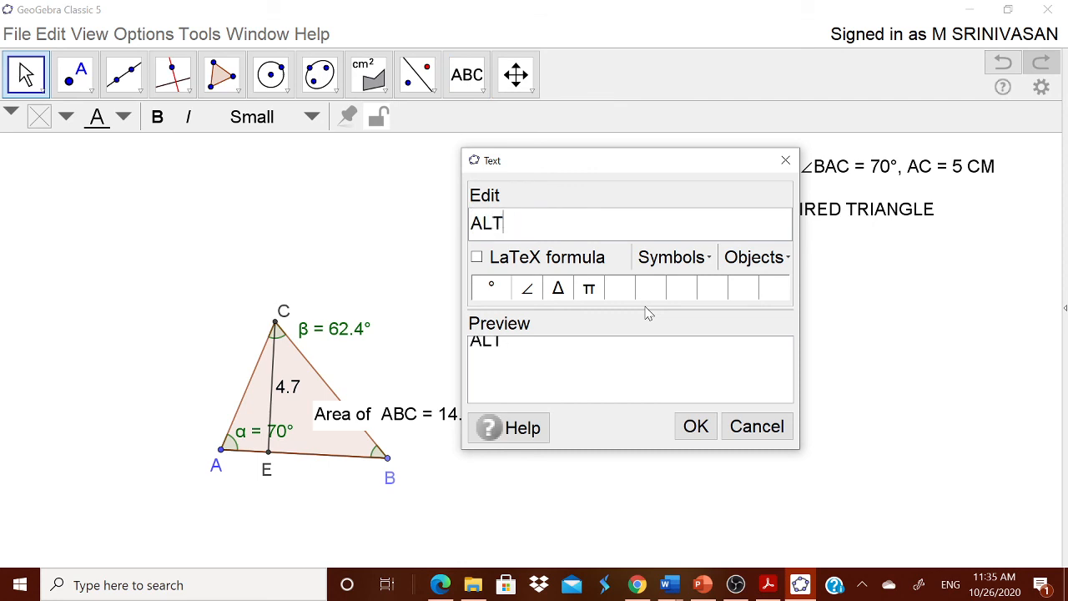
pyautogui.write('I')
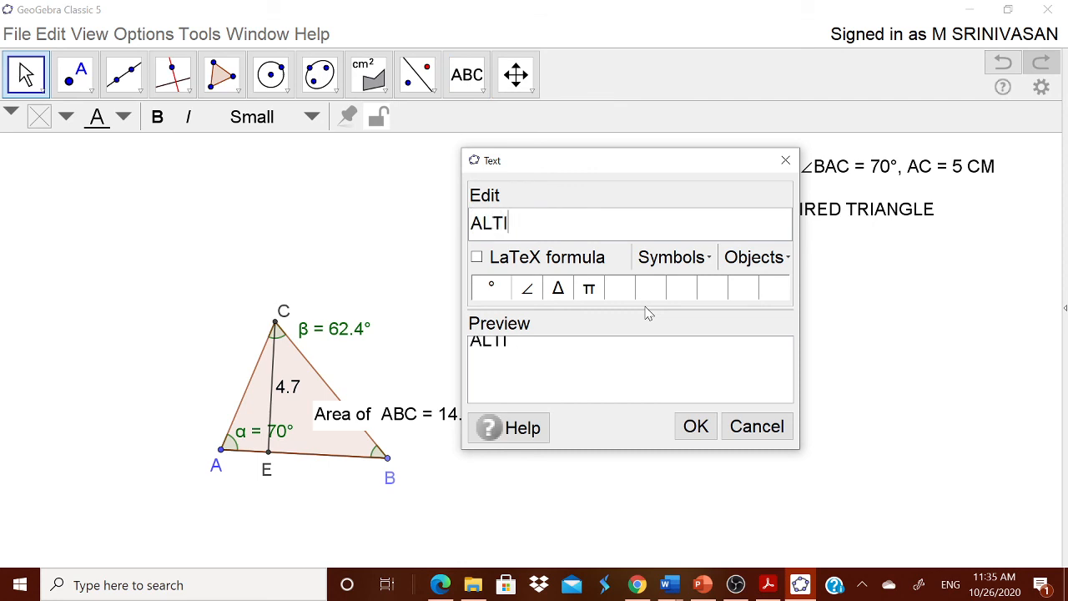
pyautogui.write('TUDE =')
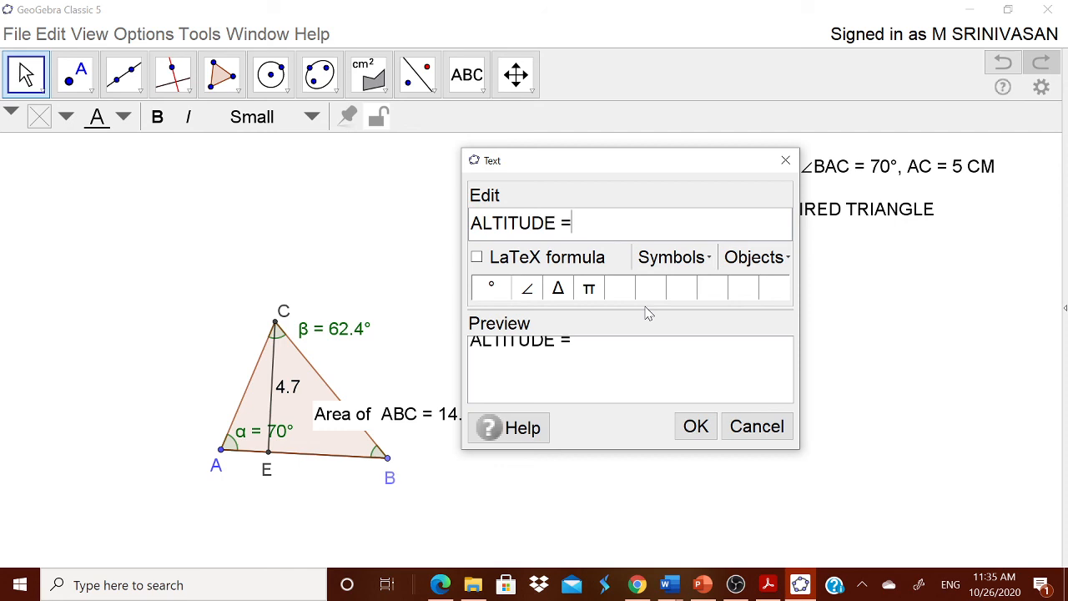
pyautogui.write('4.')
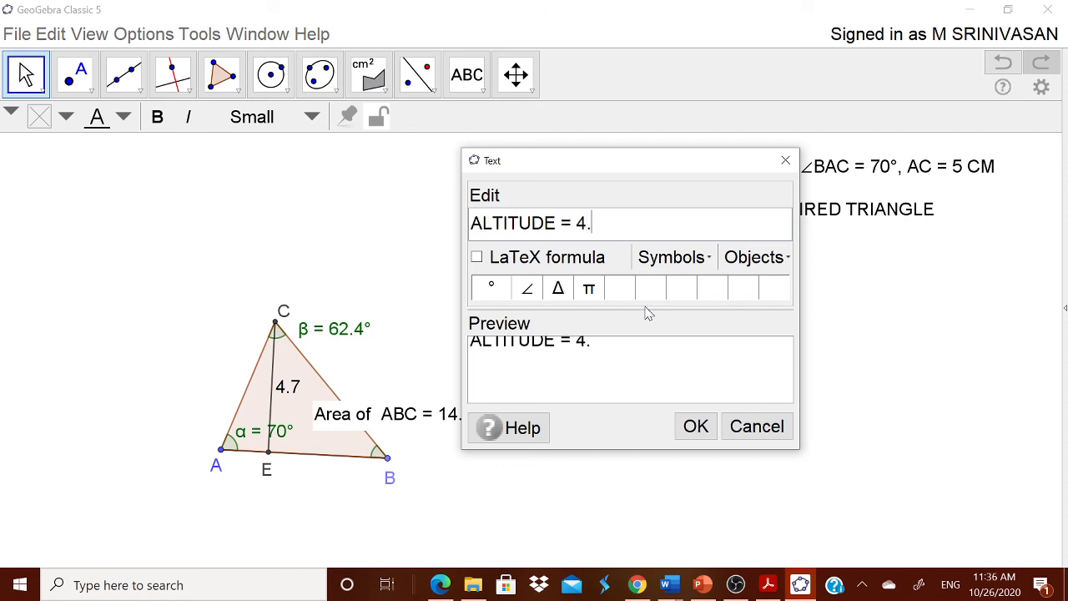
pyautogui.write('7')
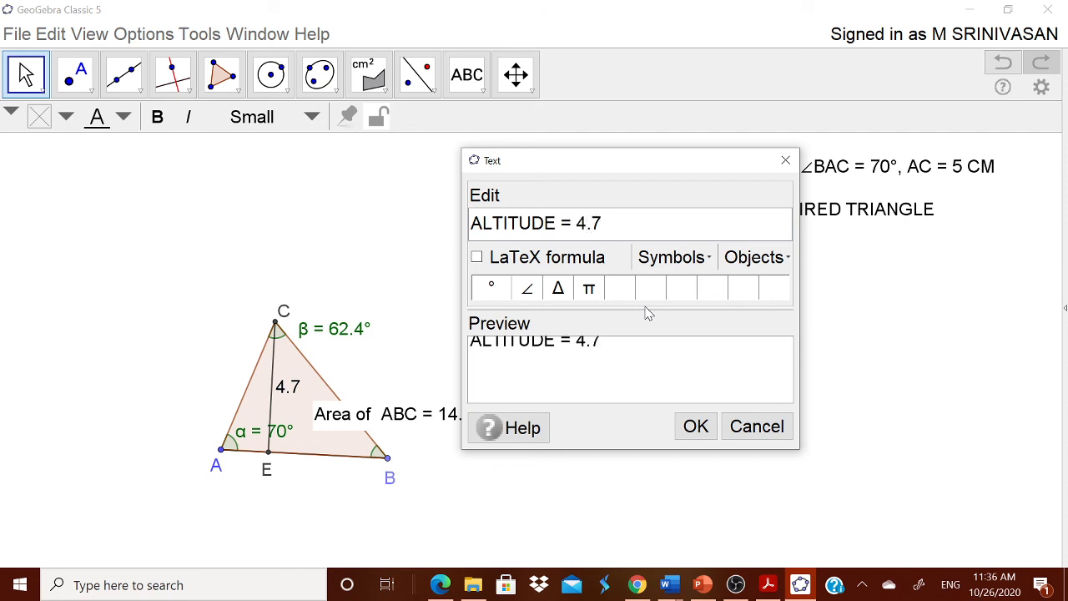
pyautogui.click(696, 428)
pyautogui.write('AREA =')
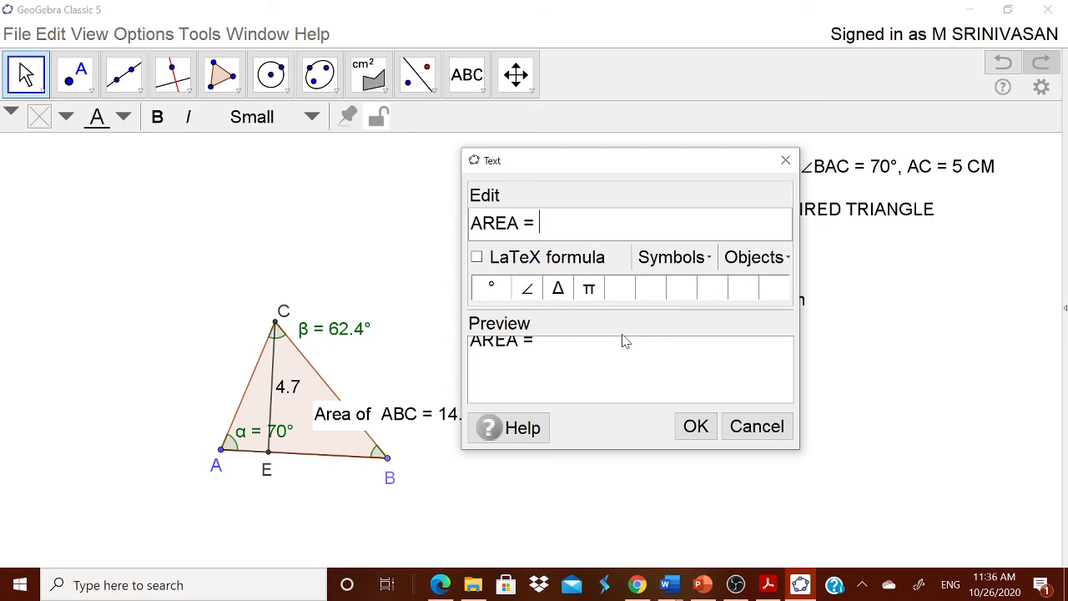
# - Add the caption 'AREA = 14.1 cm²' with the squared symbol
pyautogui.write('14.1 cm')
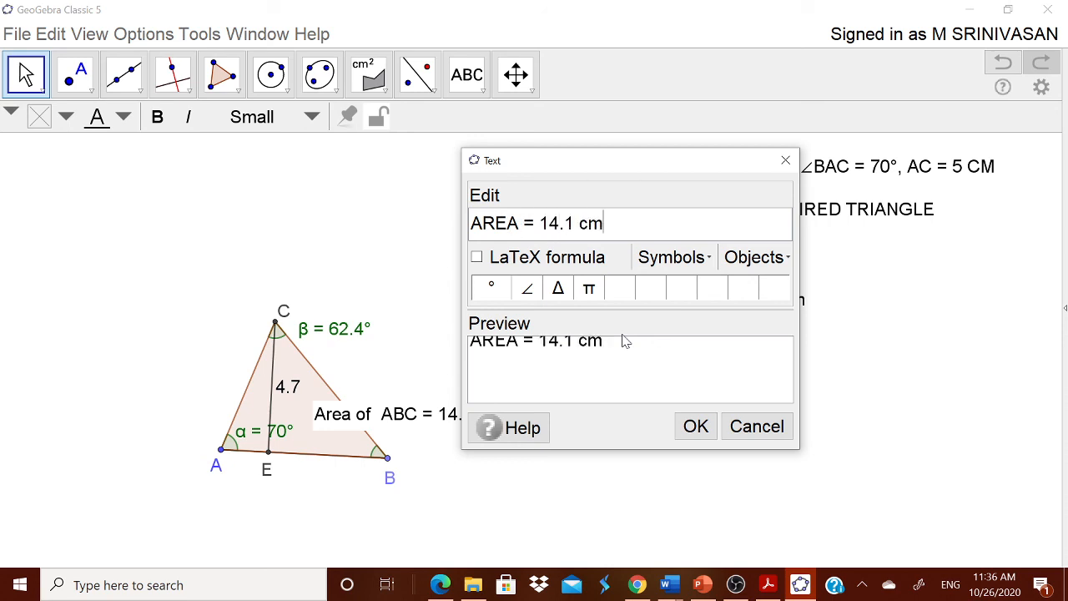
pyautogui.click(673, 257)
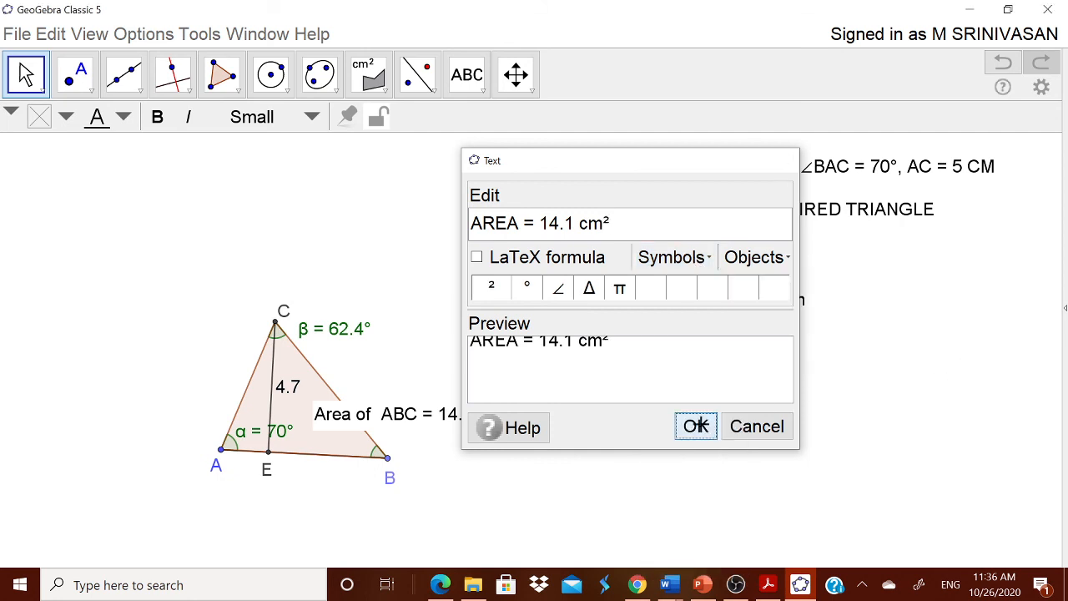
pyautogui.click(694, 427)
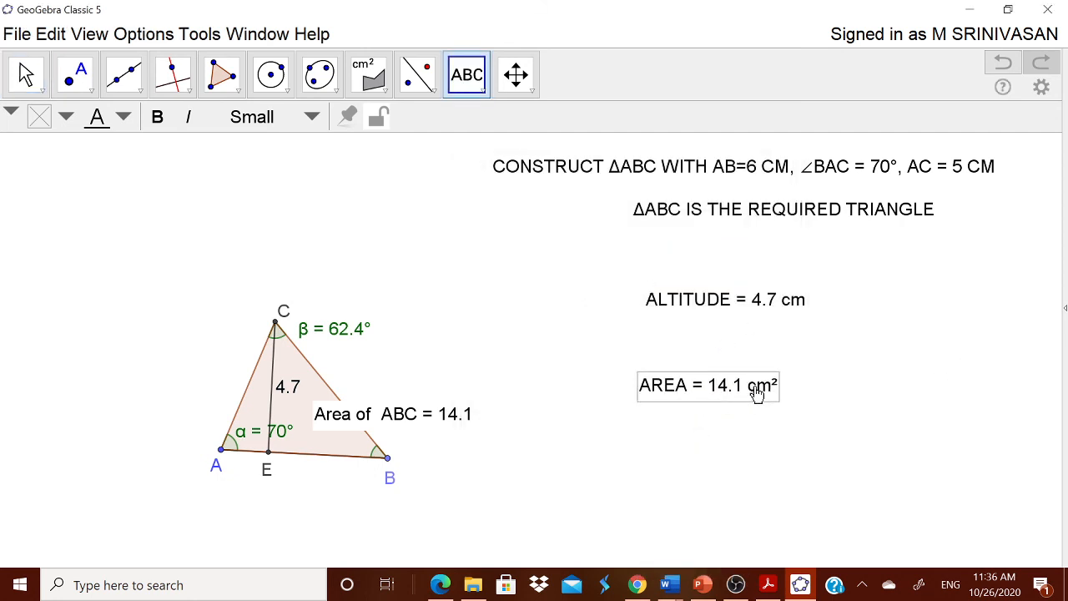